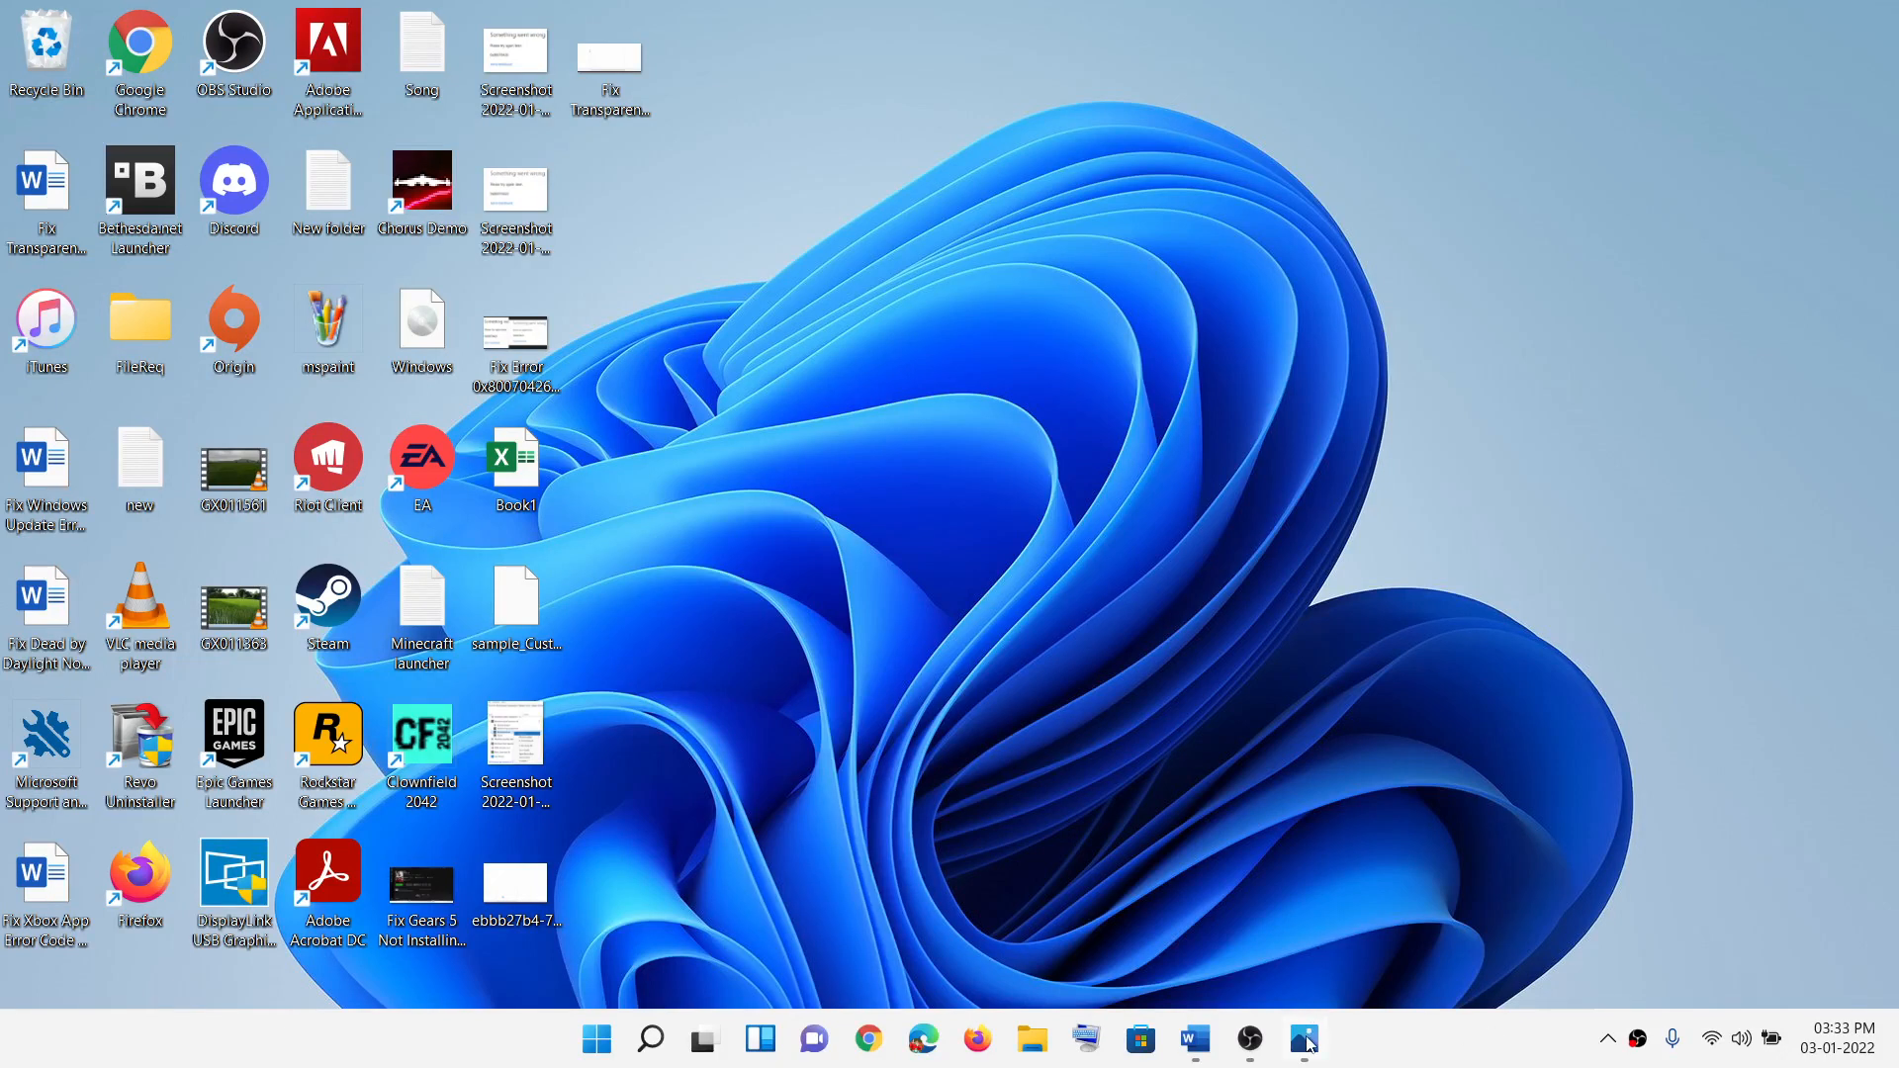
Step: View the transparent-box screenshot in Photos, then launch Settings from the Start menu
left_click(1303, 1040)
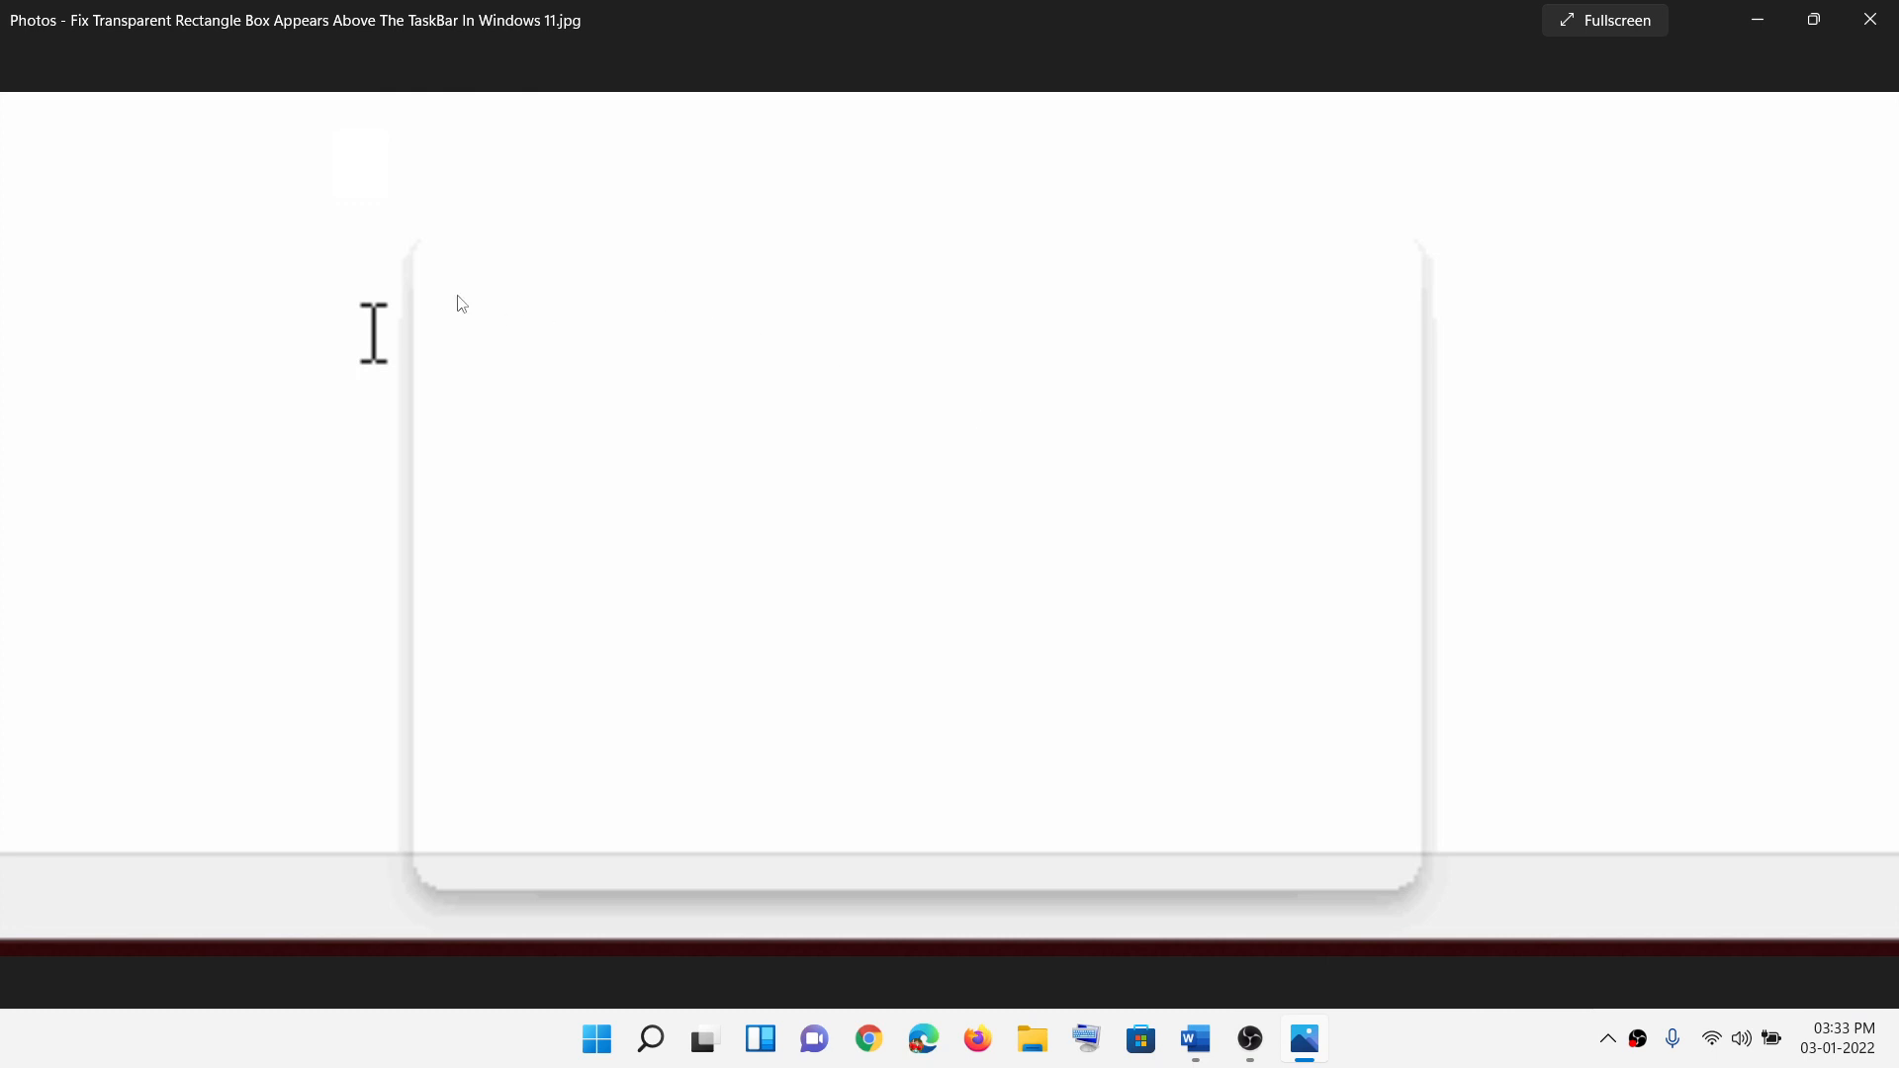
mouse_move(1150, 748)
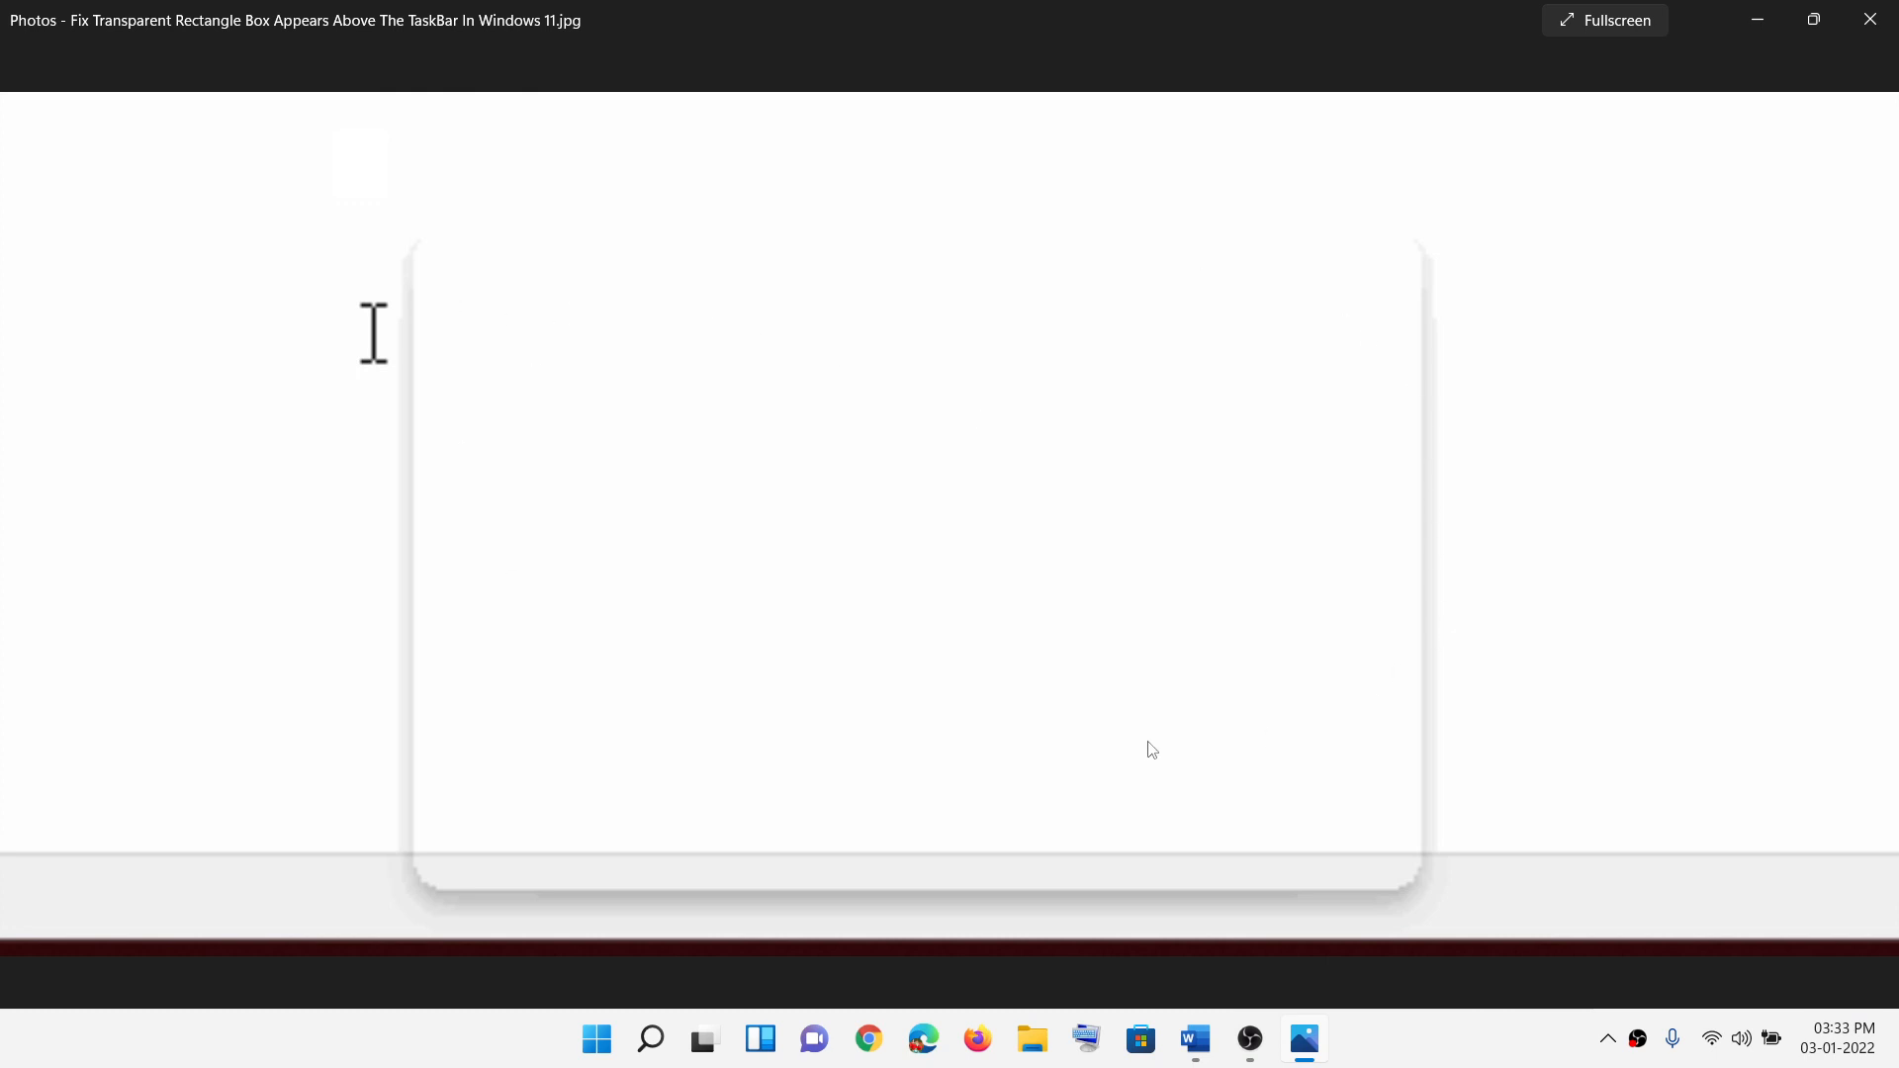
mouse_move(830, 681)
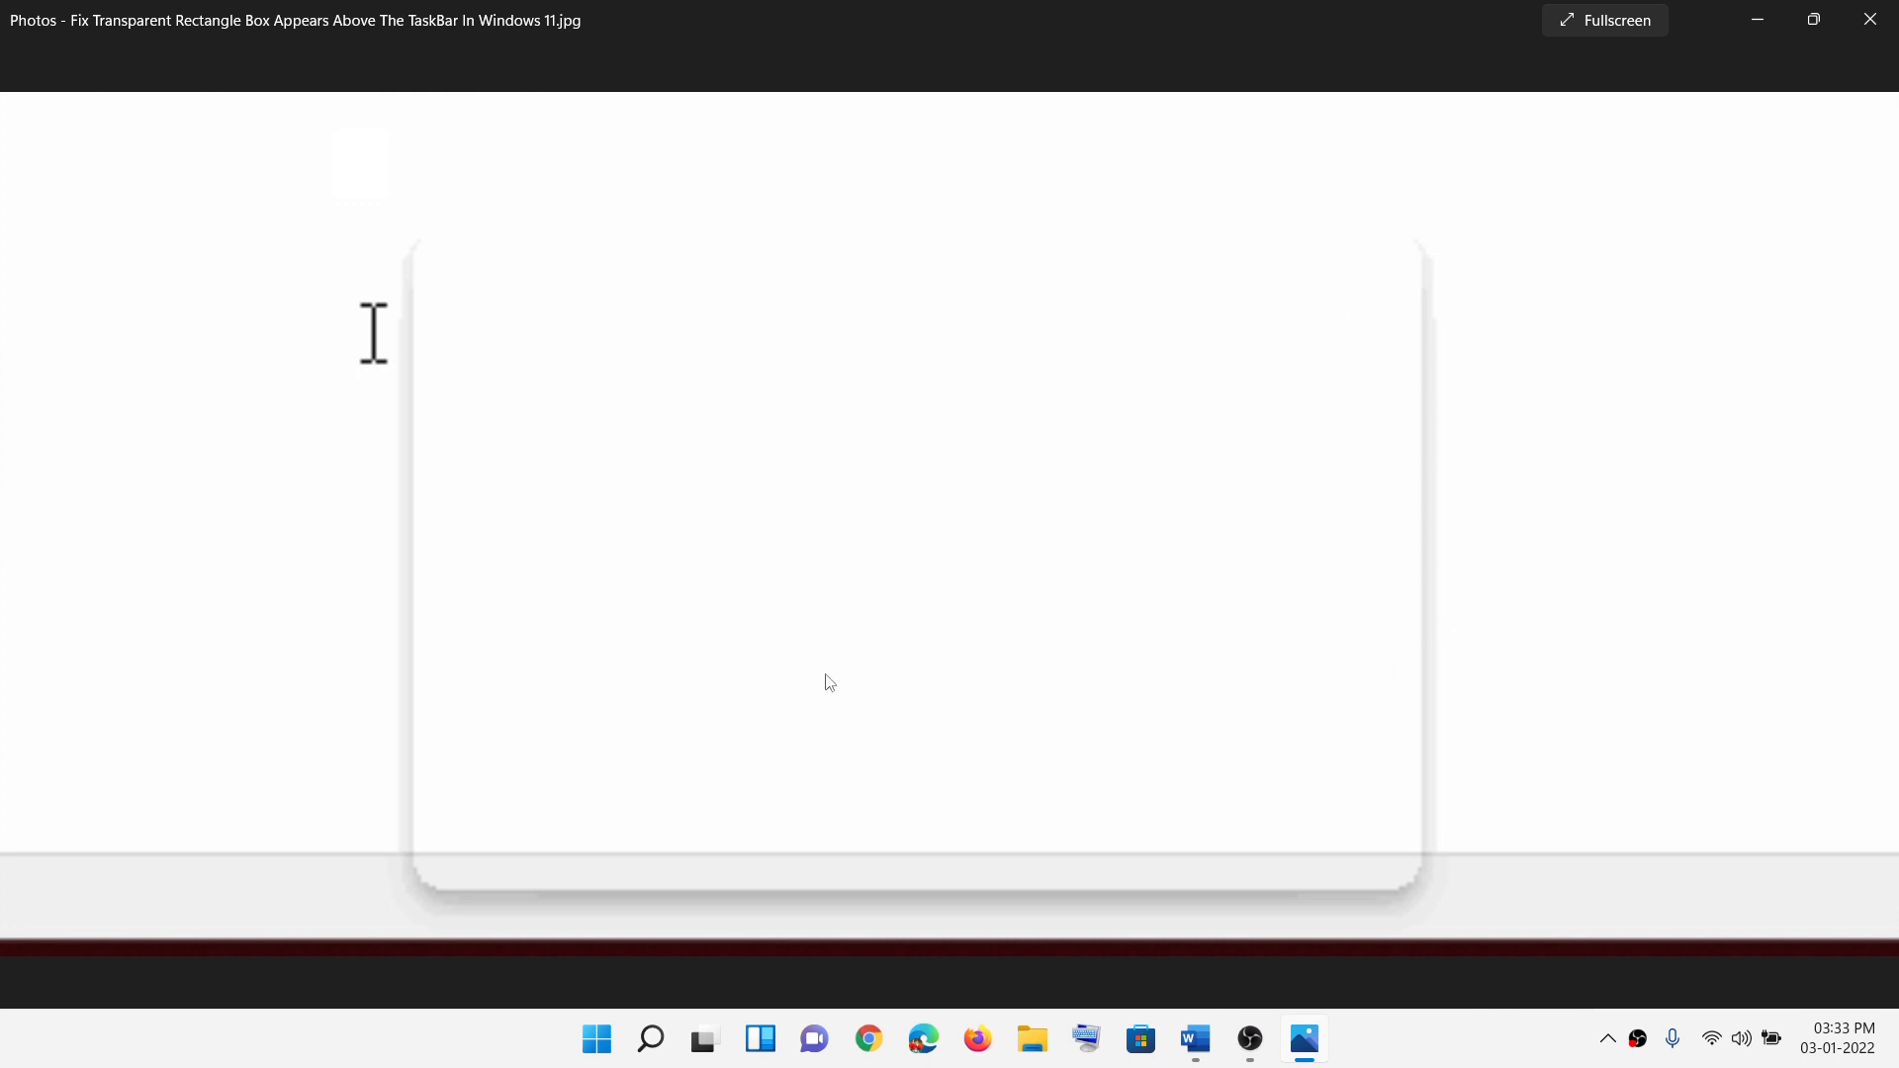
mouse_move(421, 244)
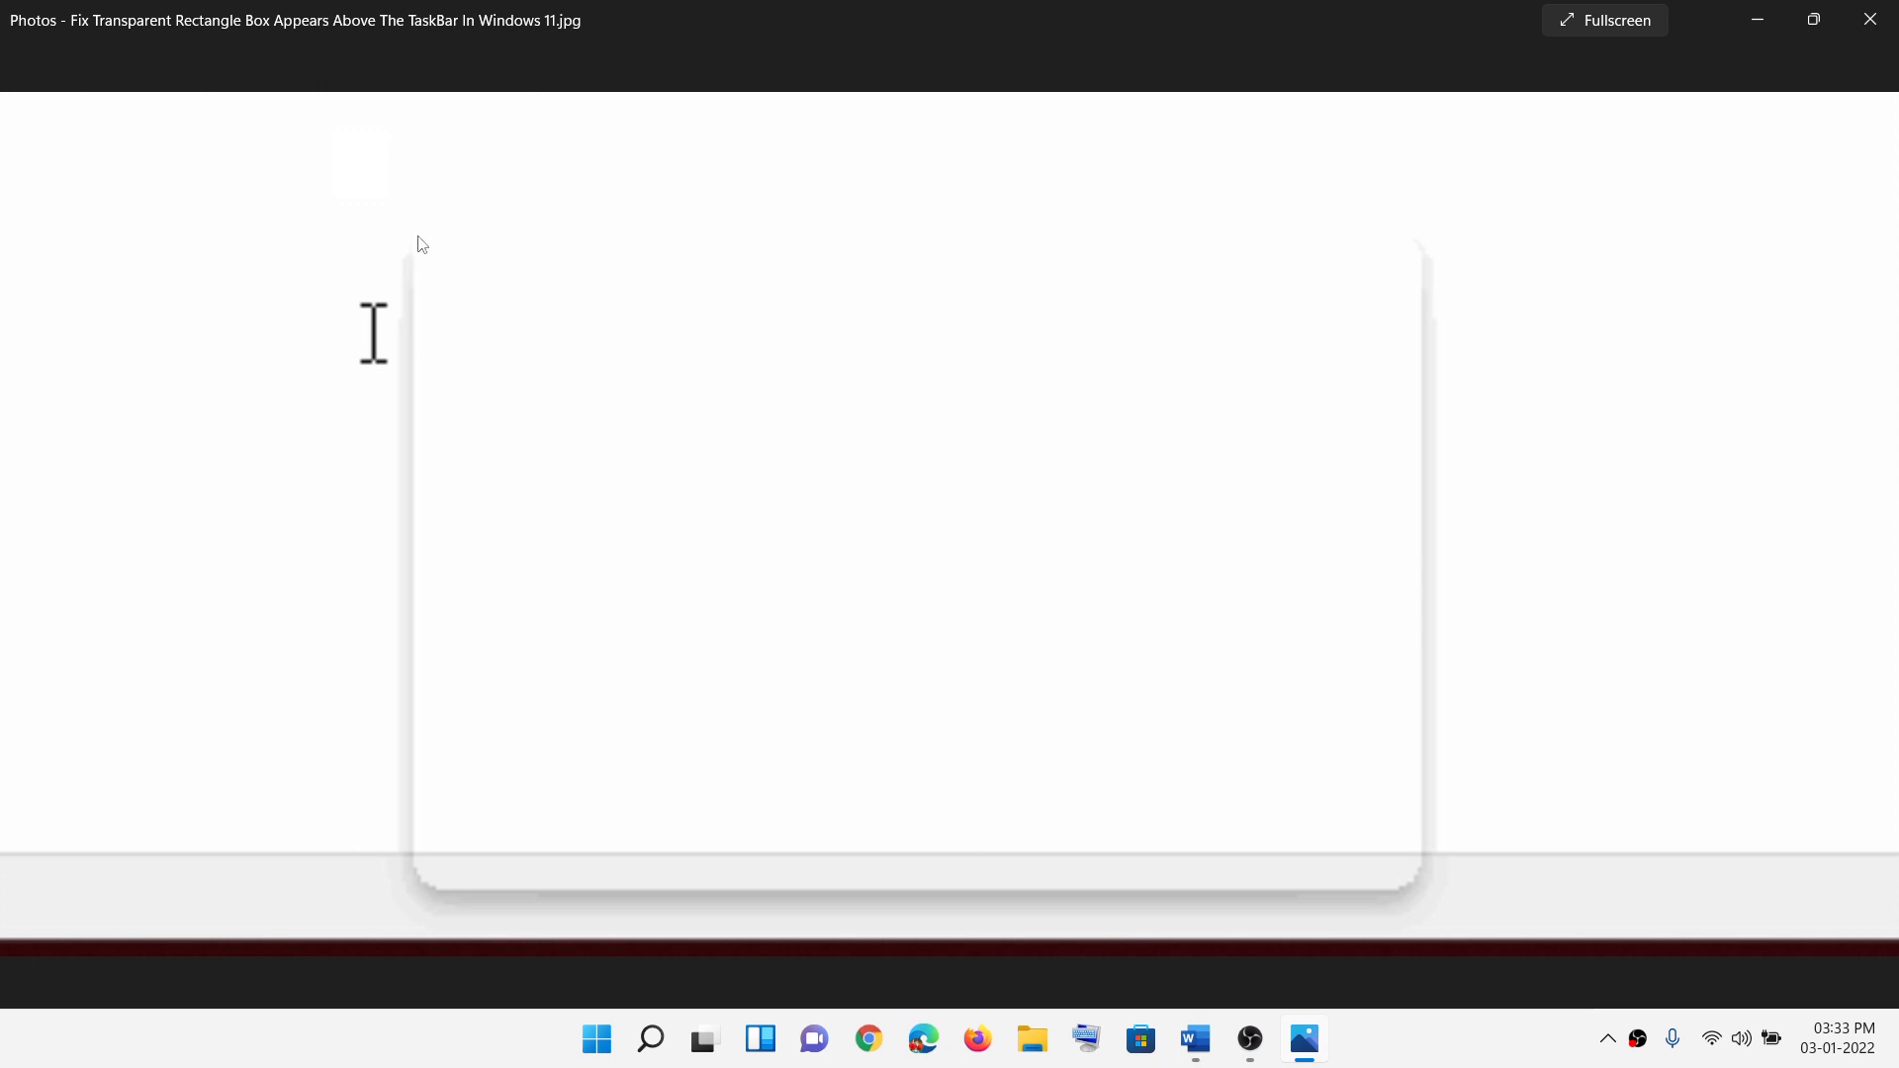
mouse_move(1084, 849)
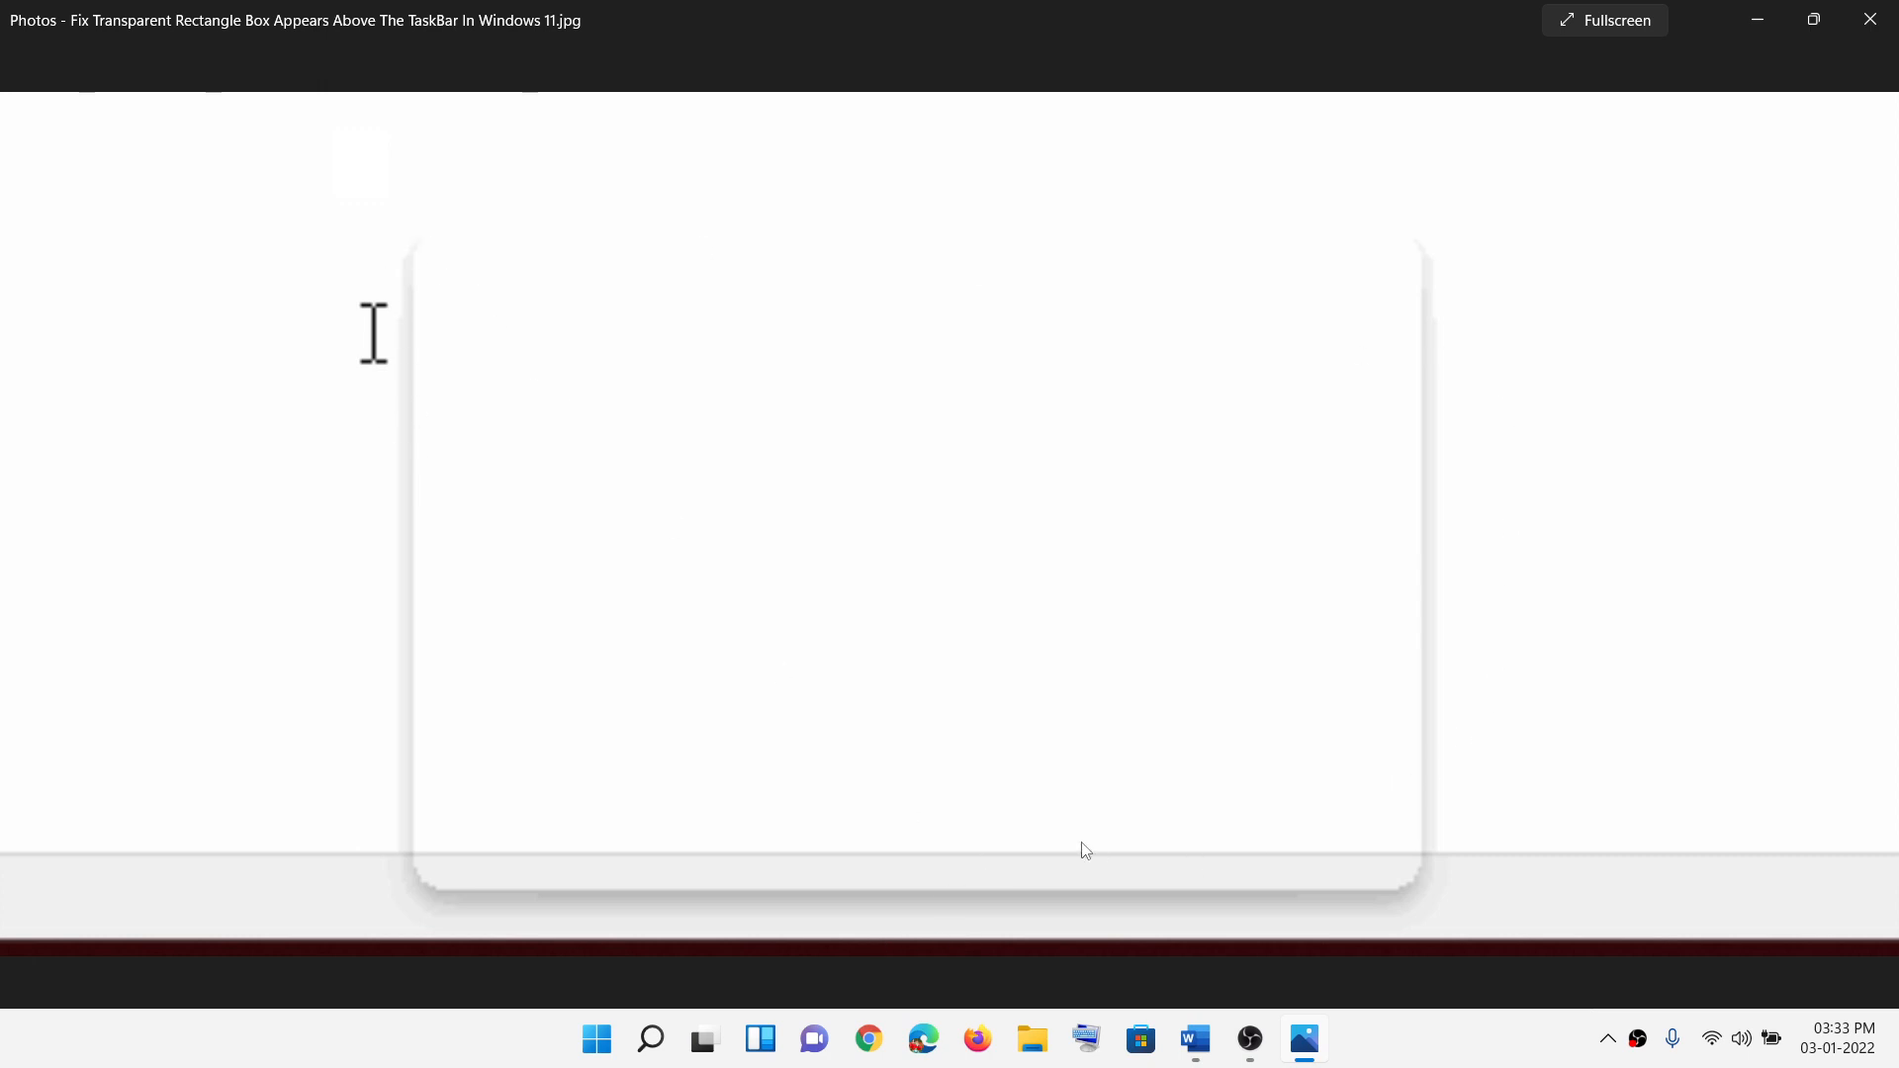
mouse_move(1688, 310)
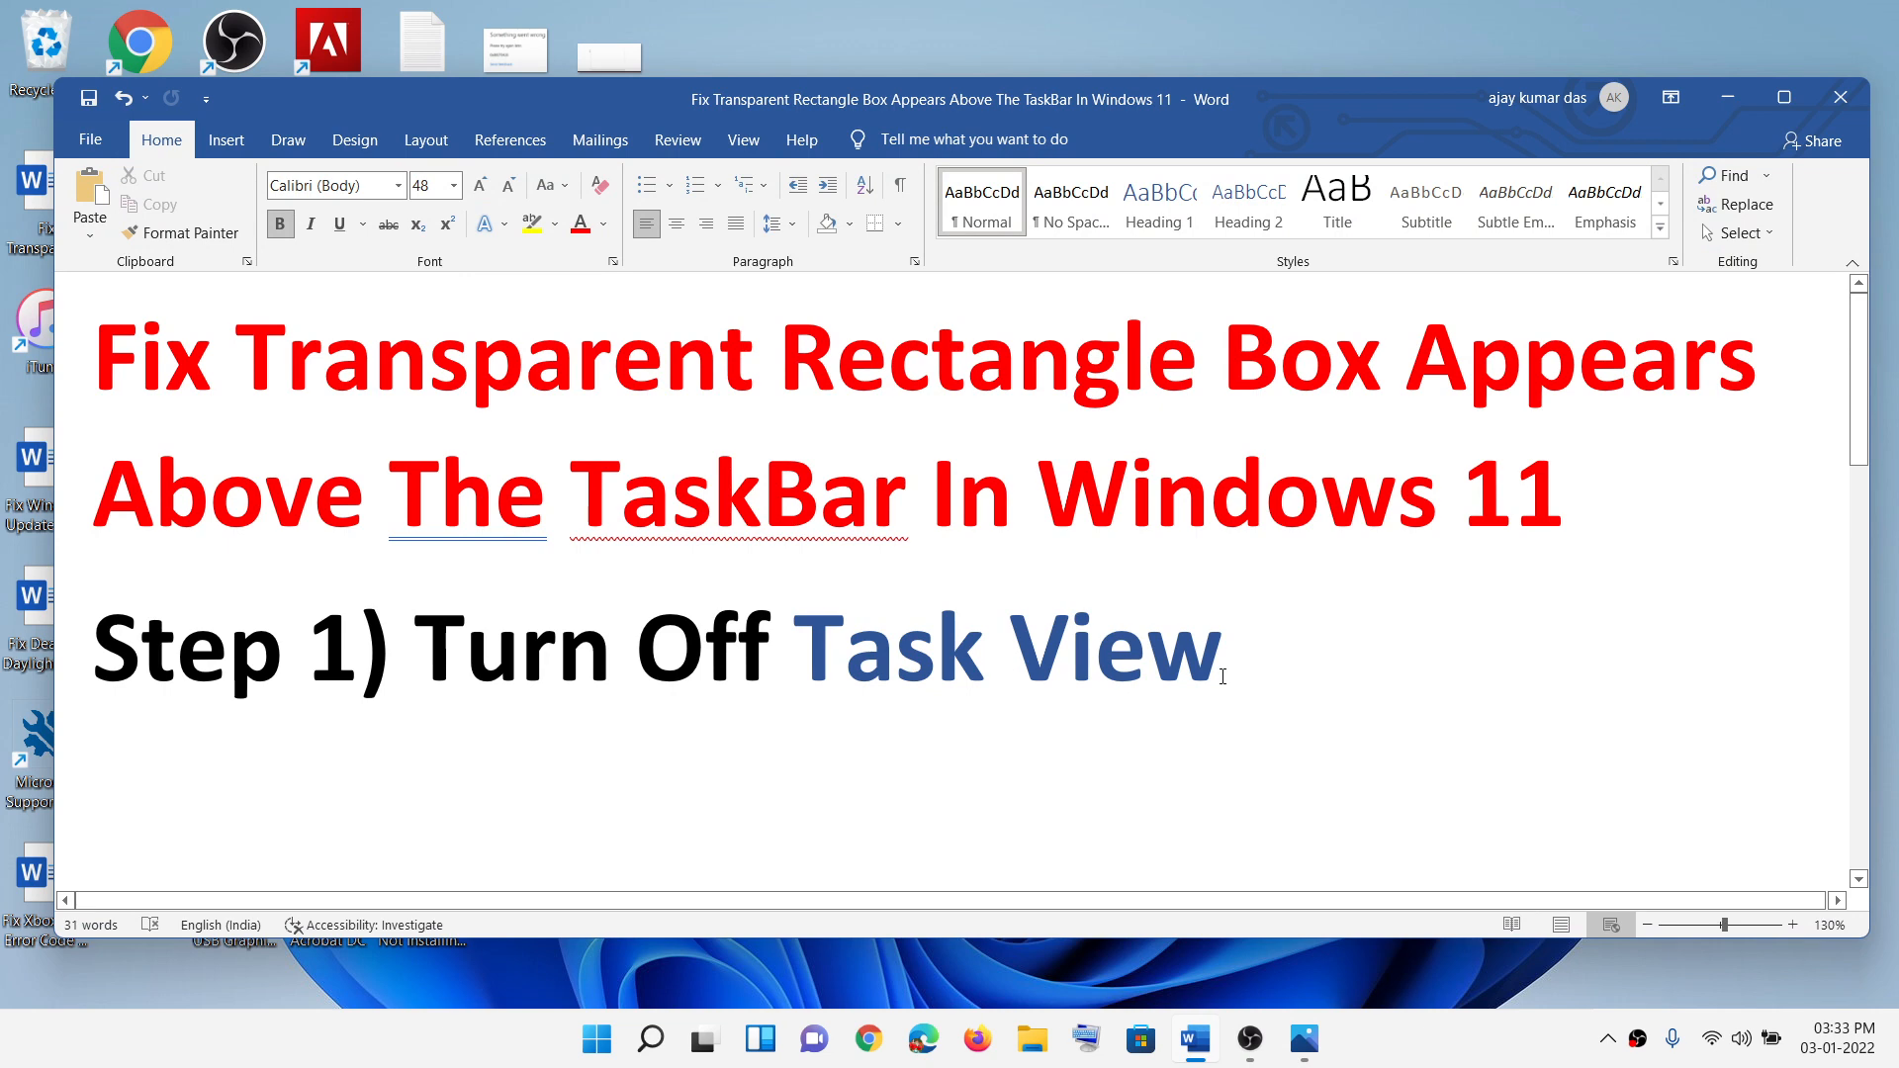
left_click(594, 1039)
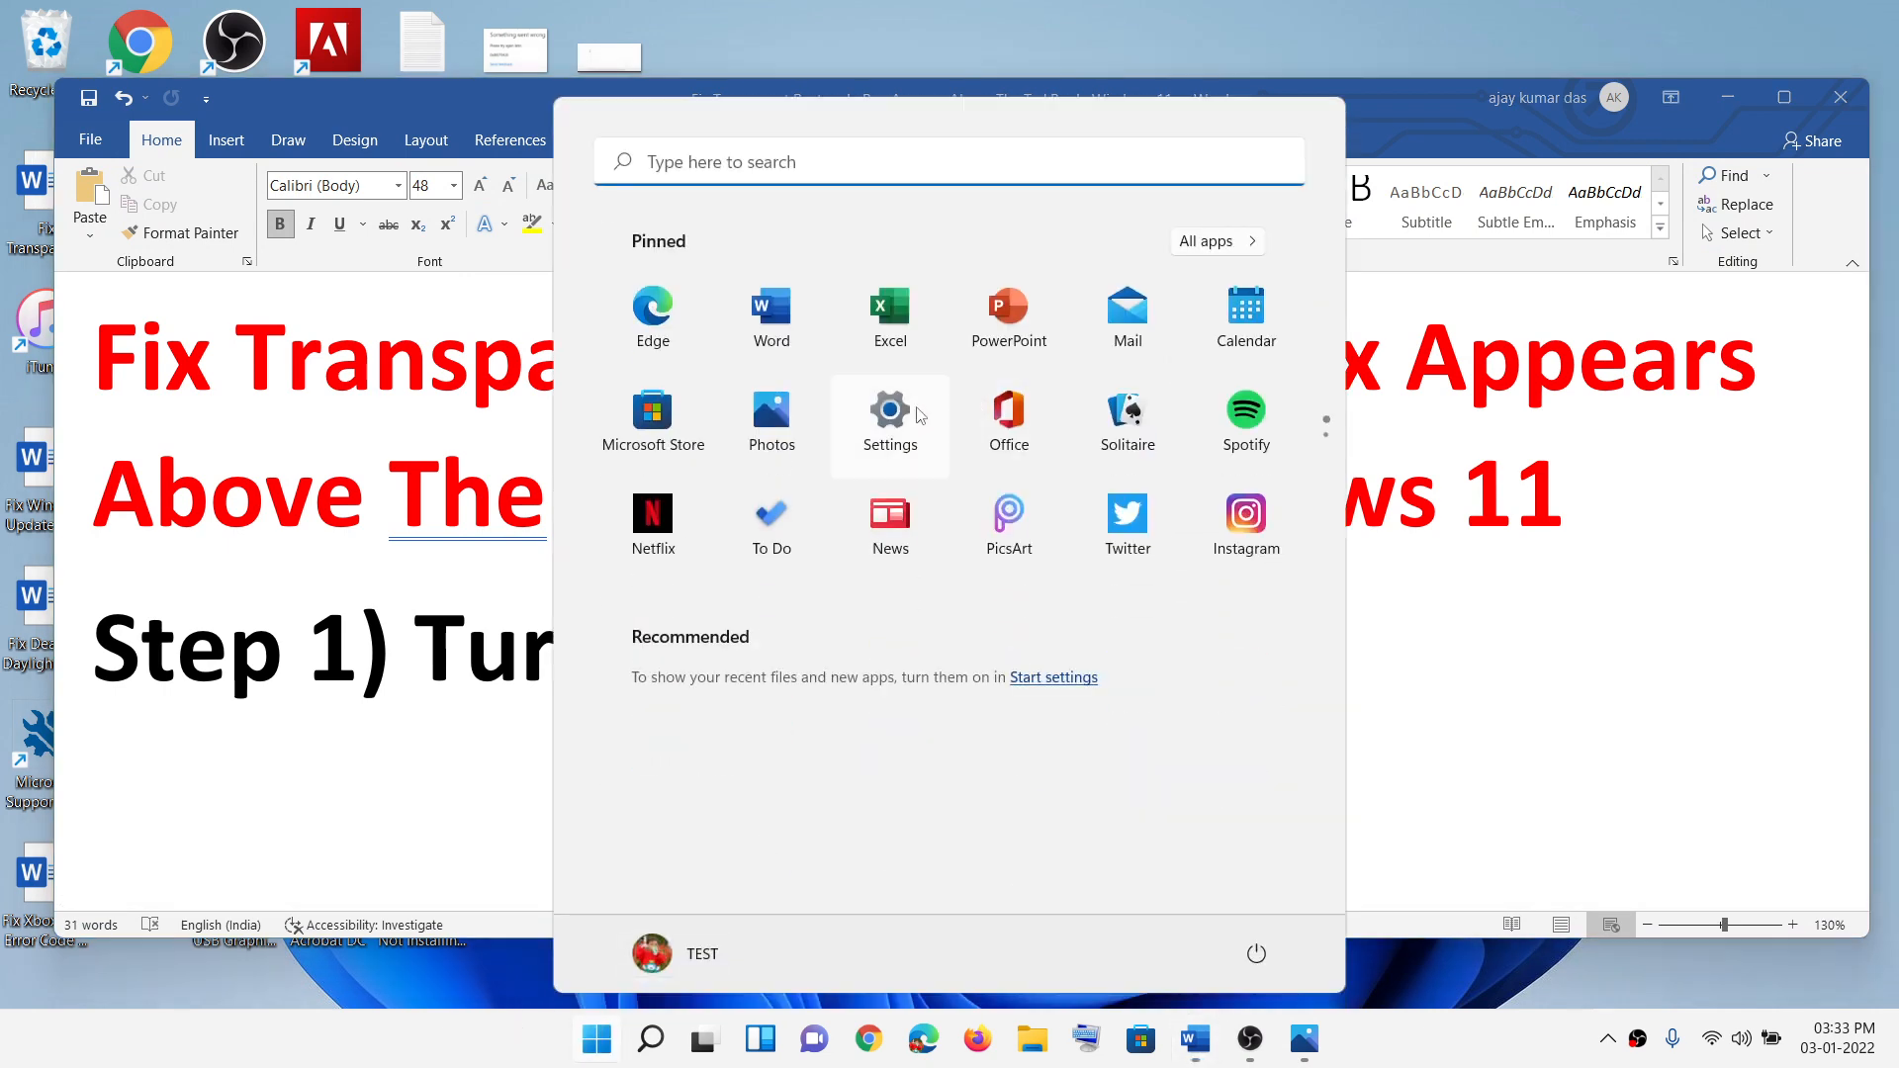
left_click(889, 414)
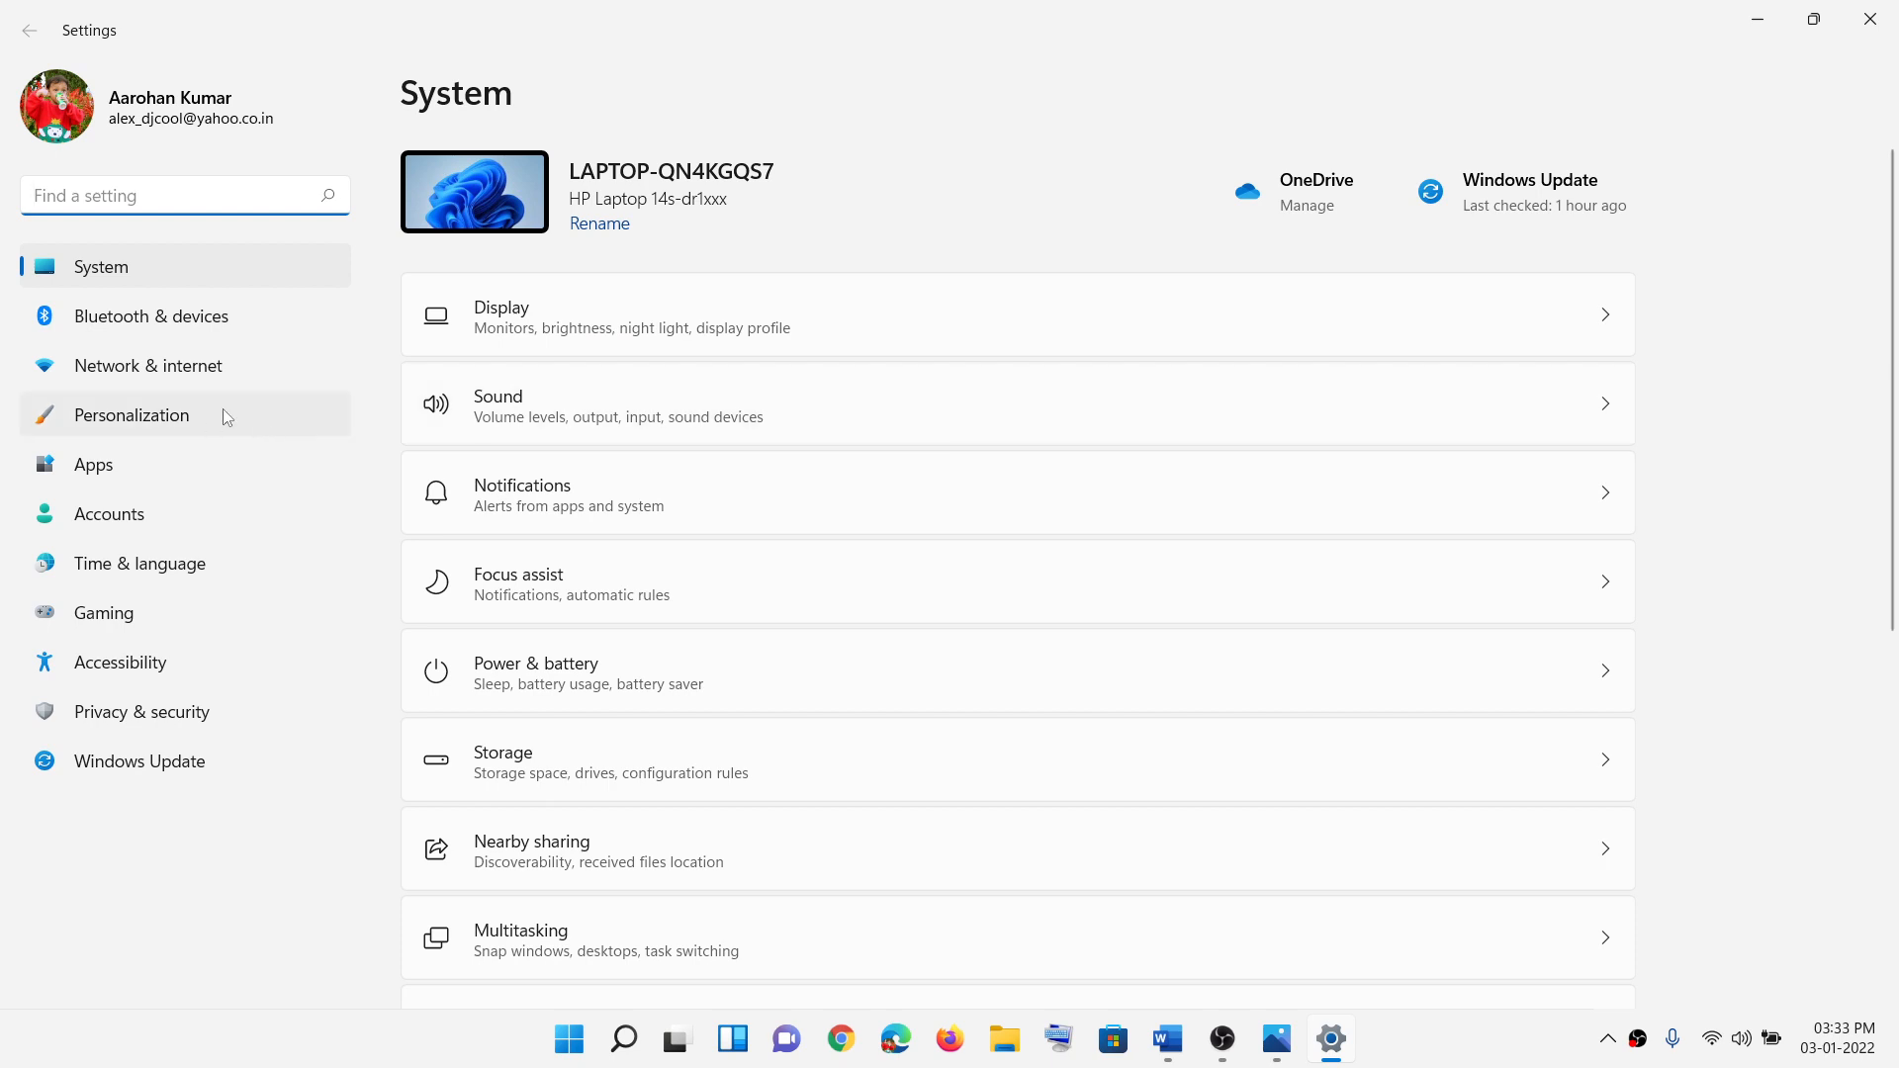
Step: Under Personalization > Taskbar, switch the Task view toggle off
left_click(131, 414)
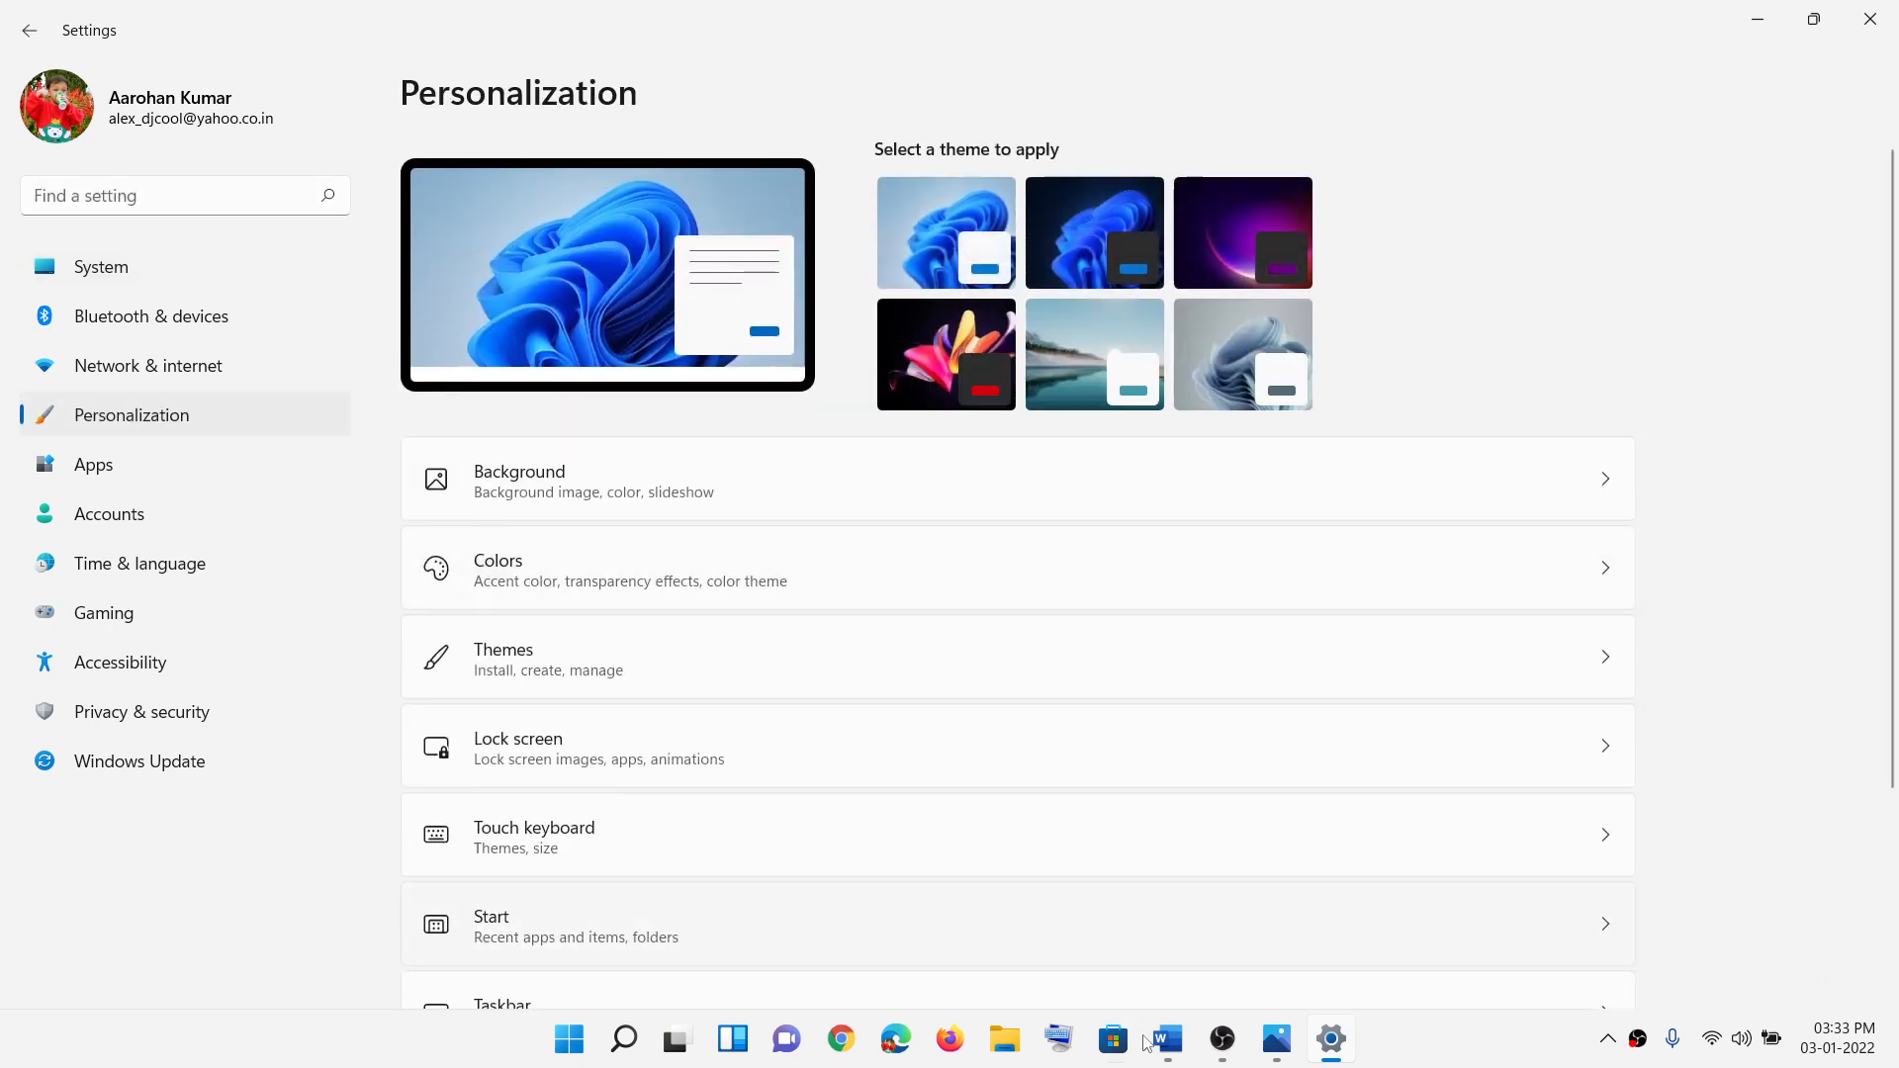
left_click(944, 231)
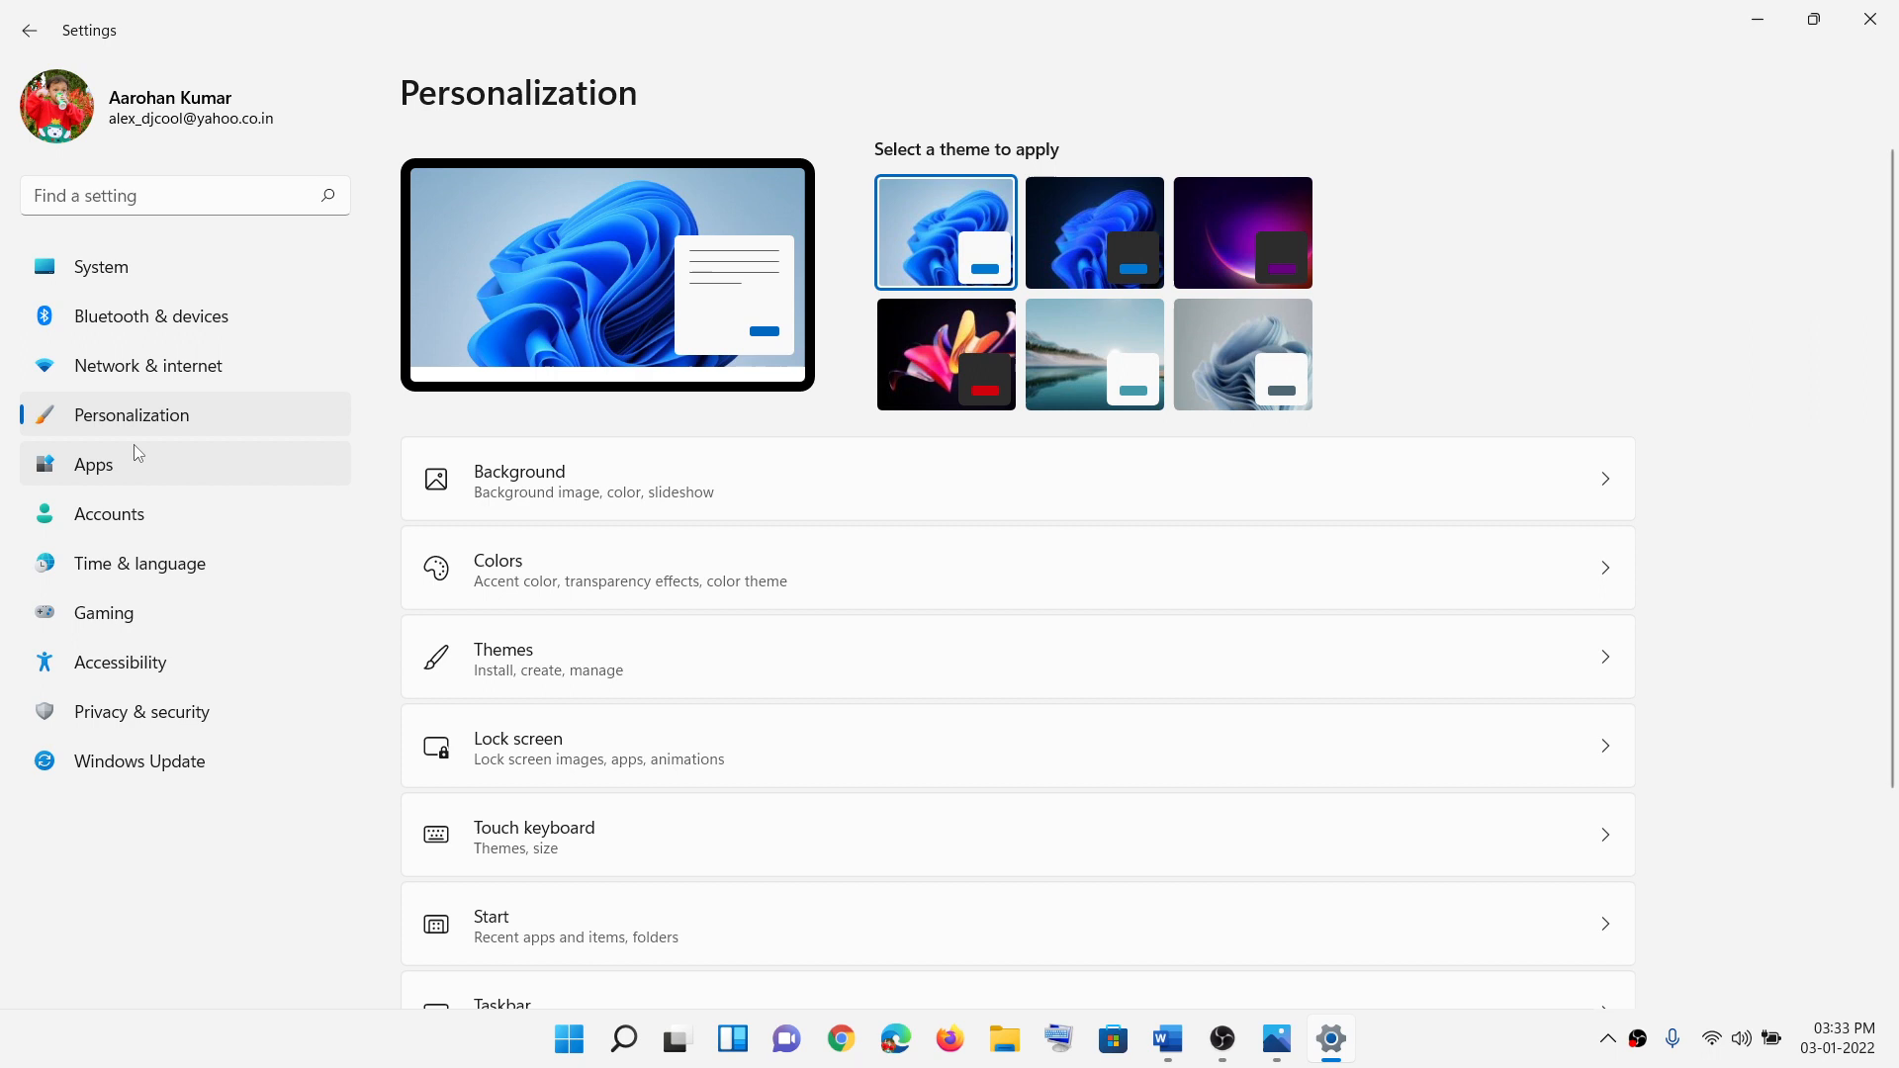
scroll("down", 3)
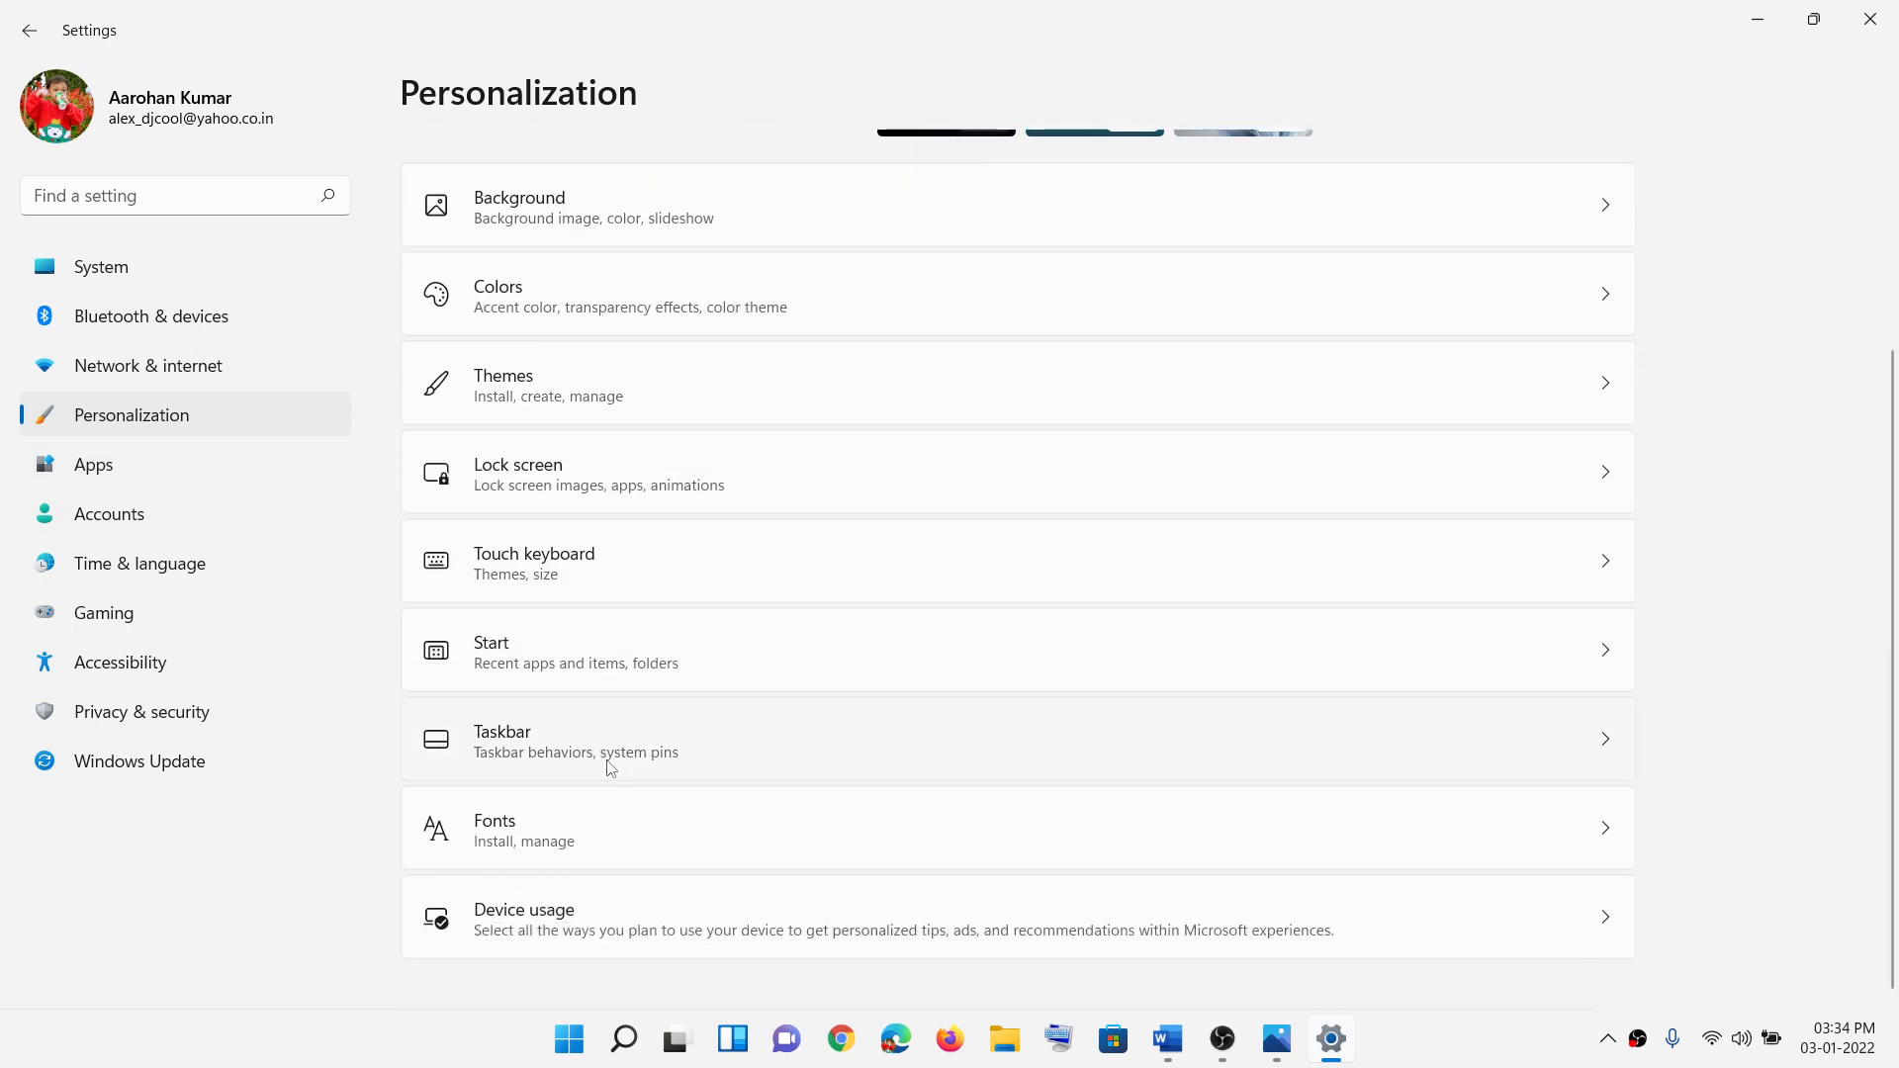
mouse_move(546, 759)
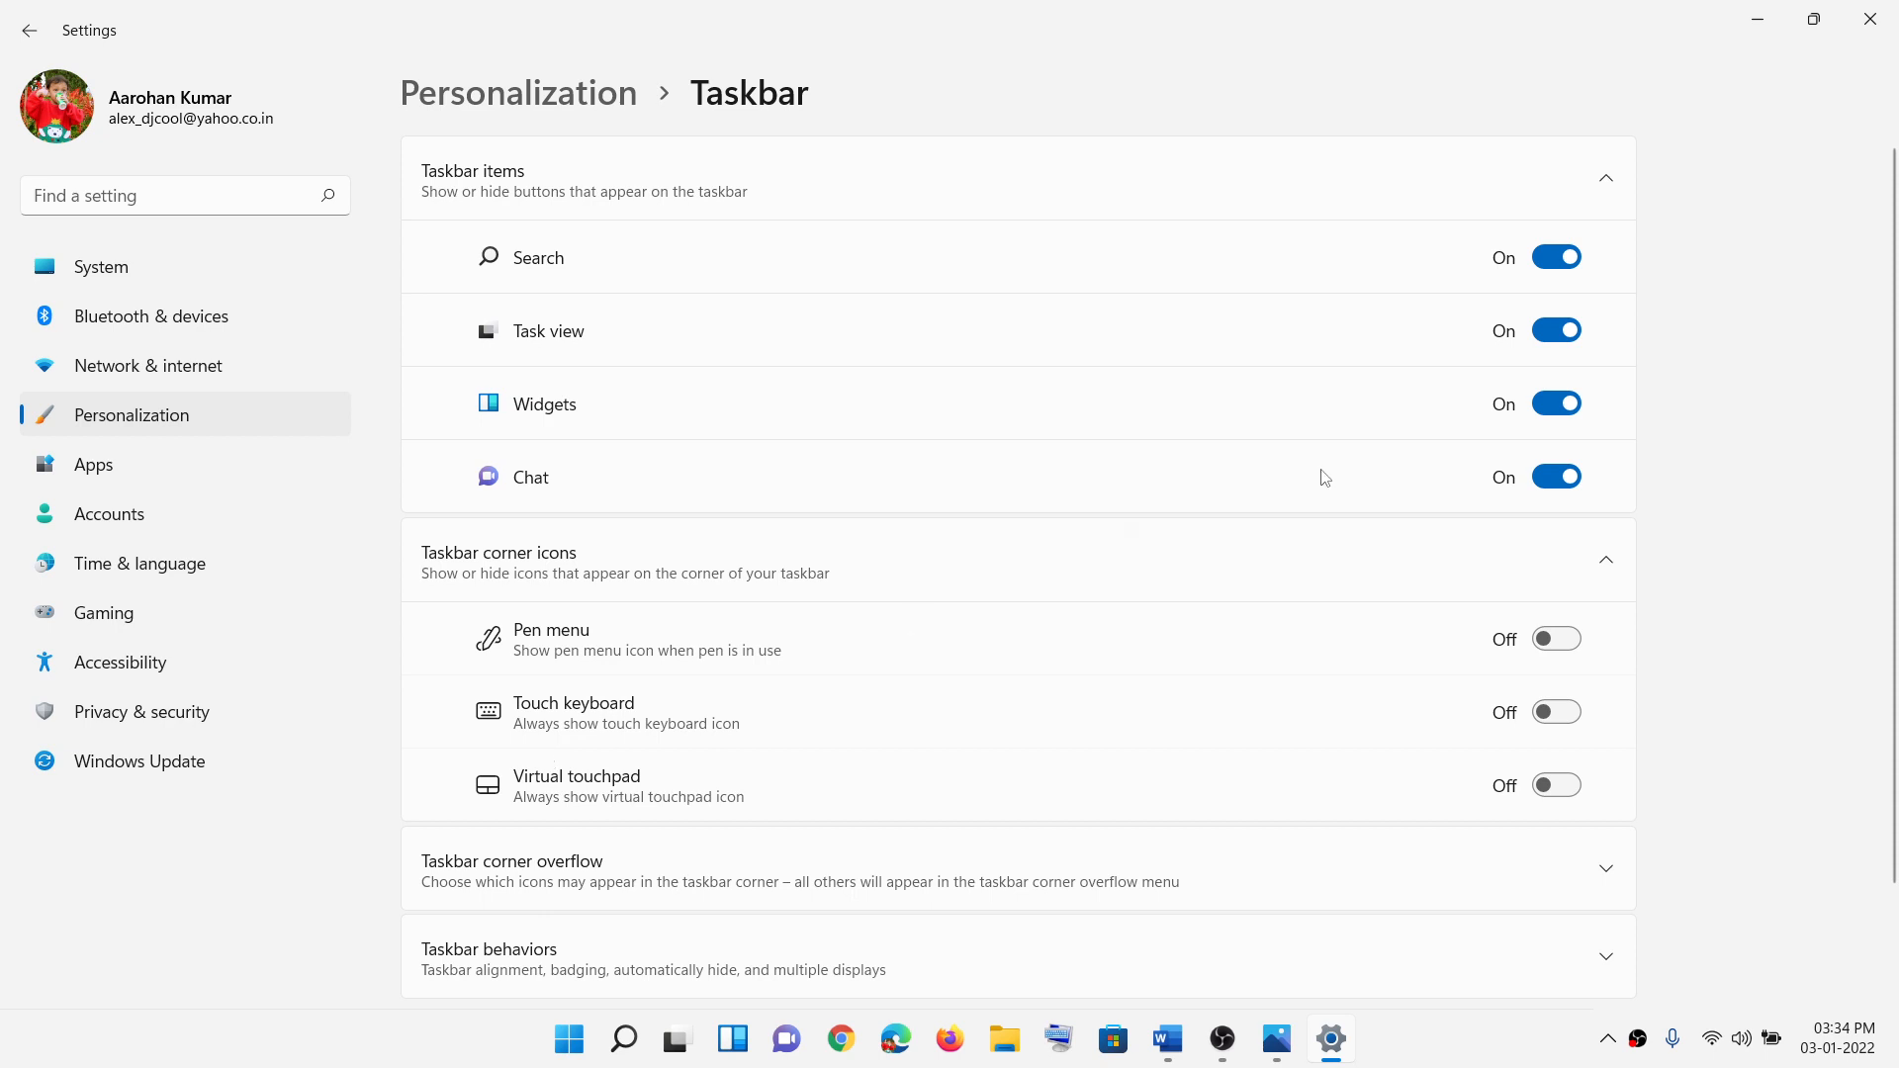
mouse_move(1278, 316)
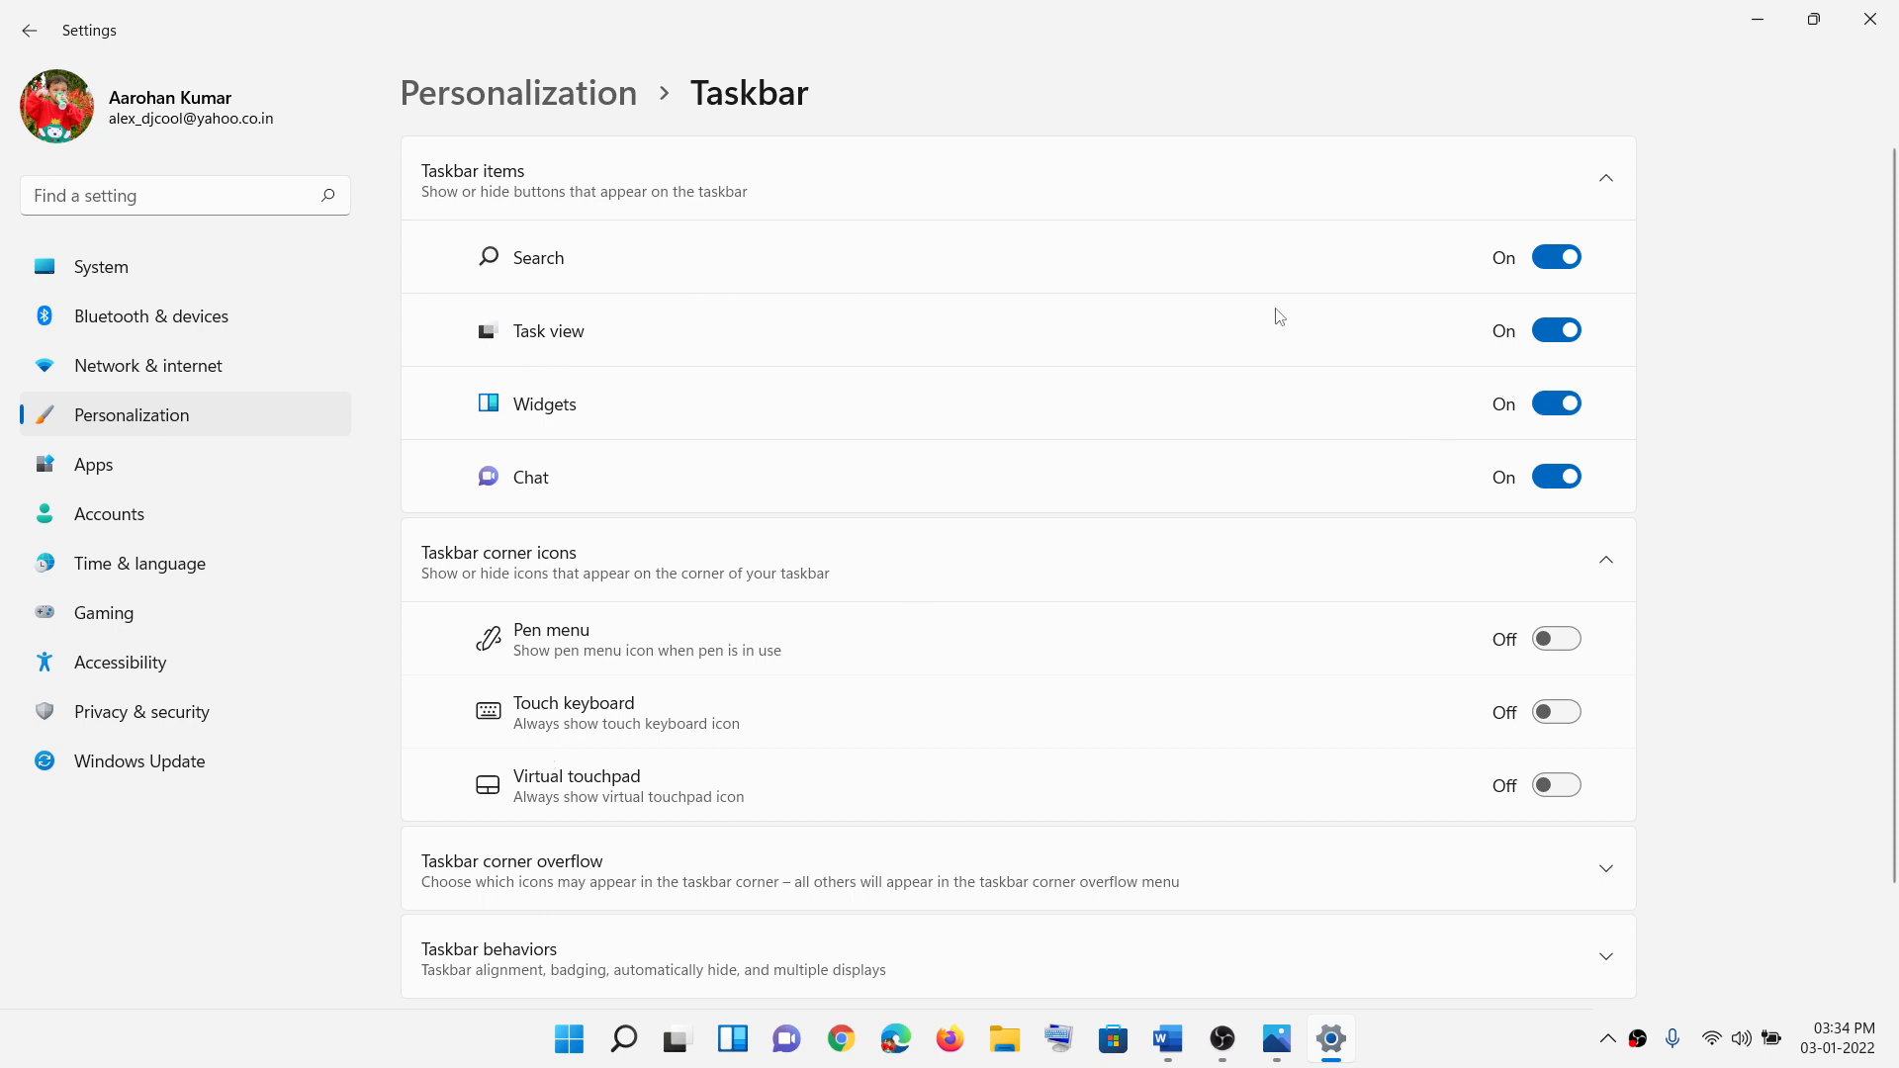
left_click(1554, 329)
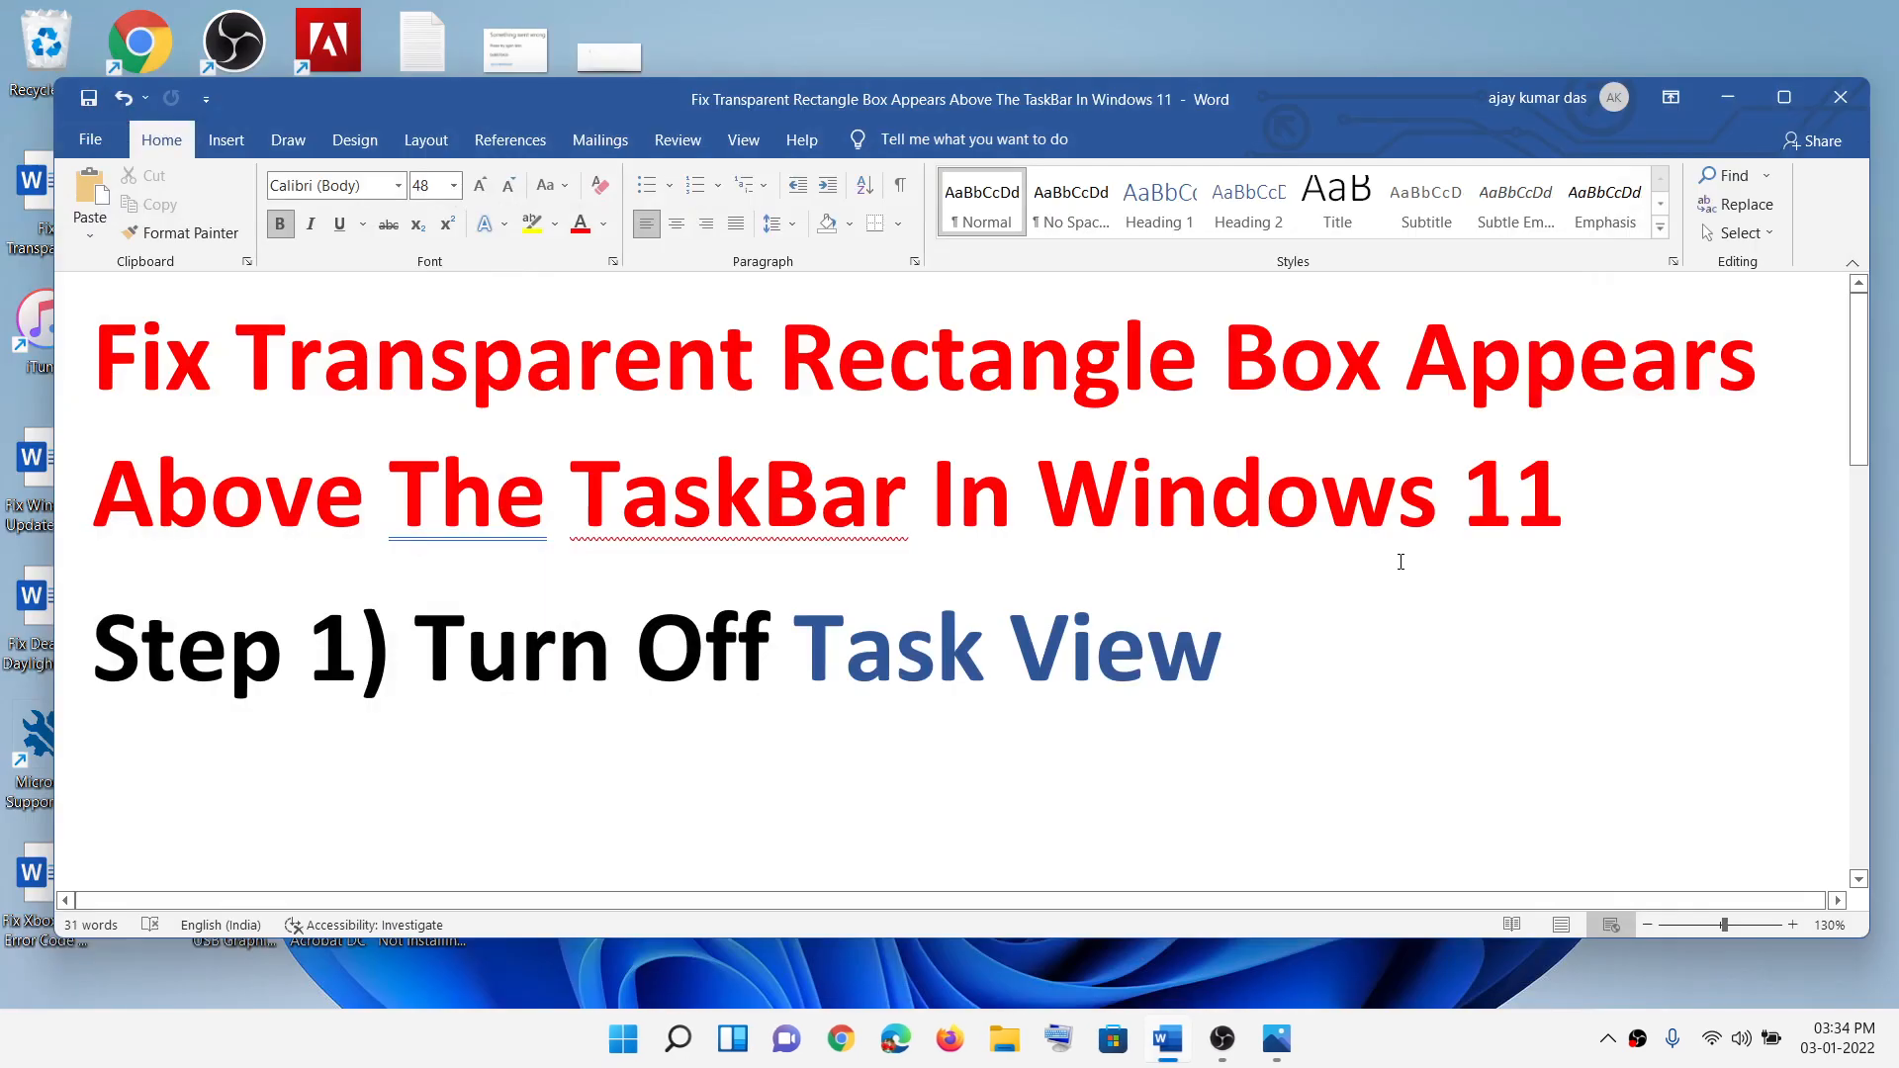
Step: Scroll Word to Step 2 on restarting Windows Explorer, then open the Start button's Win+X menu
scroll("down", 3)
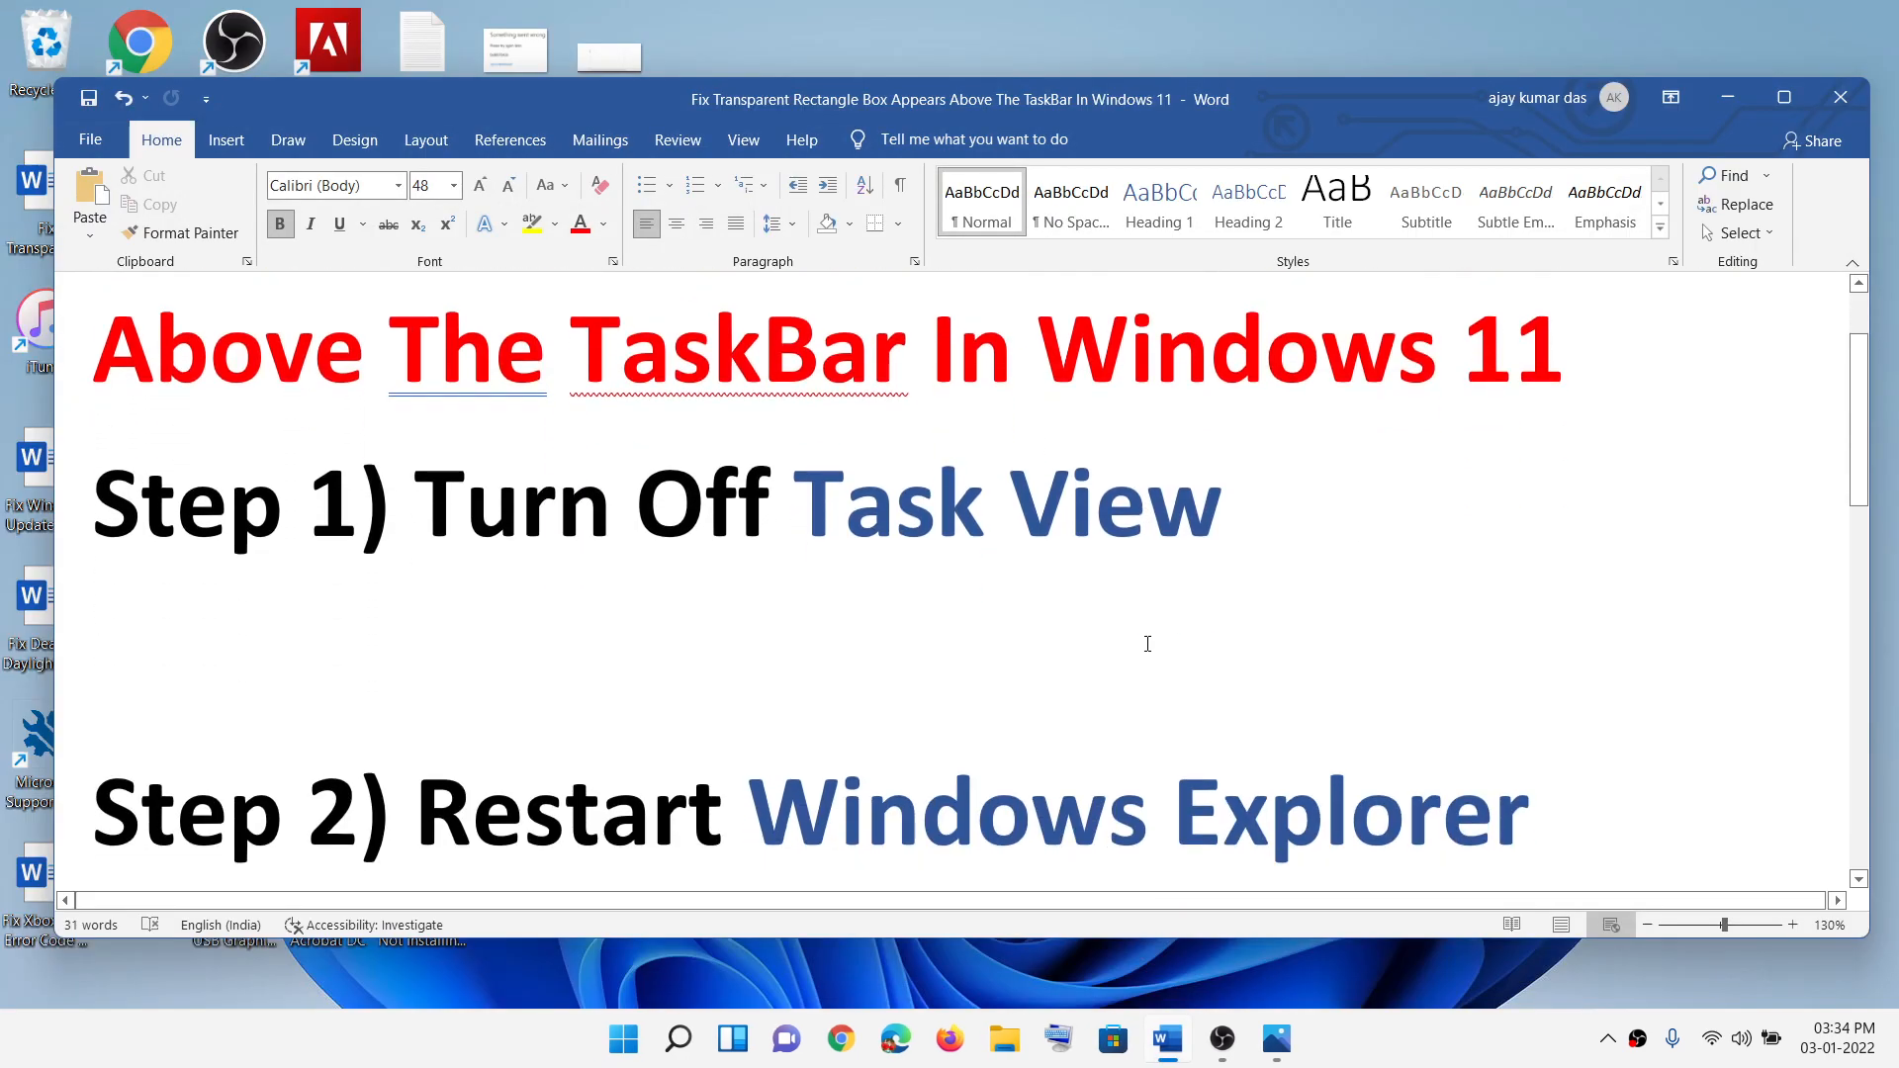
scroll("down", 3)
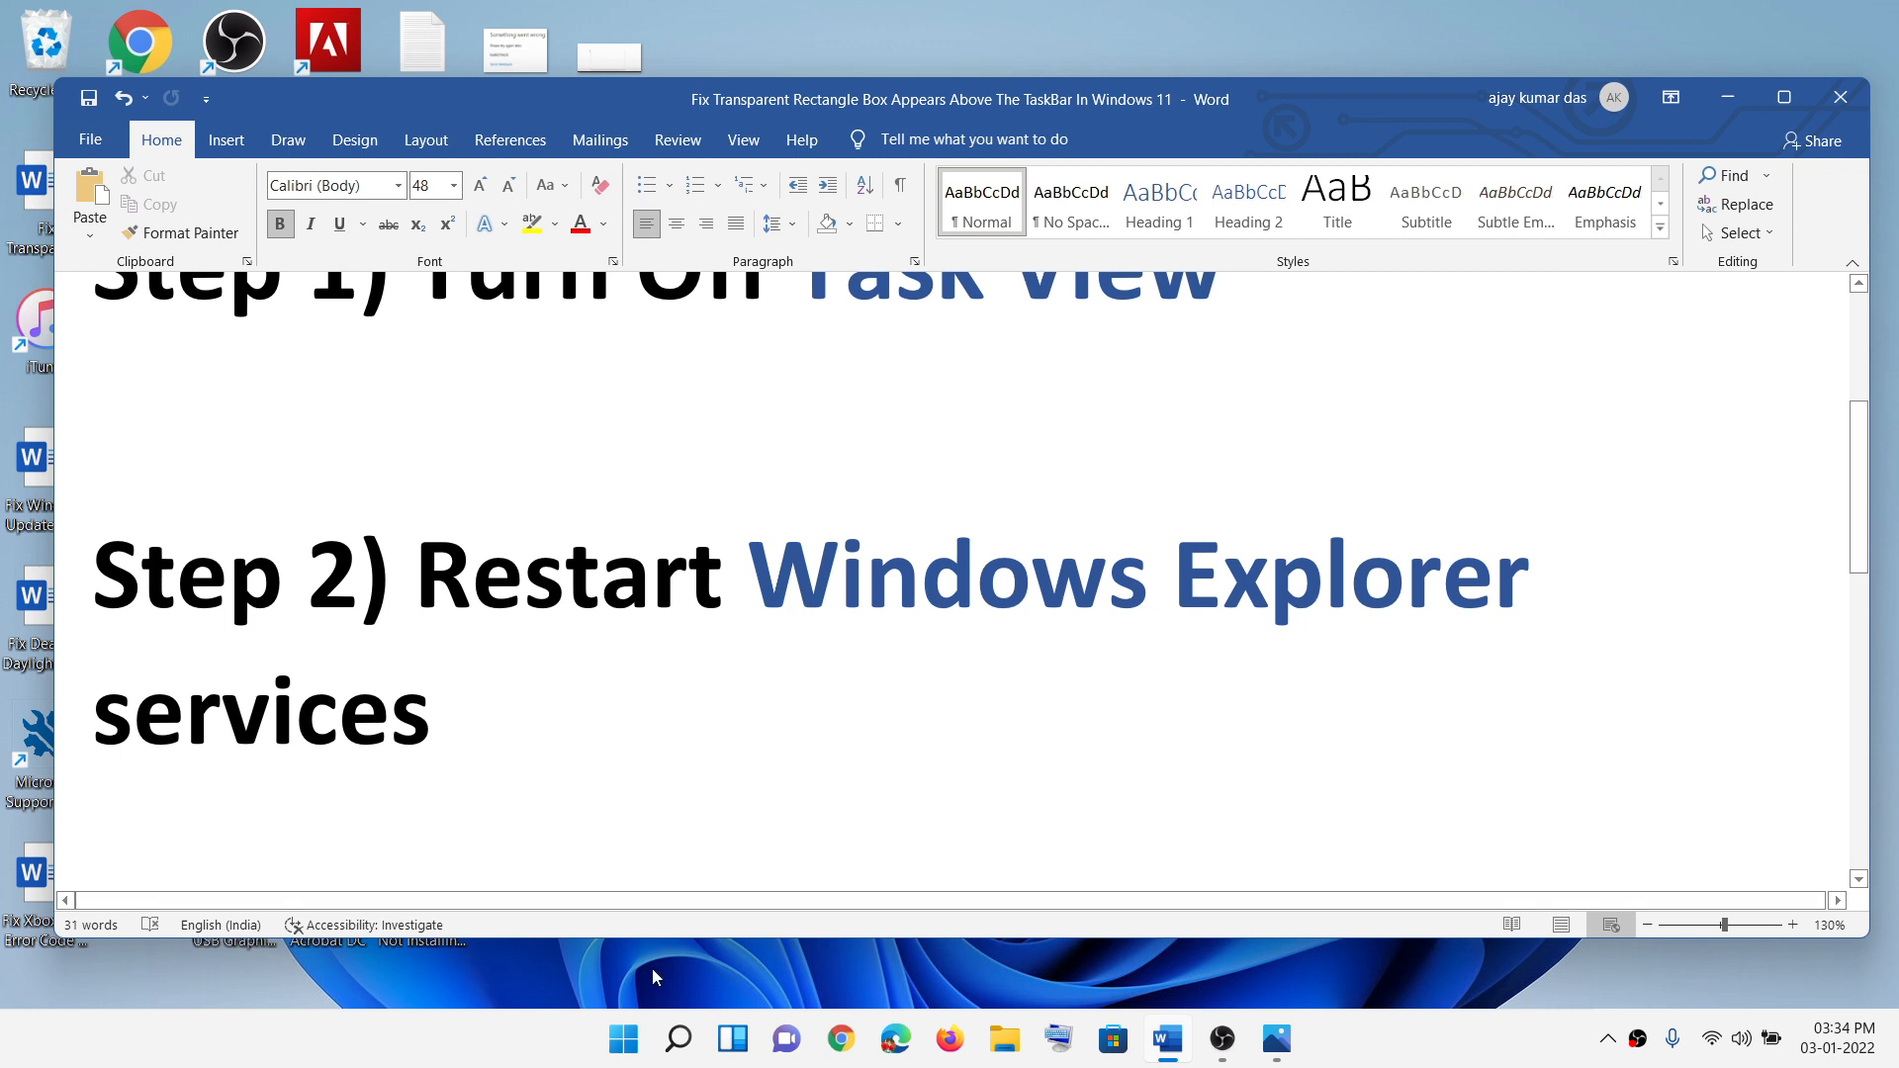
right_click(622, 1040)
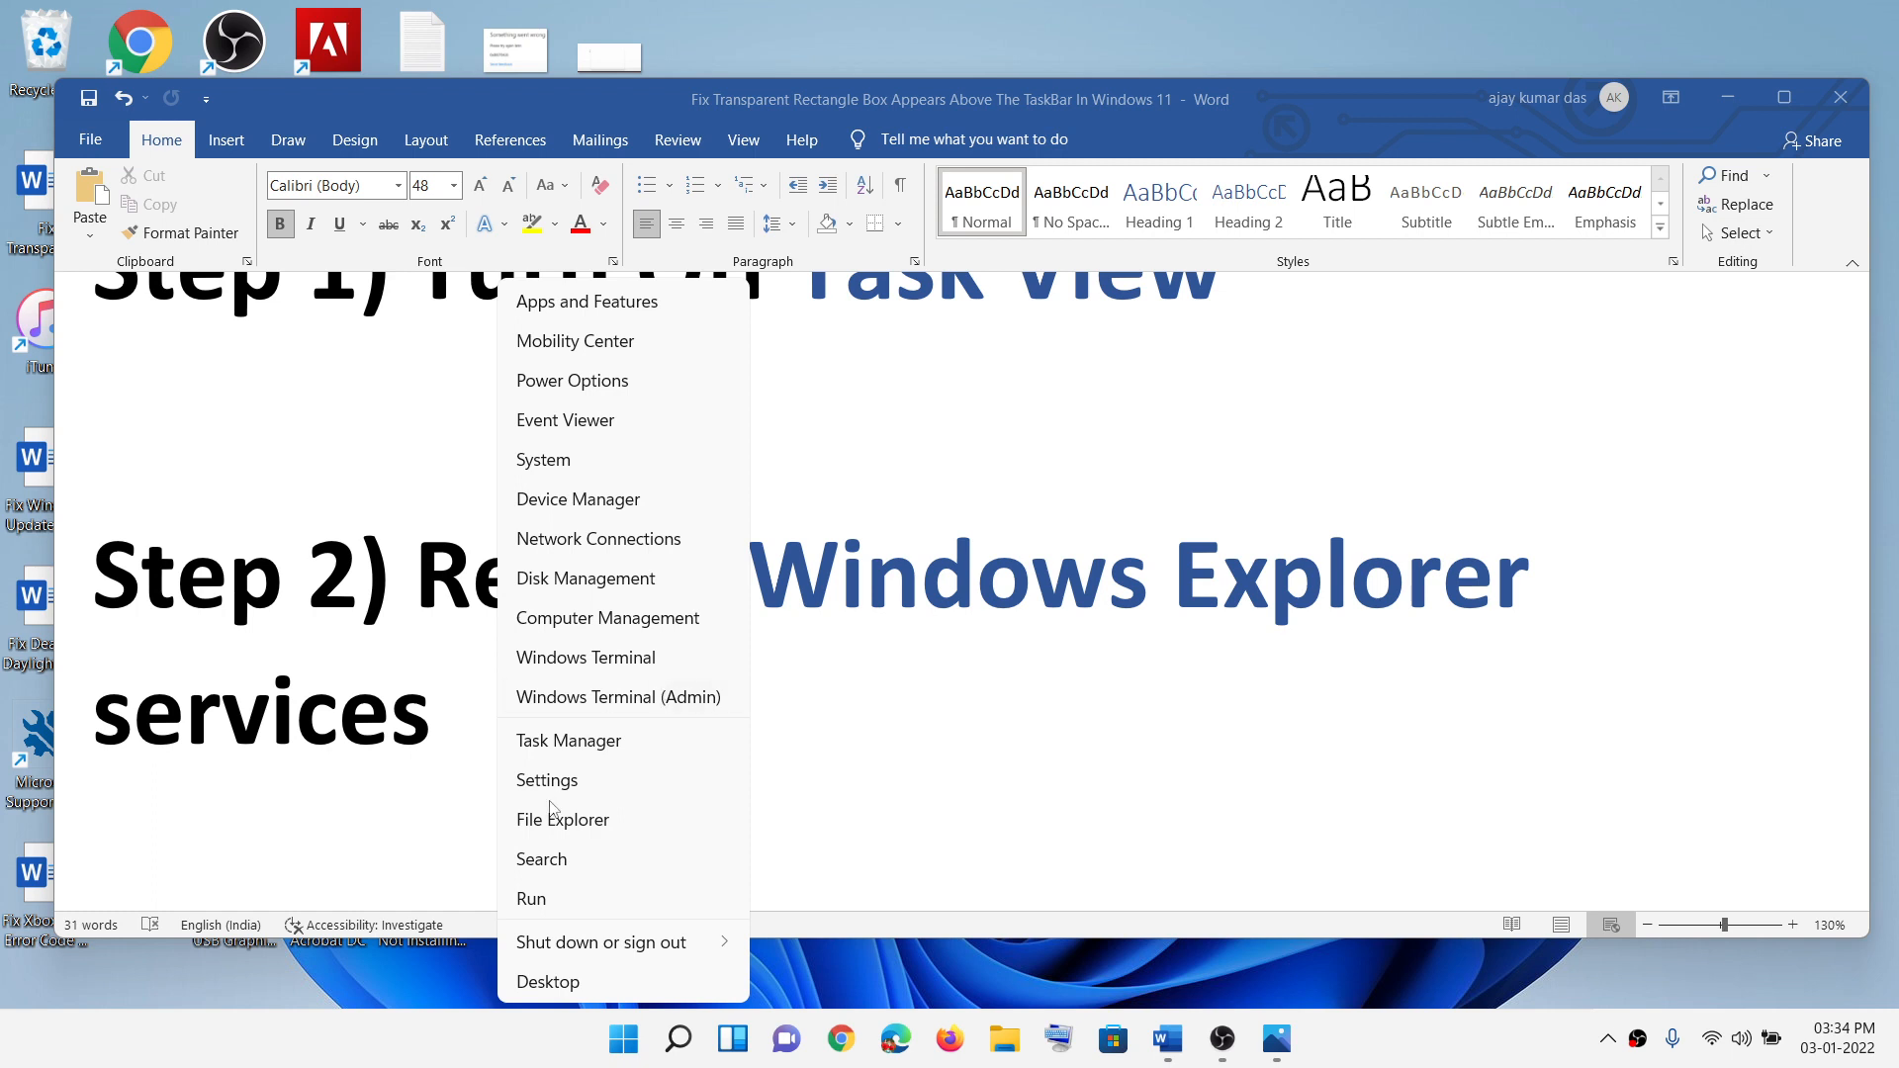
mouse_move(621, 740)
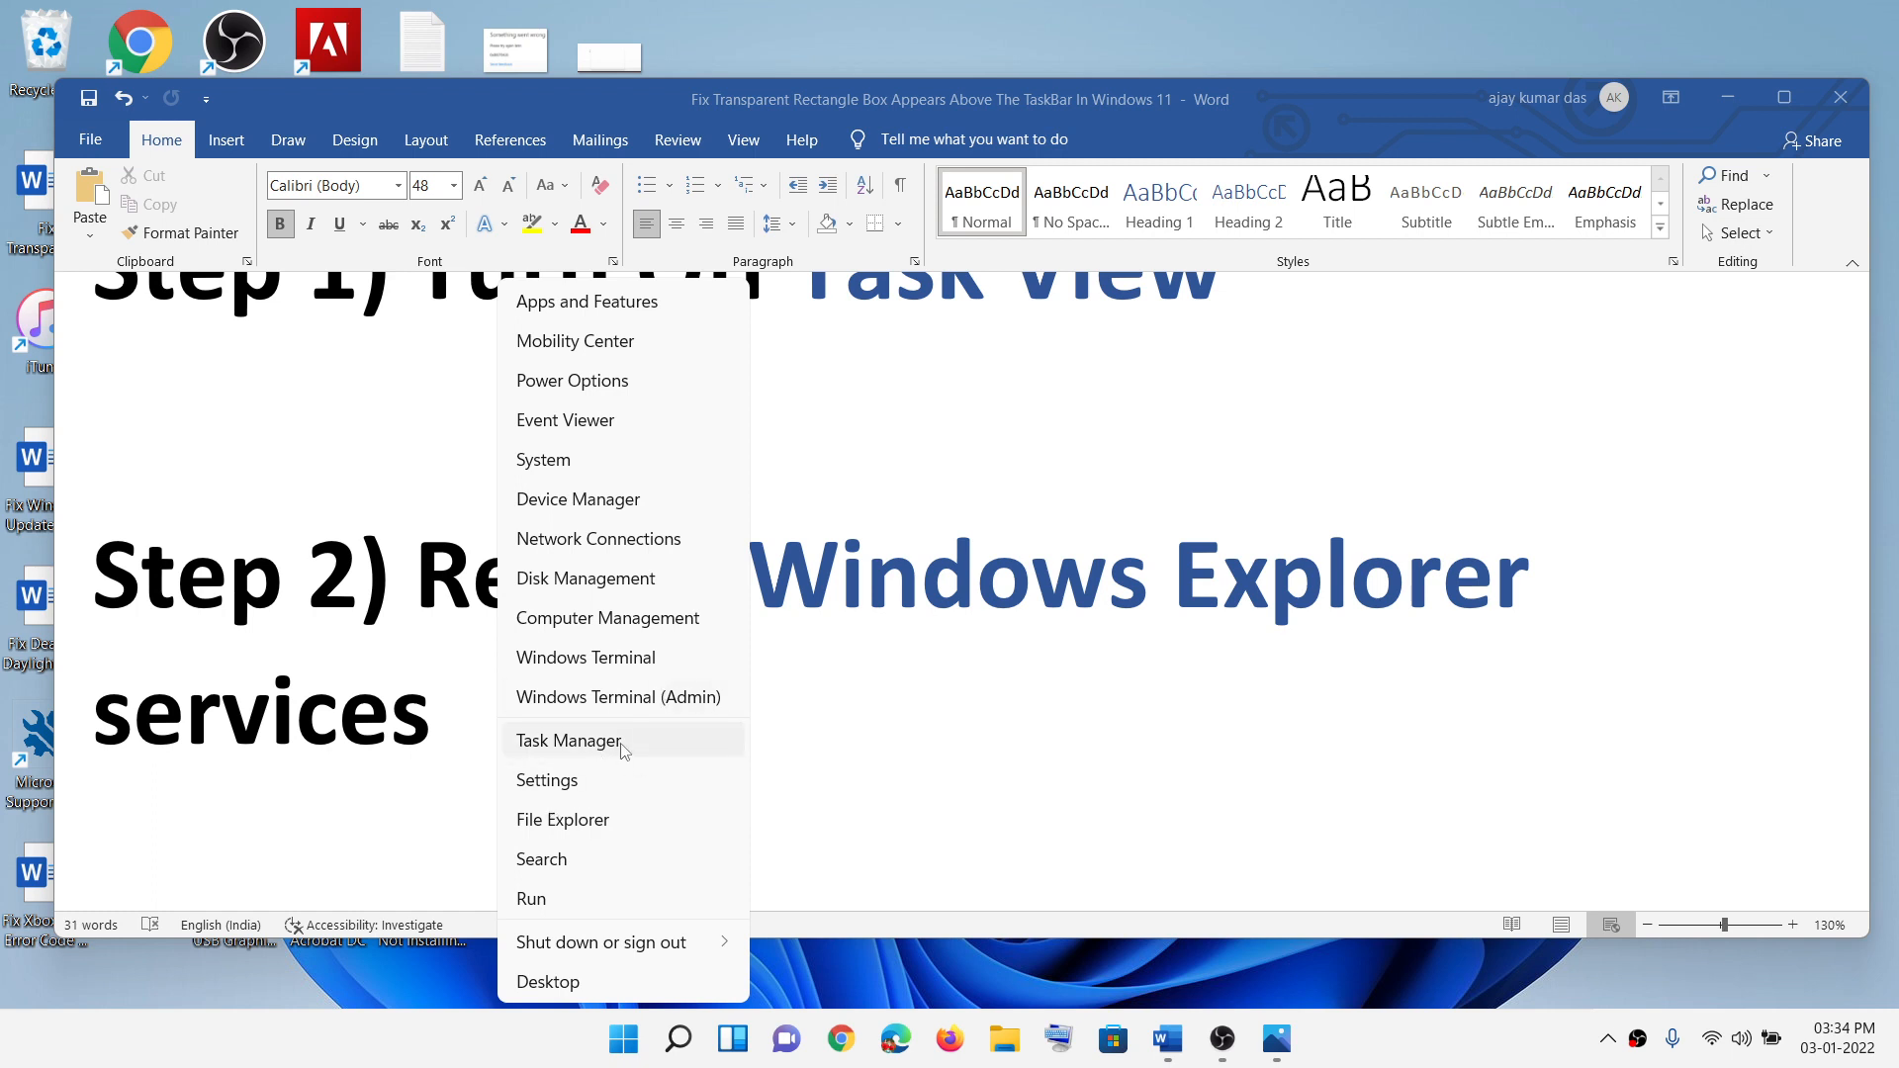
Step: Open Task Manager, find Windows Explorer in Processes, and restart it
left_click(570, 740)
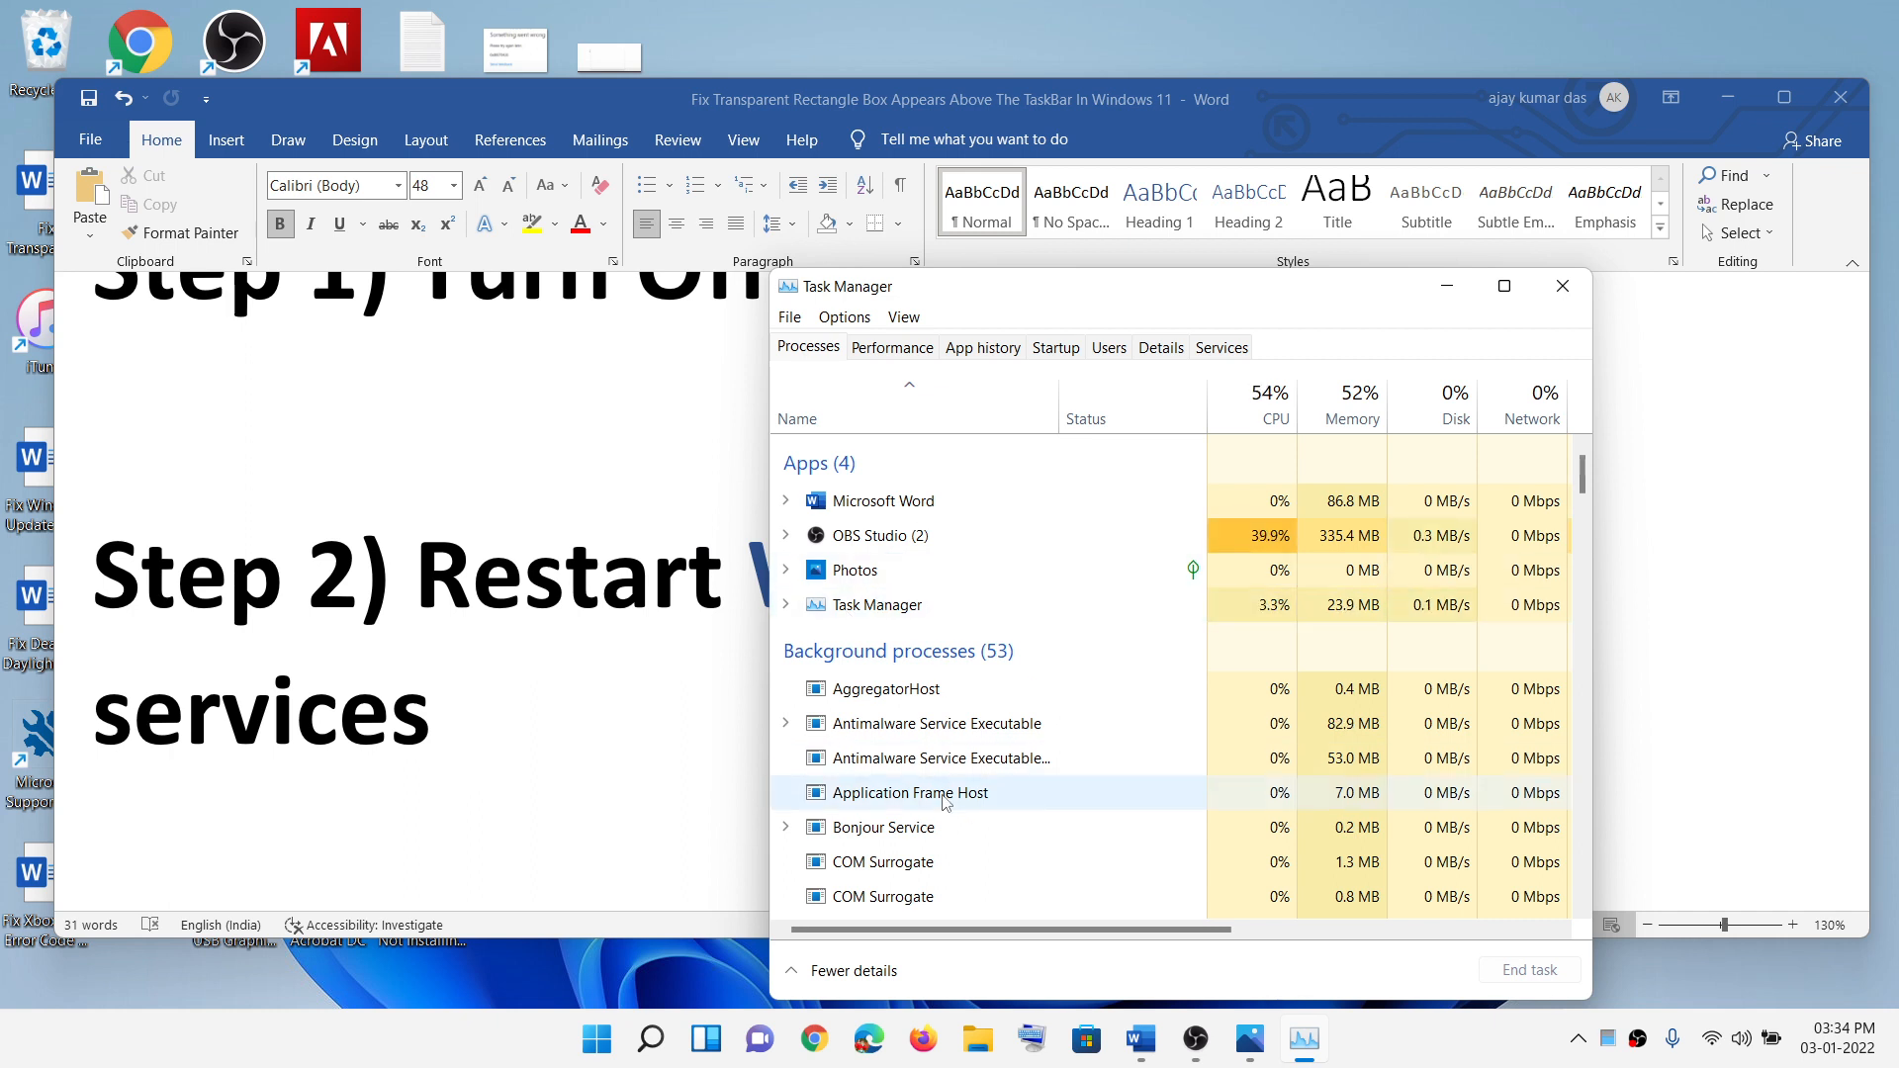
scroll("down", 3)
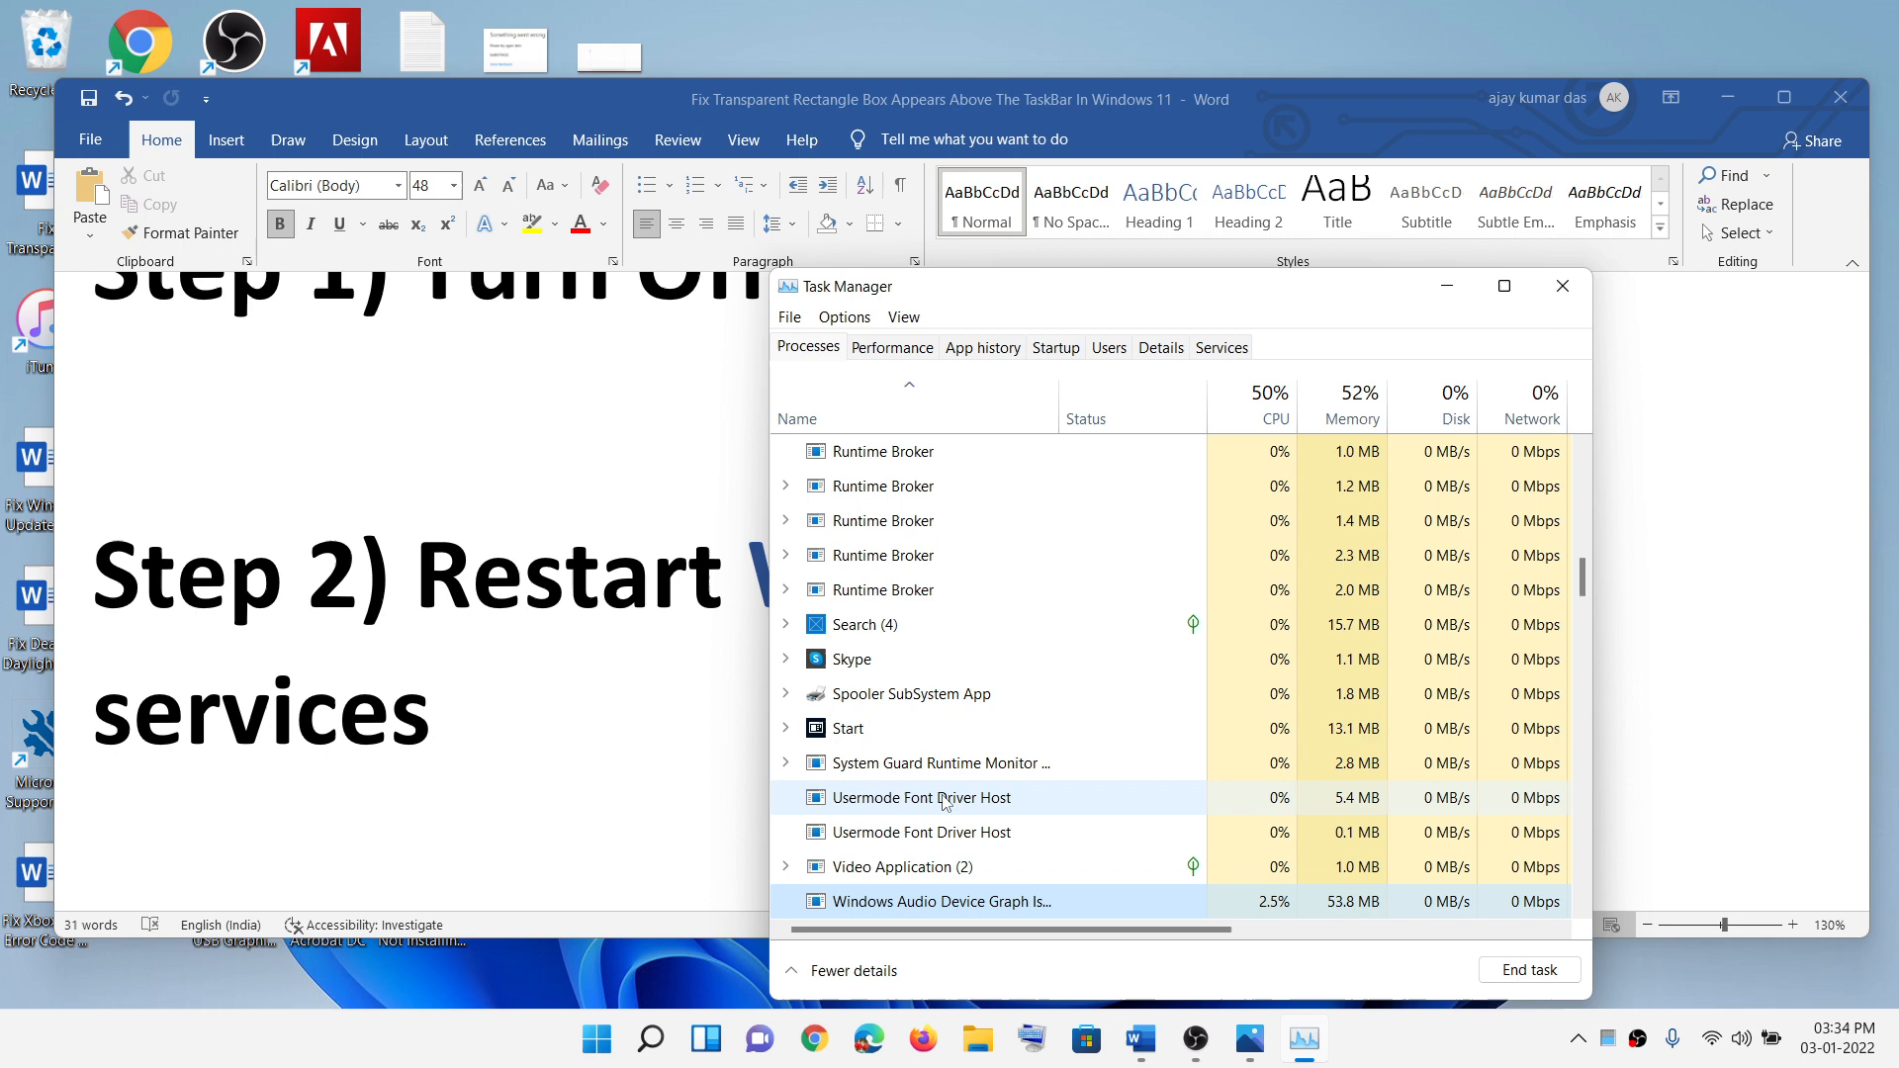
scroll("down", 3)
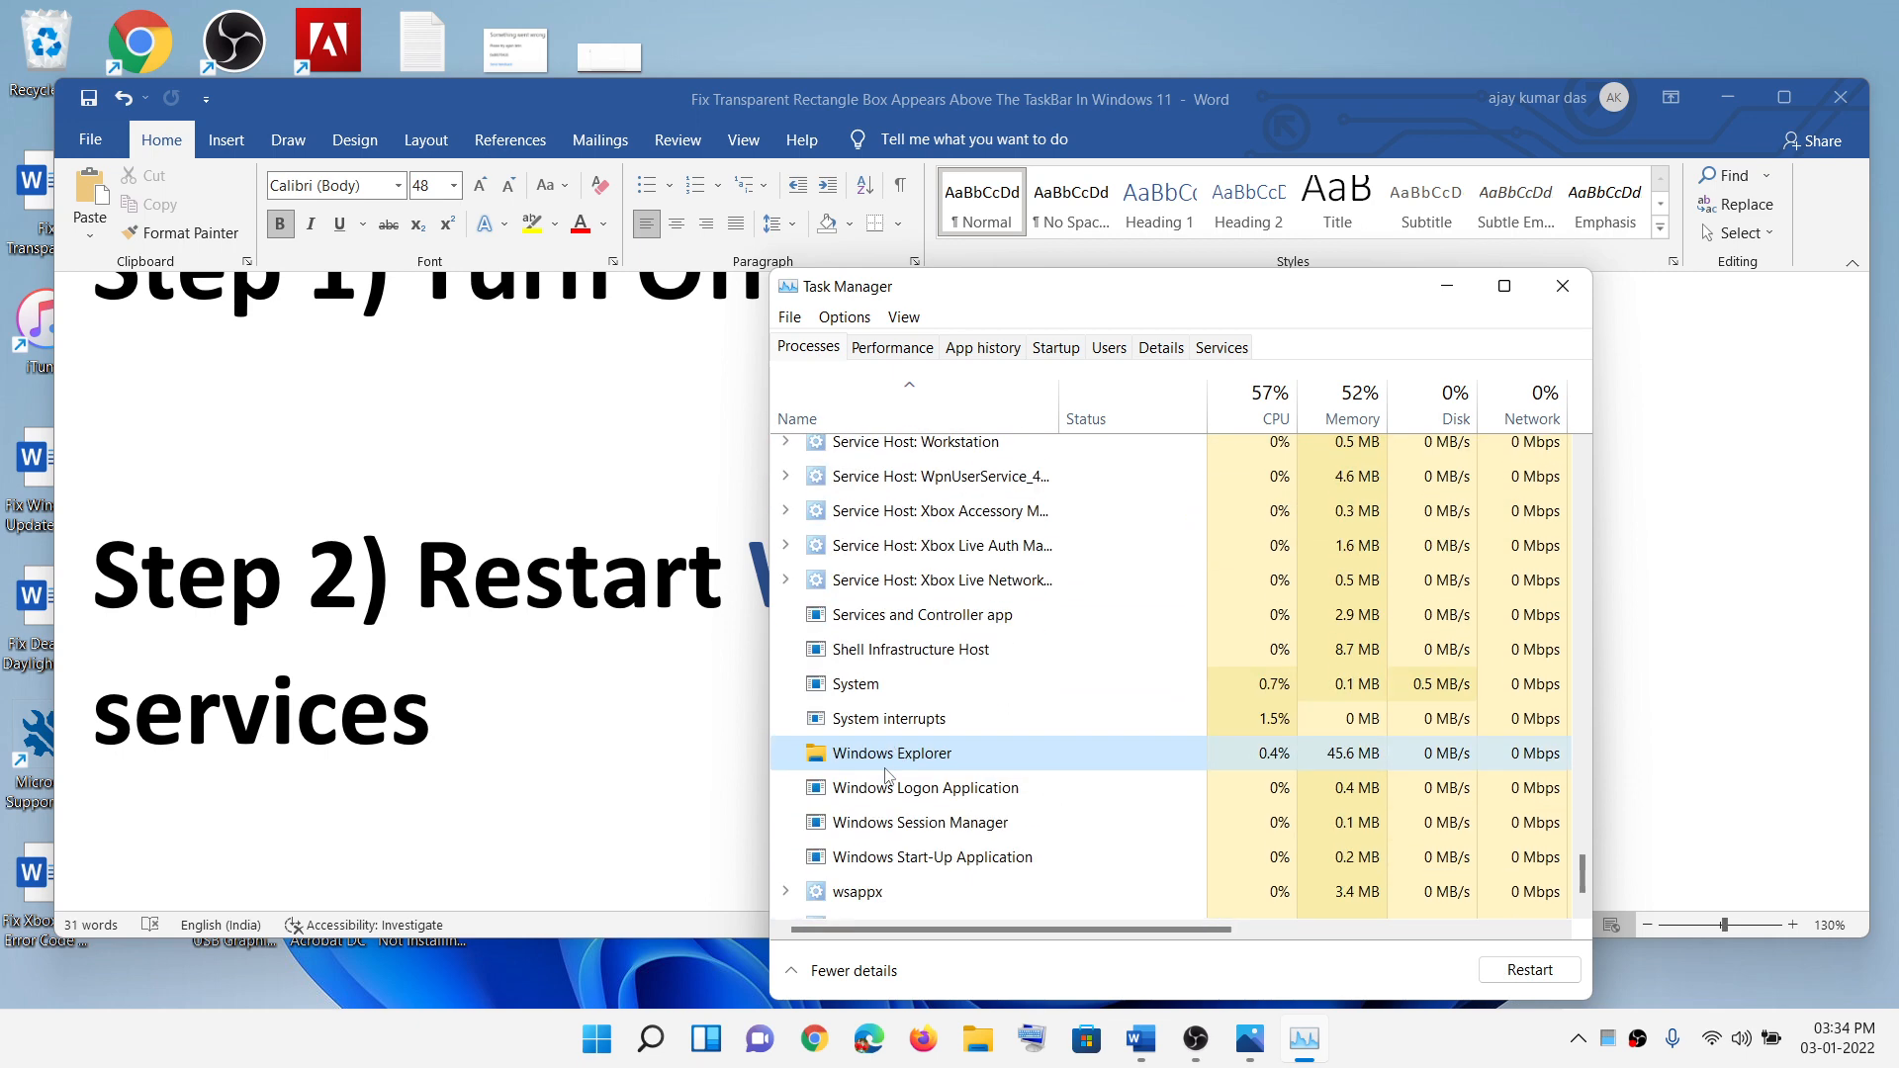
scroll("down", 3)
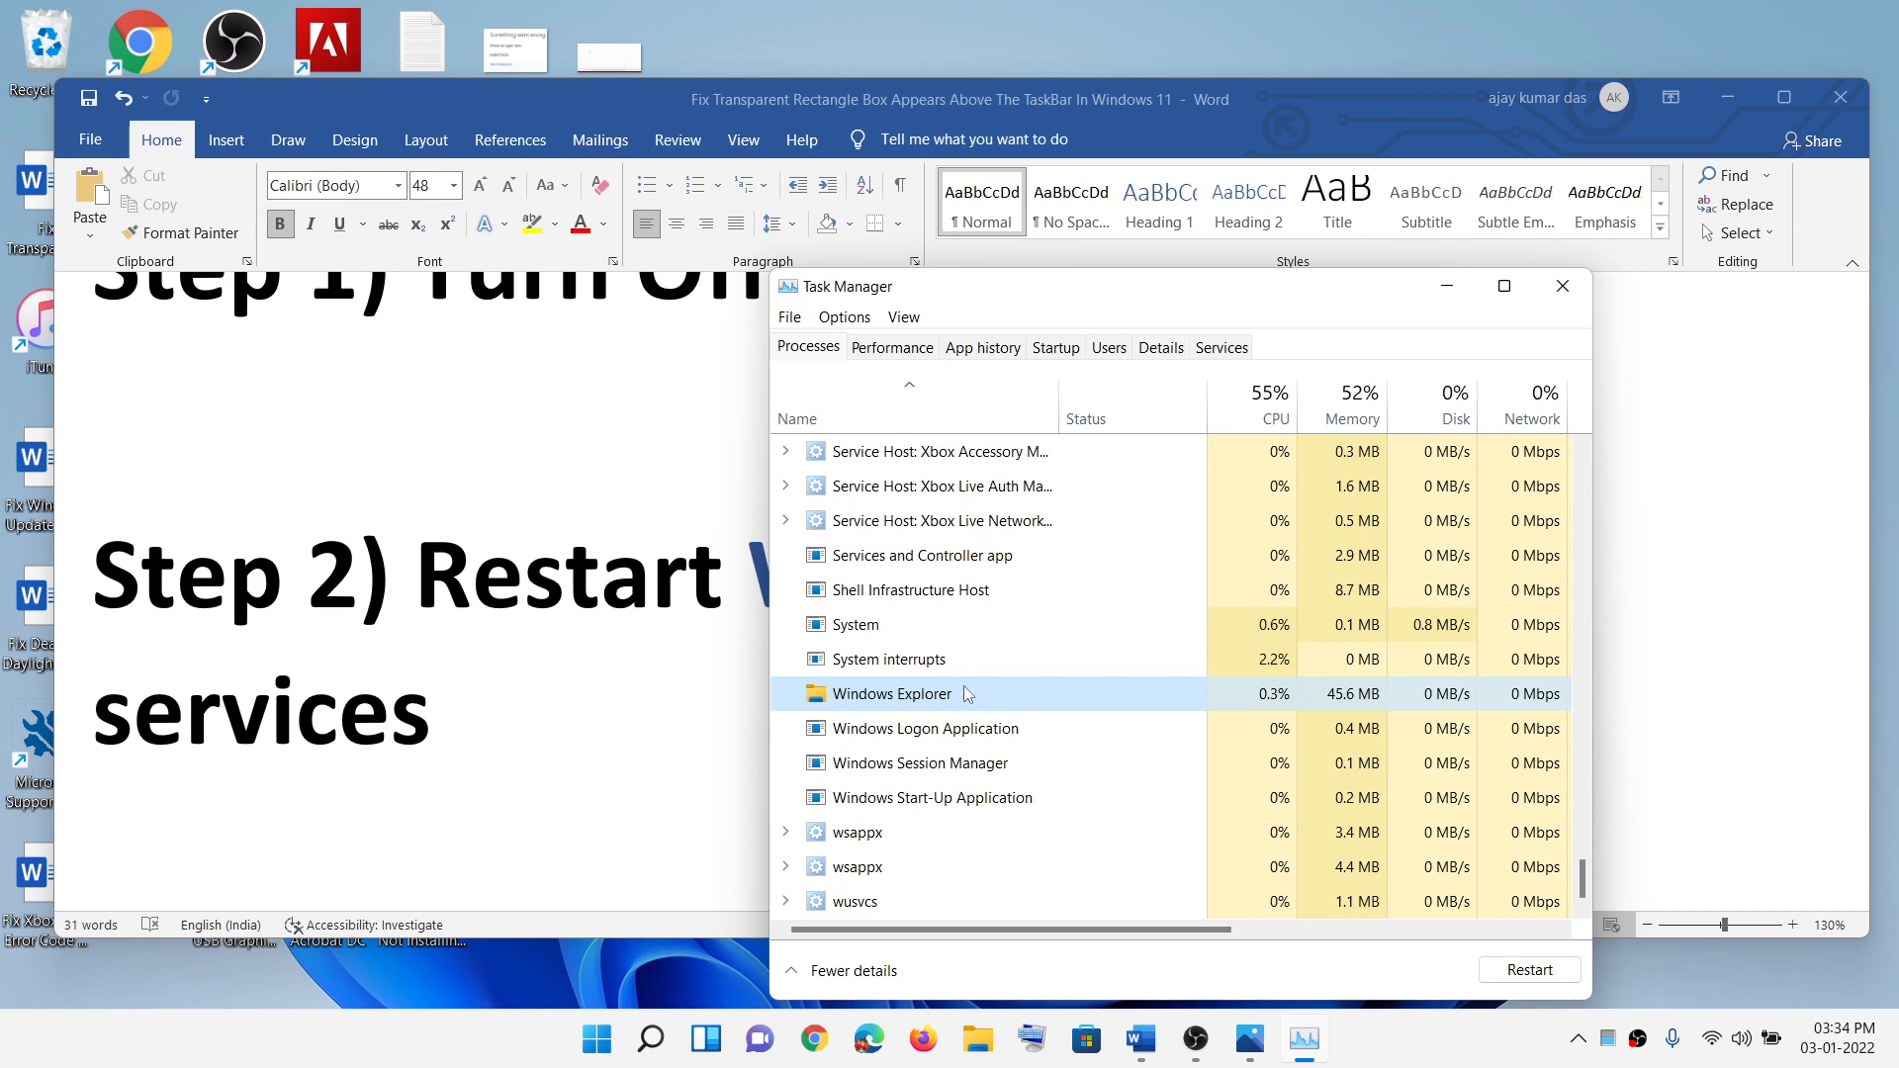
right_click(892, 694)
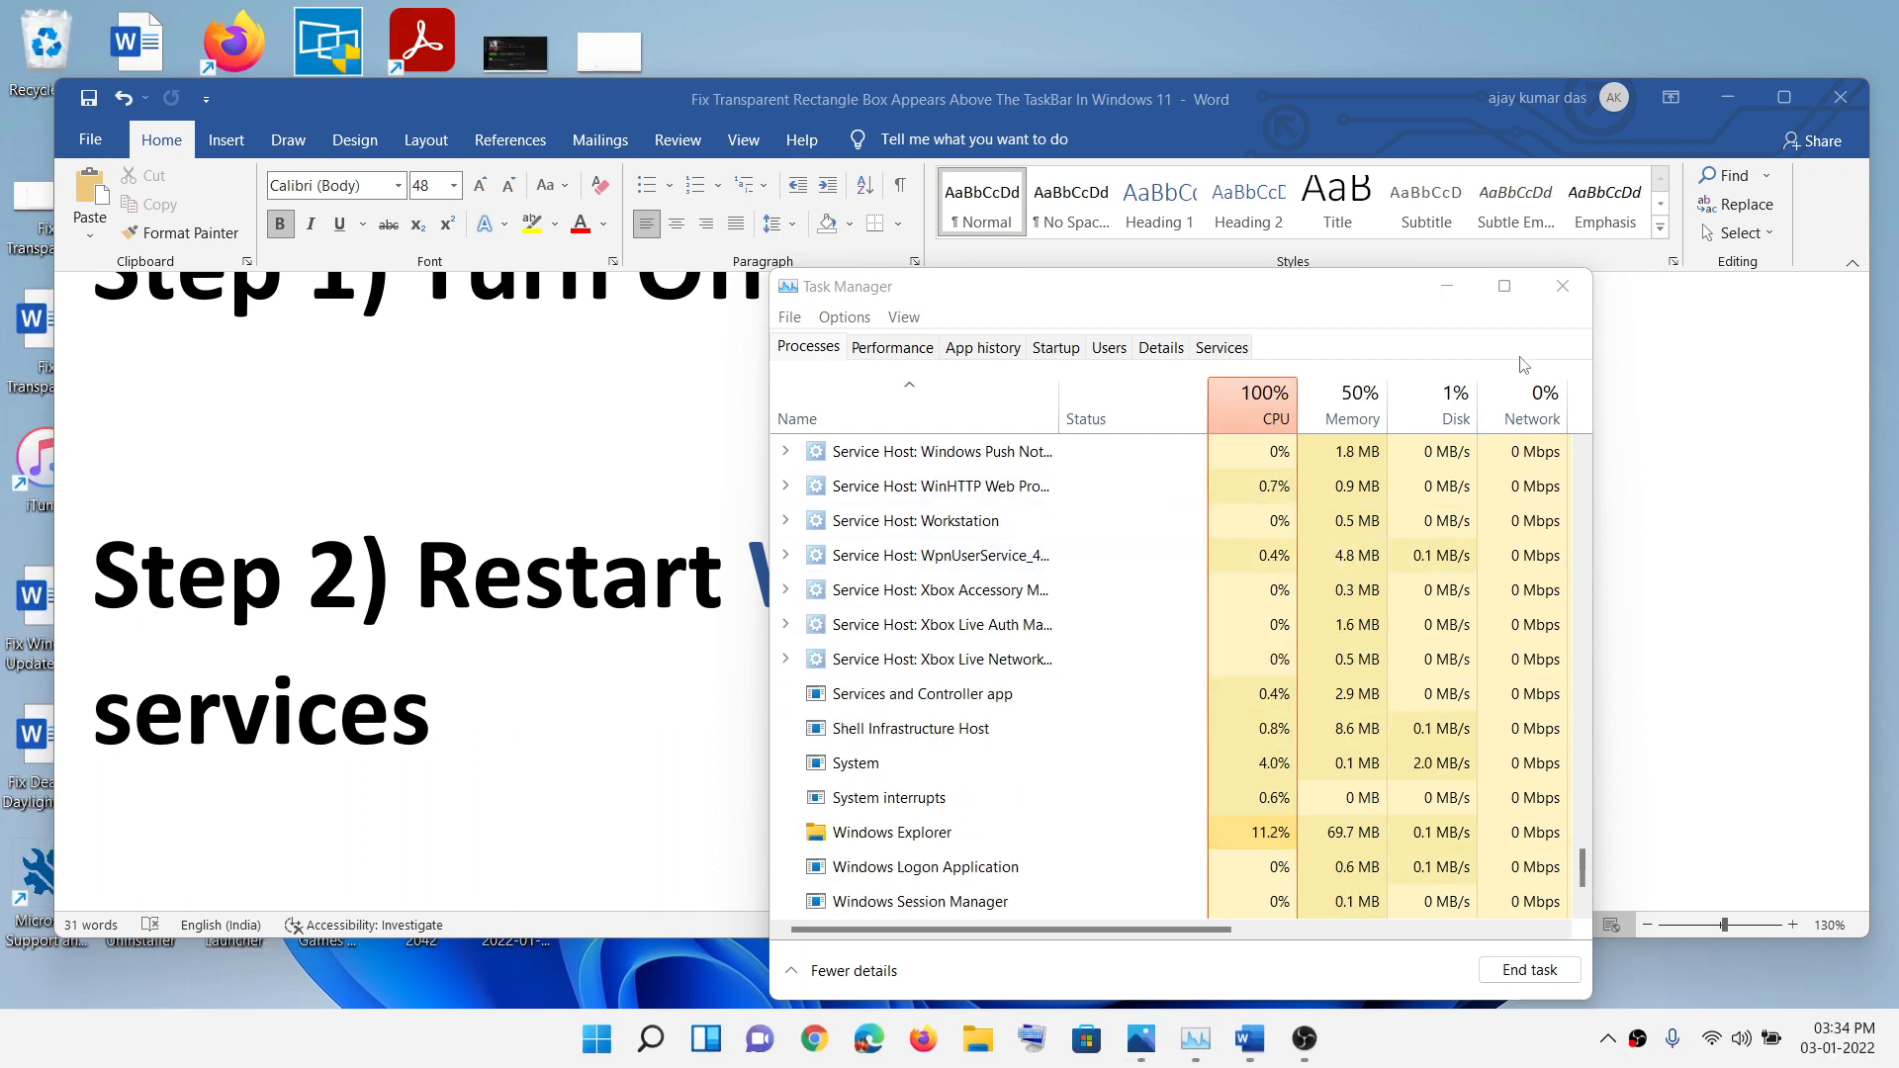
Step: Scroll Word to Step 3 on ending MiniSearchHost, then reopen Task Manager from the Win+X menu
left_click(1560, 286)
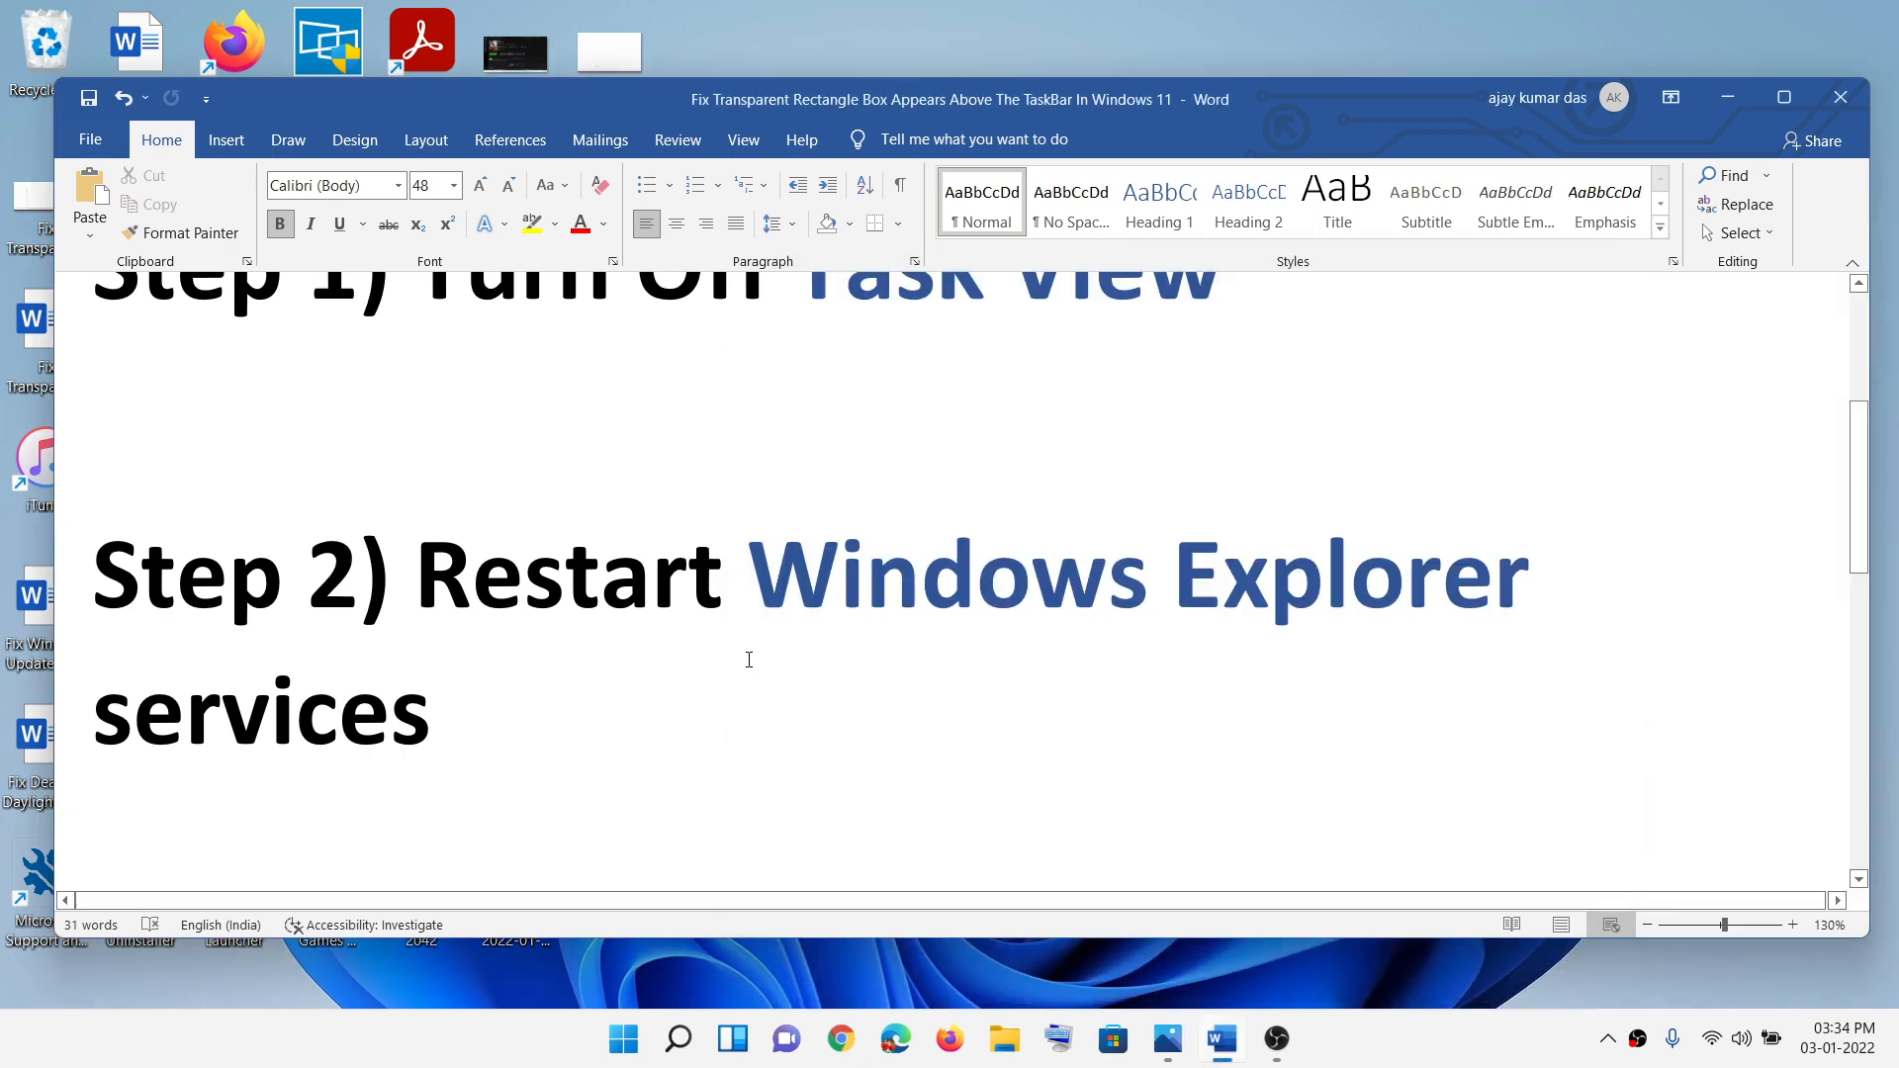
scroll("down", 3)
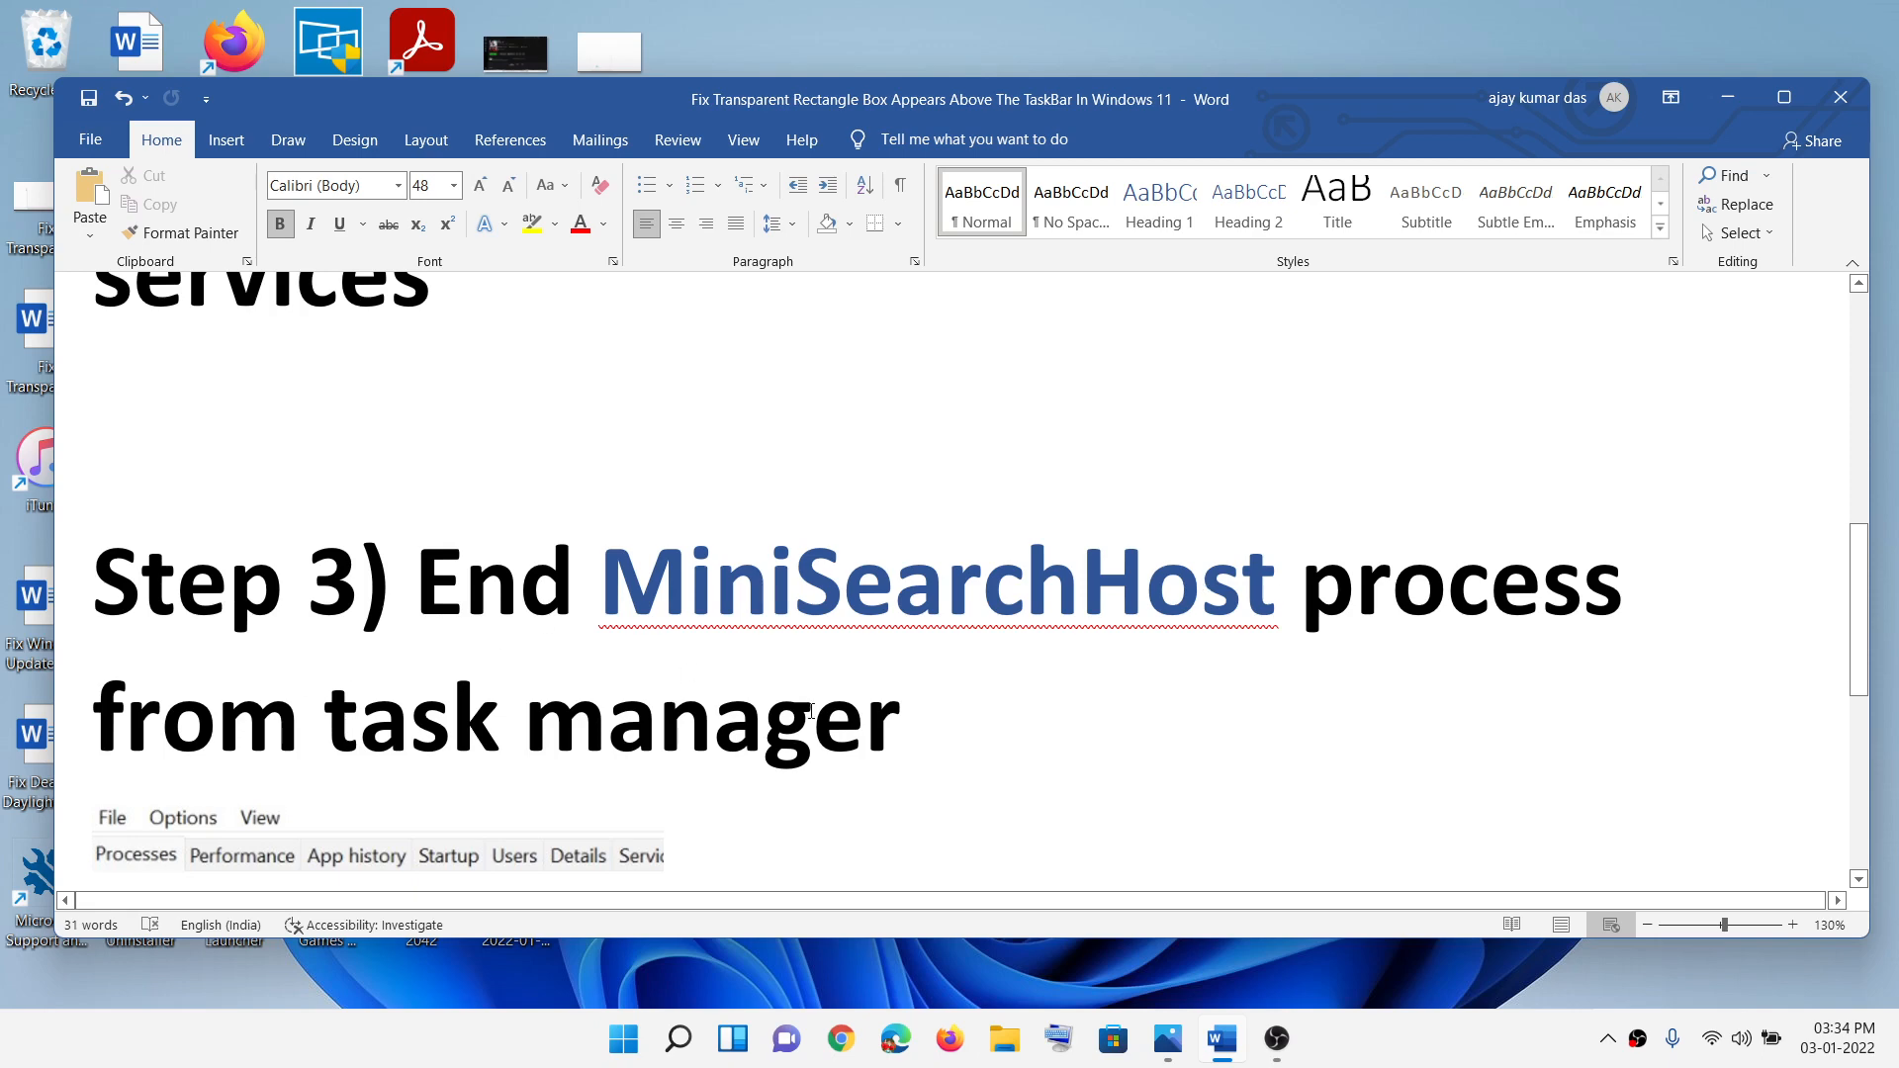
mouse_move(622, 1039)
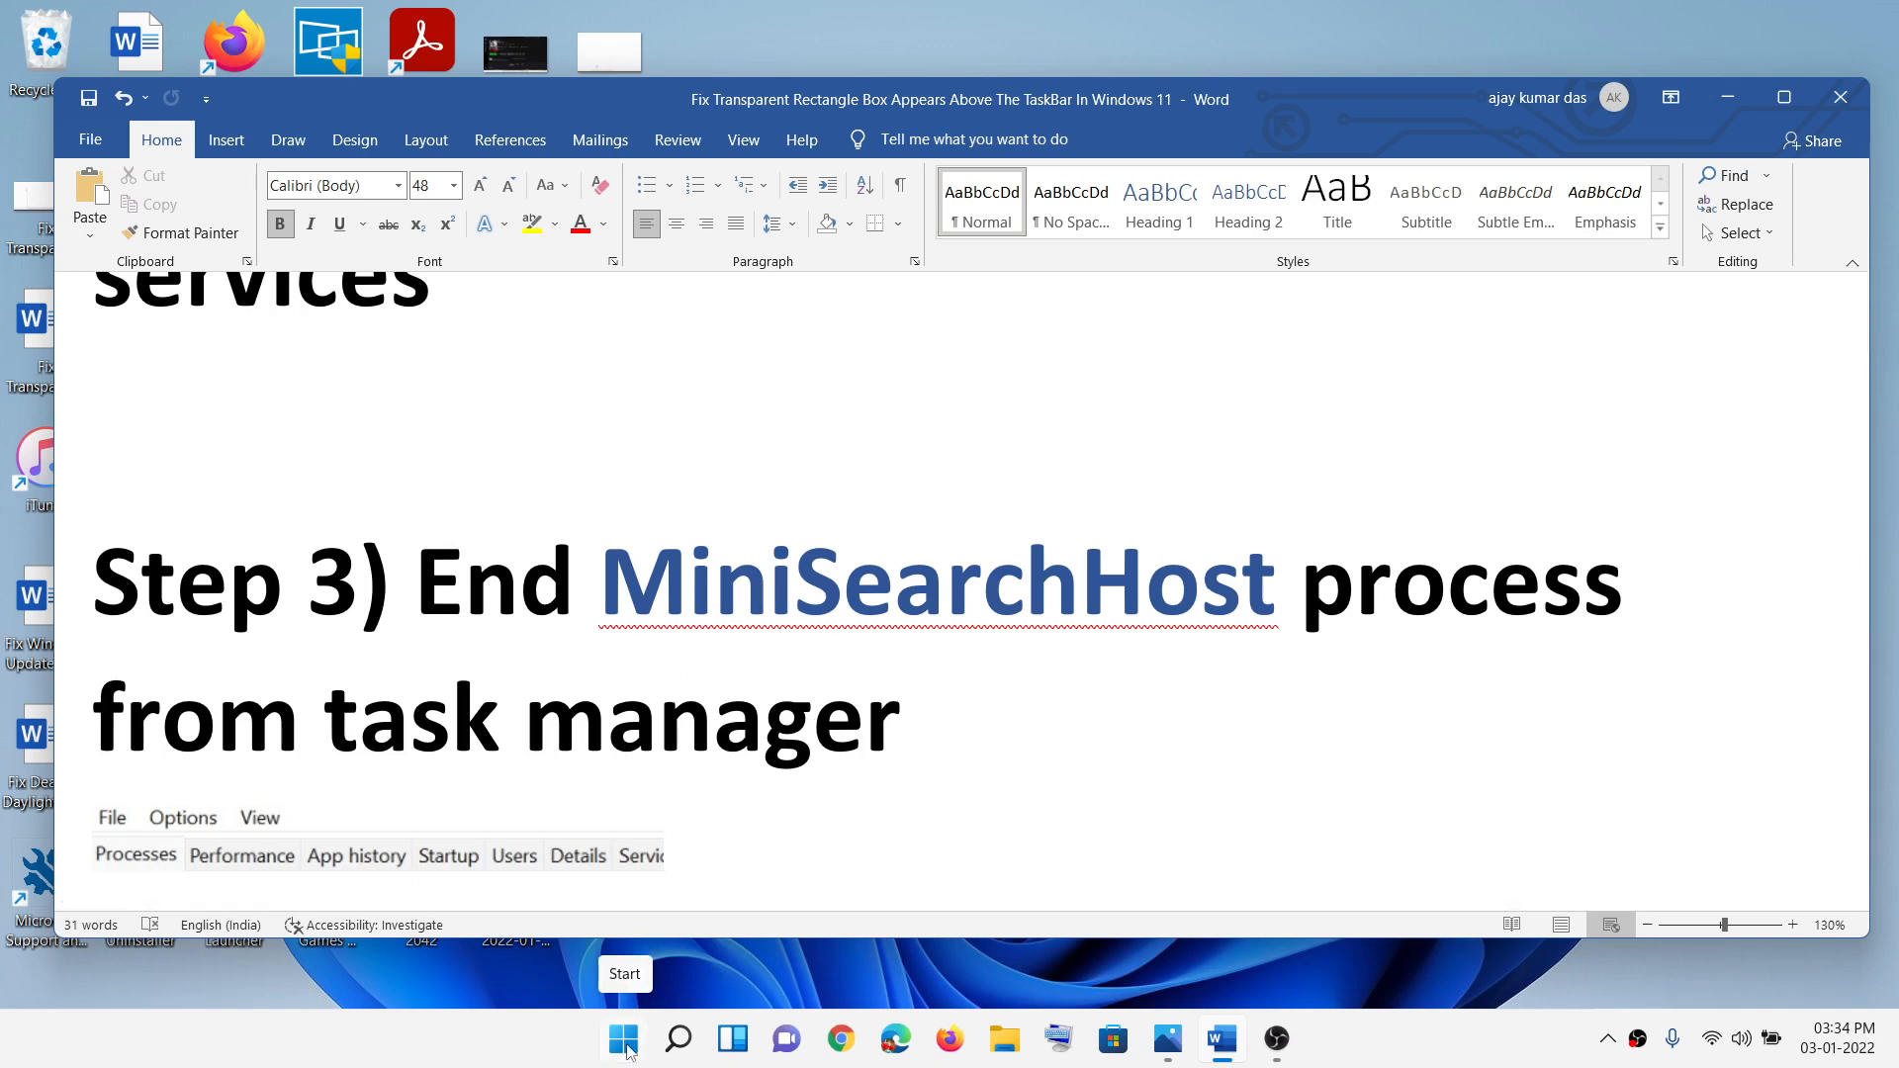
right_click(624, 1039)
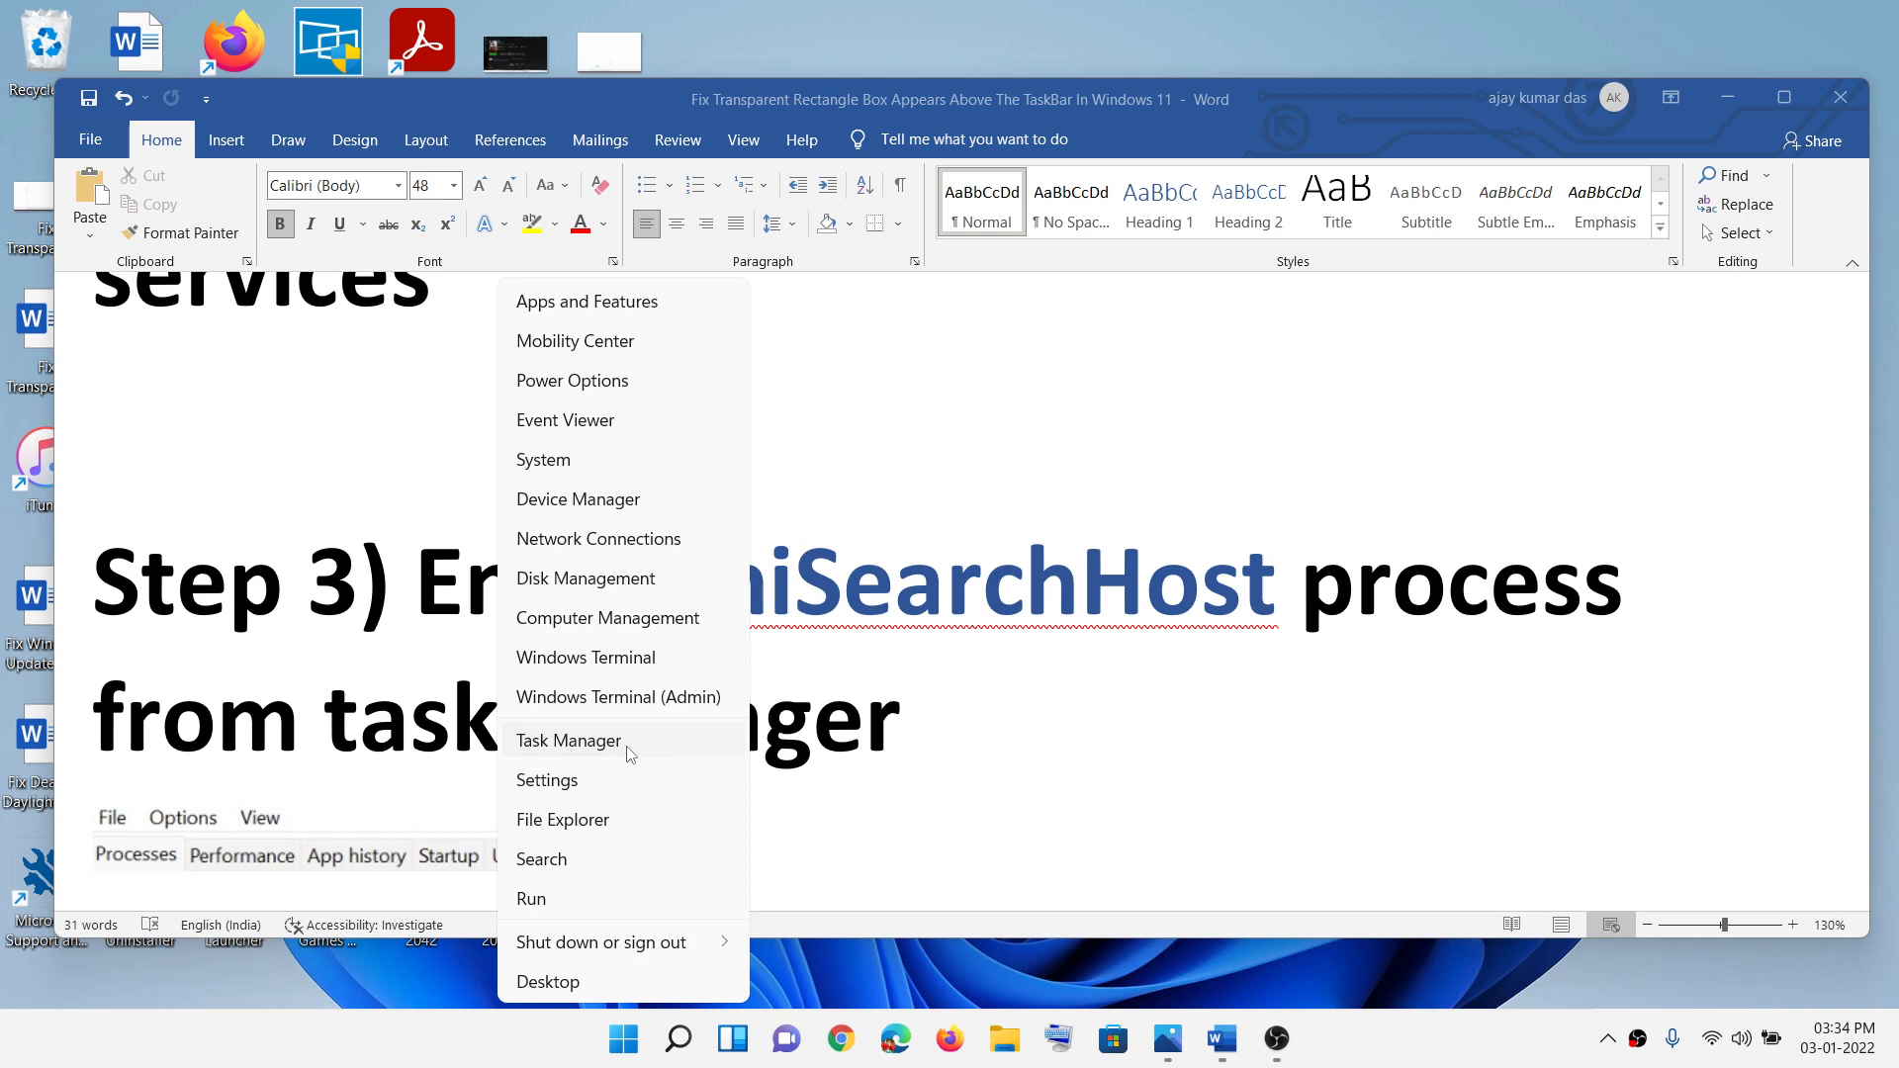
left_click(567, 740)
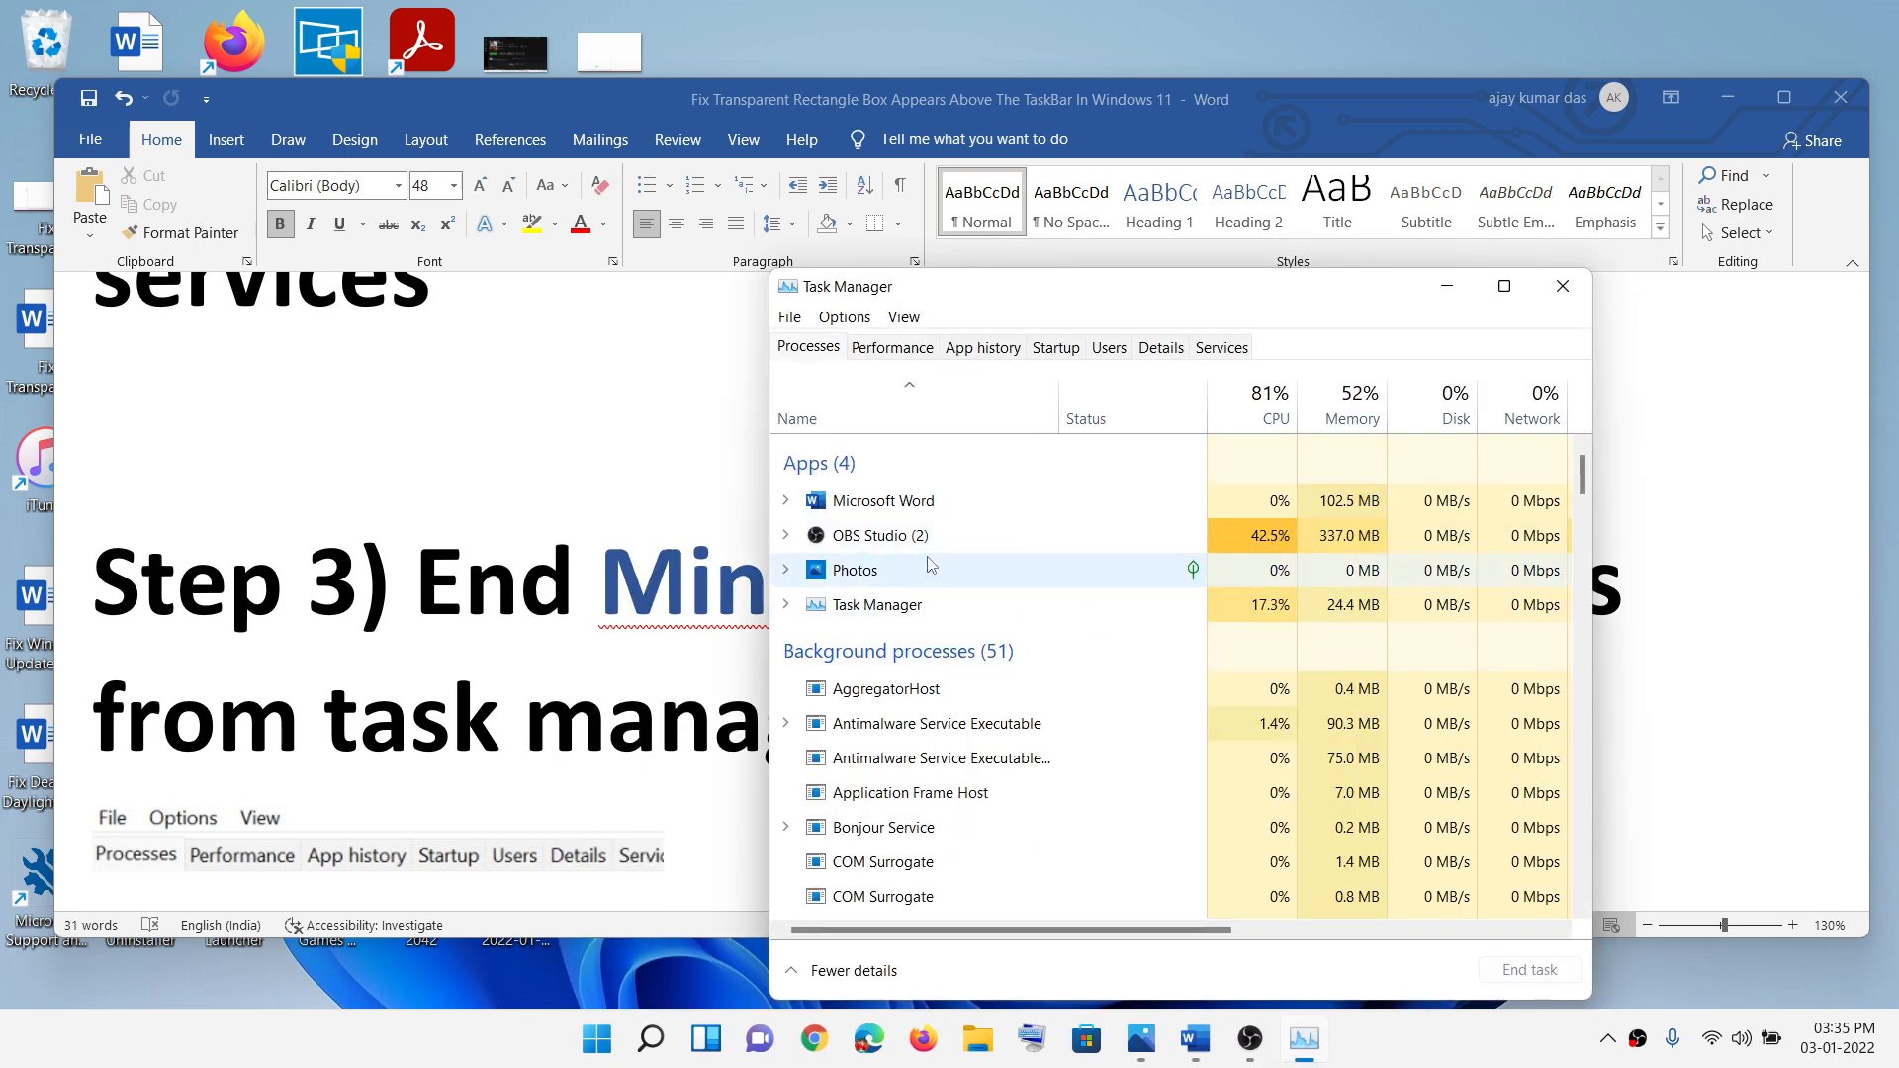
Step: Bring up the guide's screenshot of ending MiniSearchHost under Windows Input Experience
right_click(260, 578)
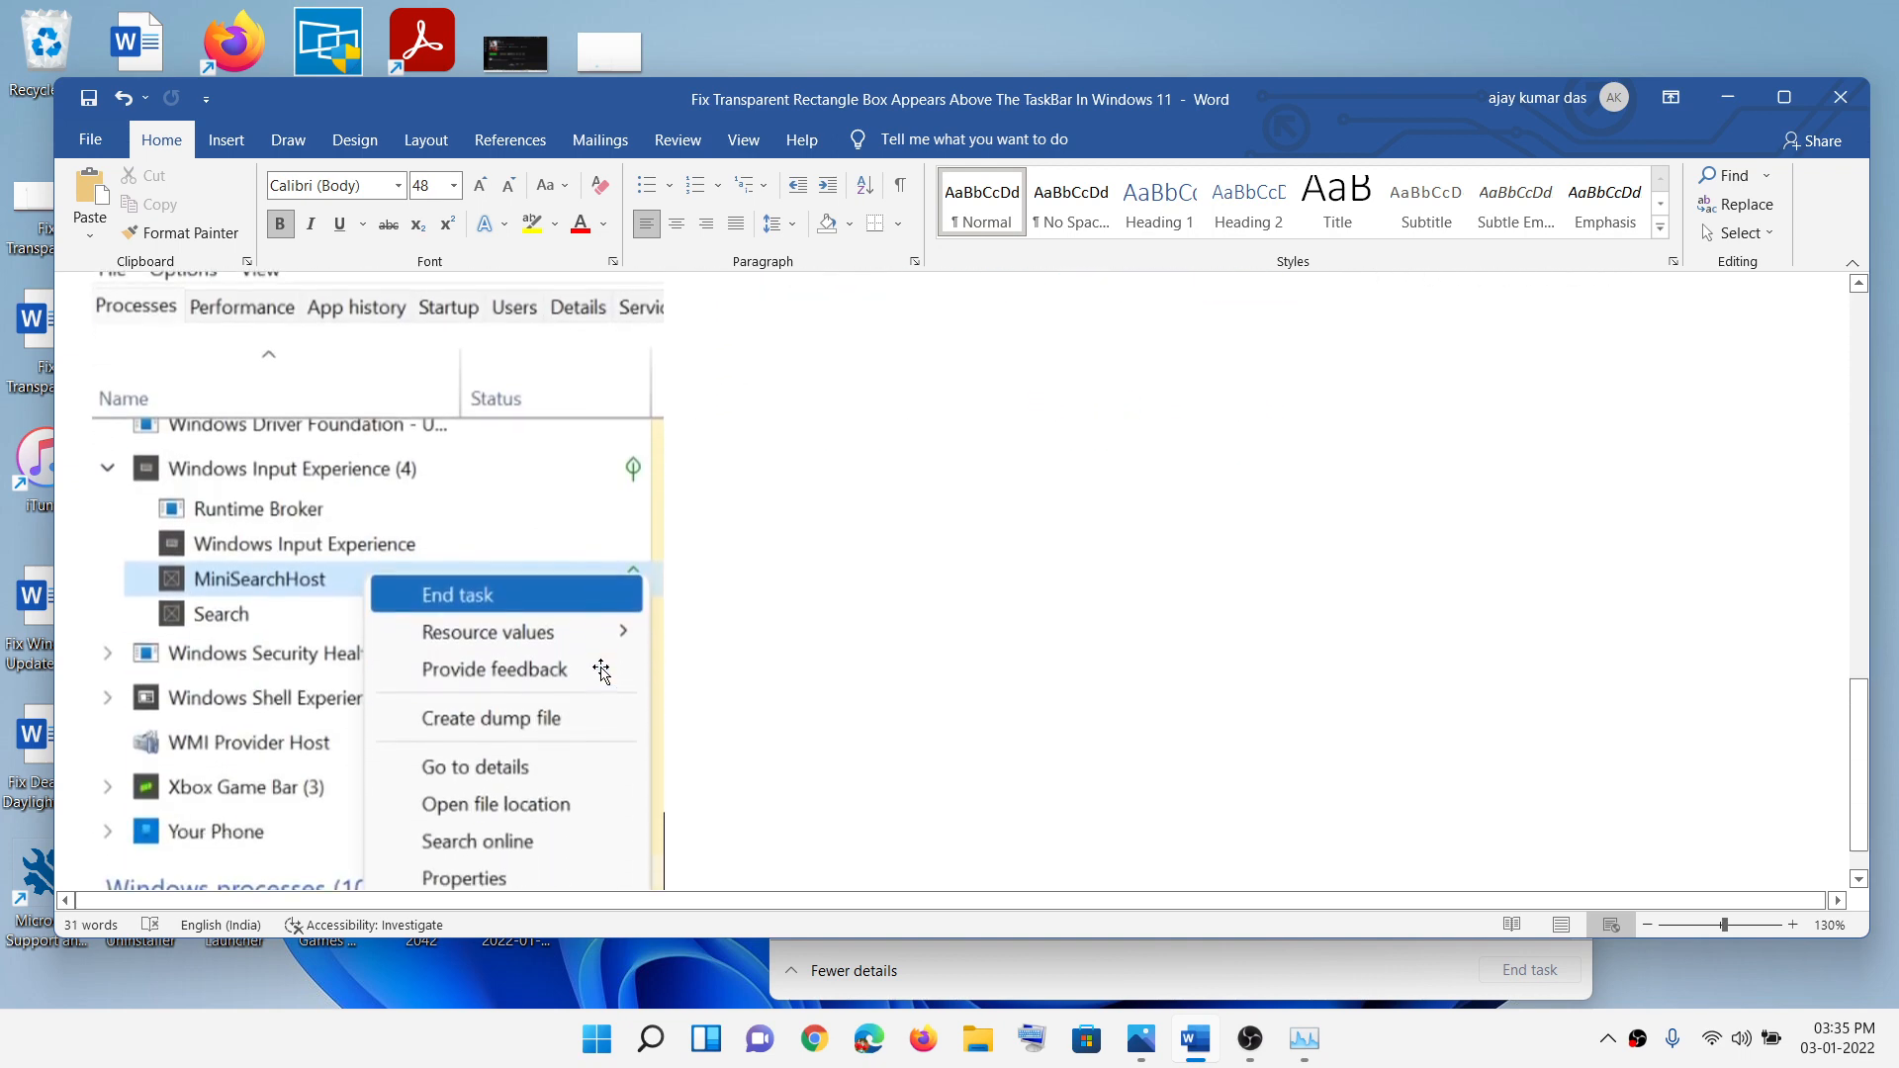
mouse_move(400, 479)
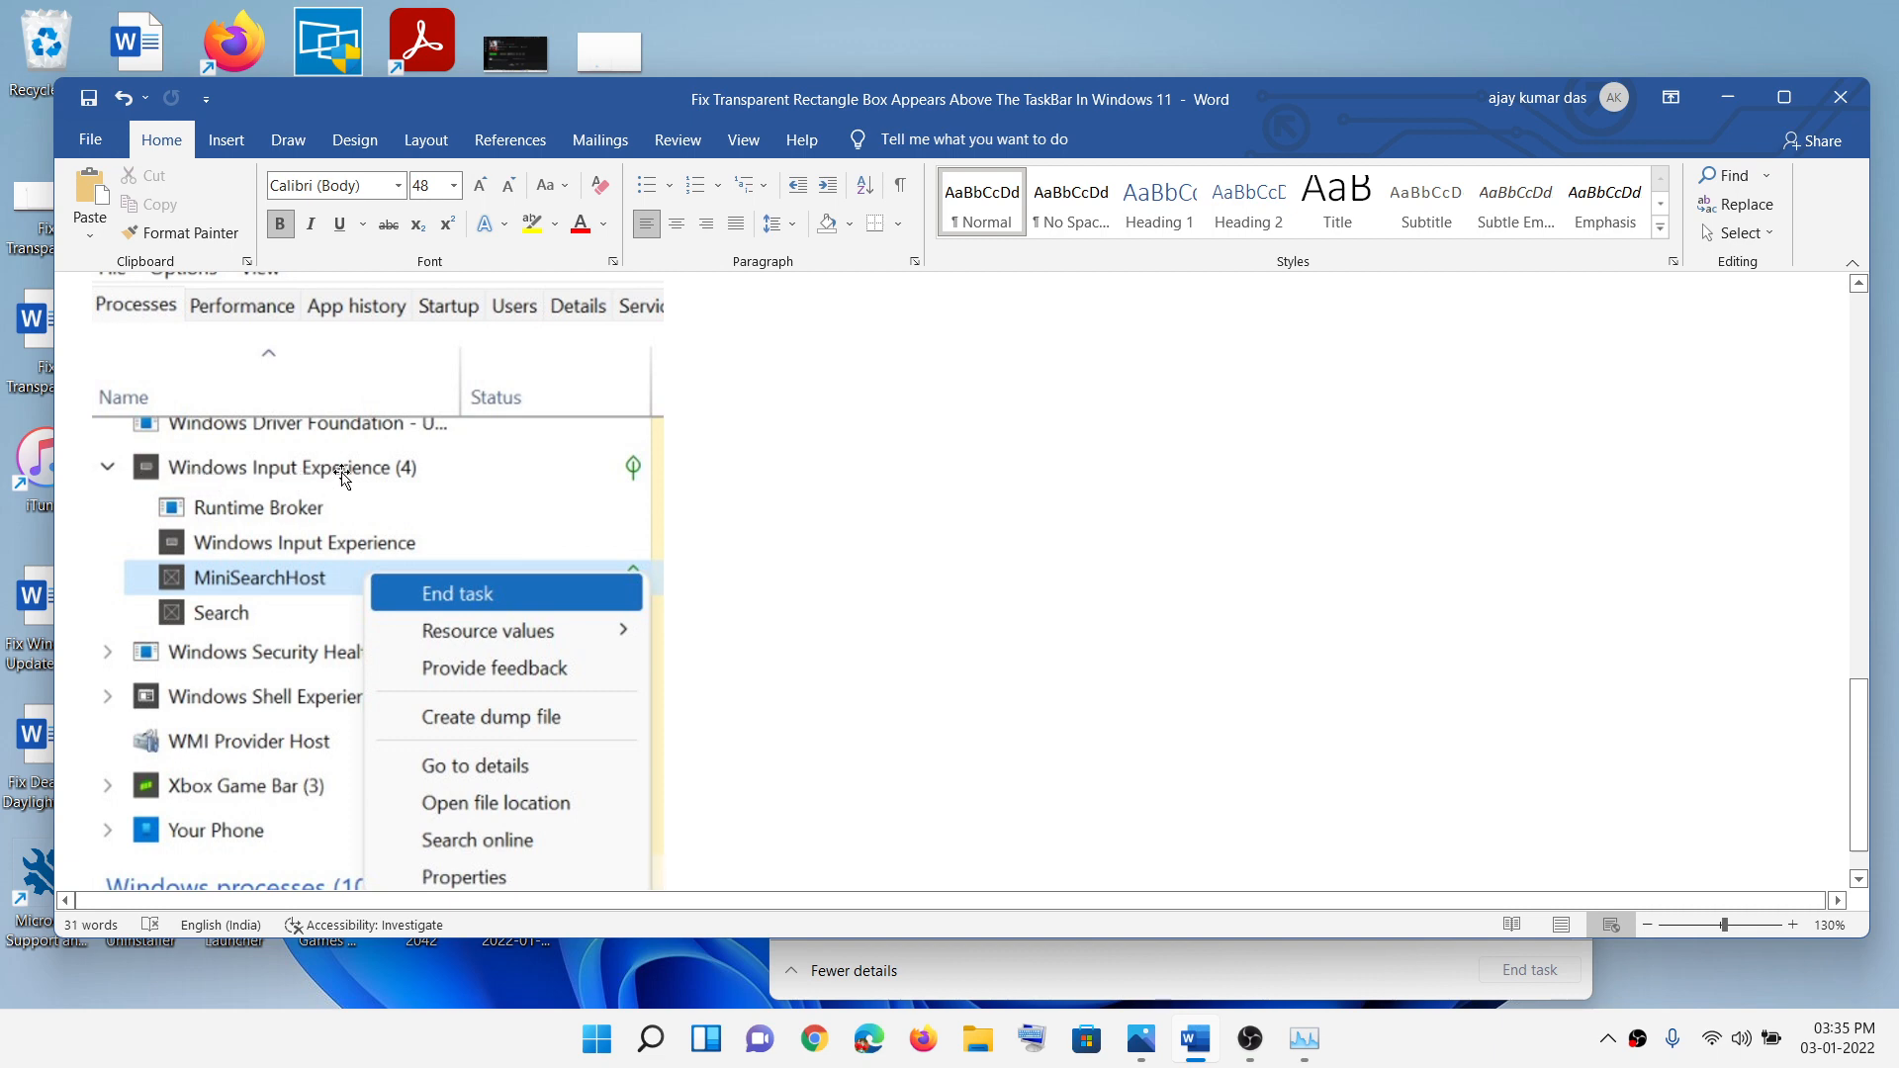
mouse_move(243, 579)
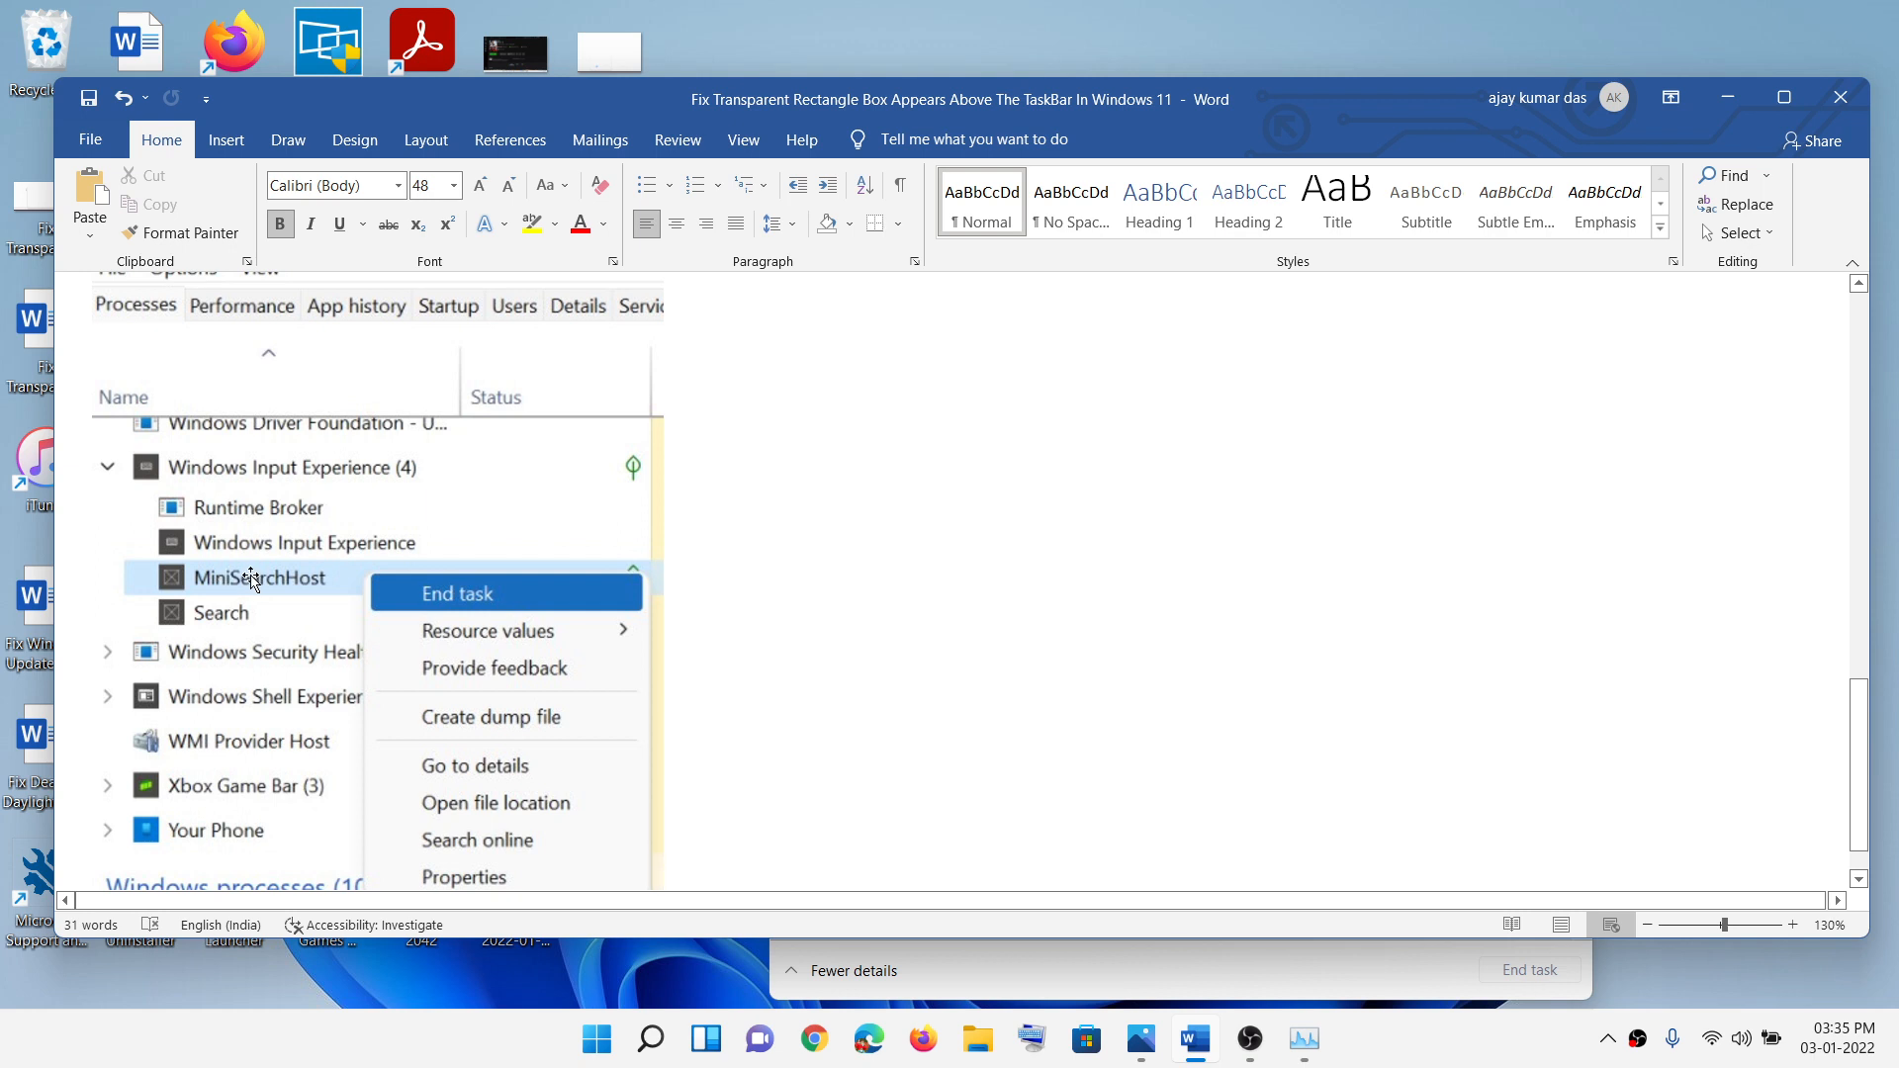
mouse_move(510, 605)
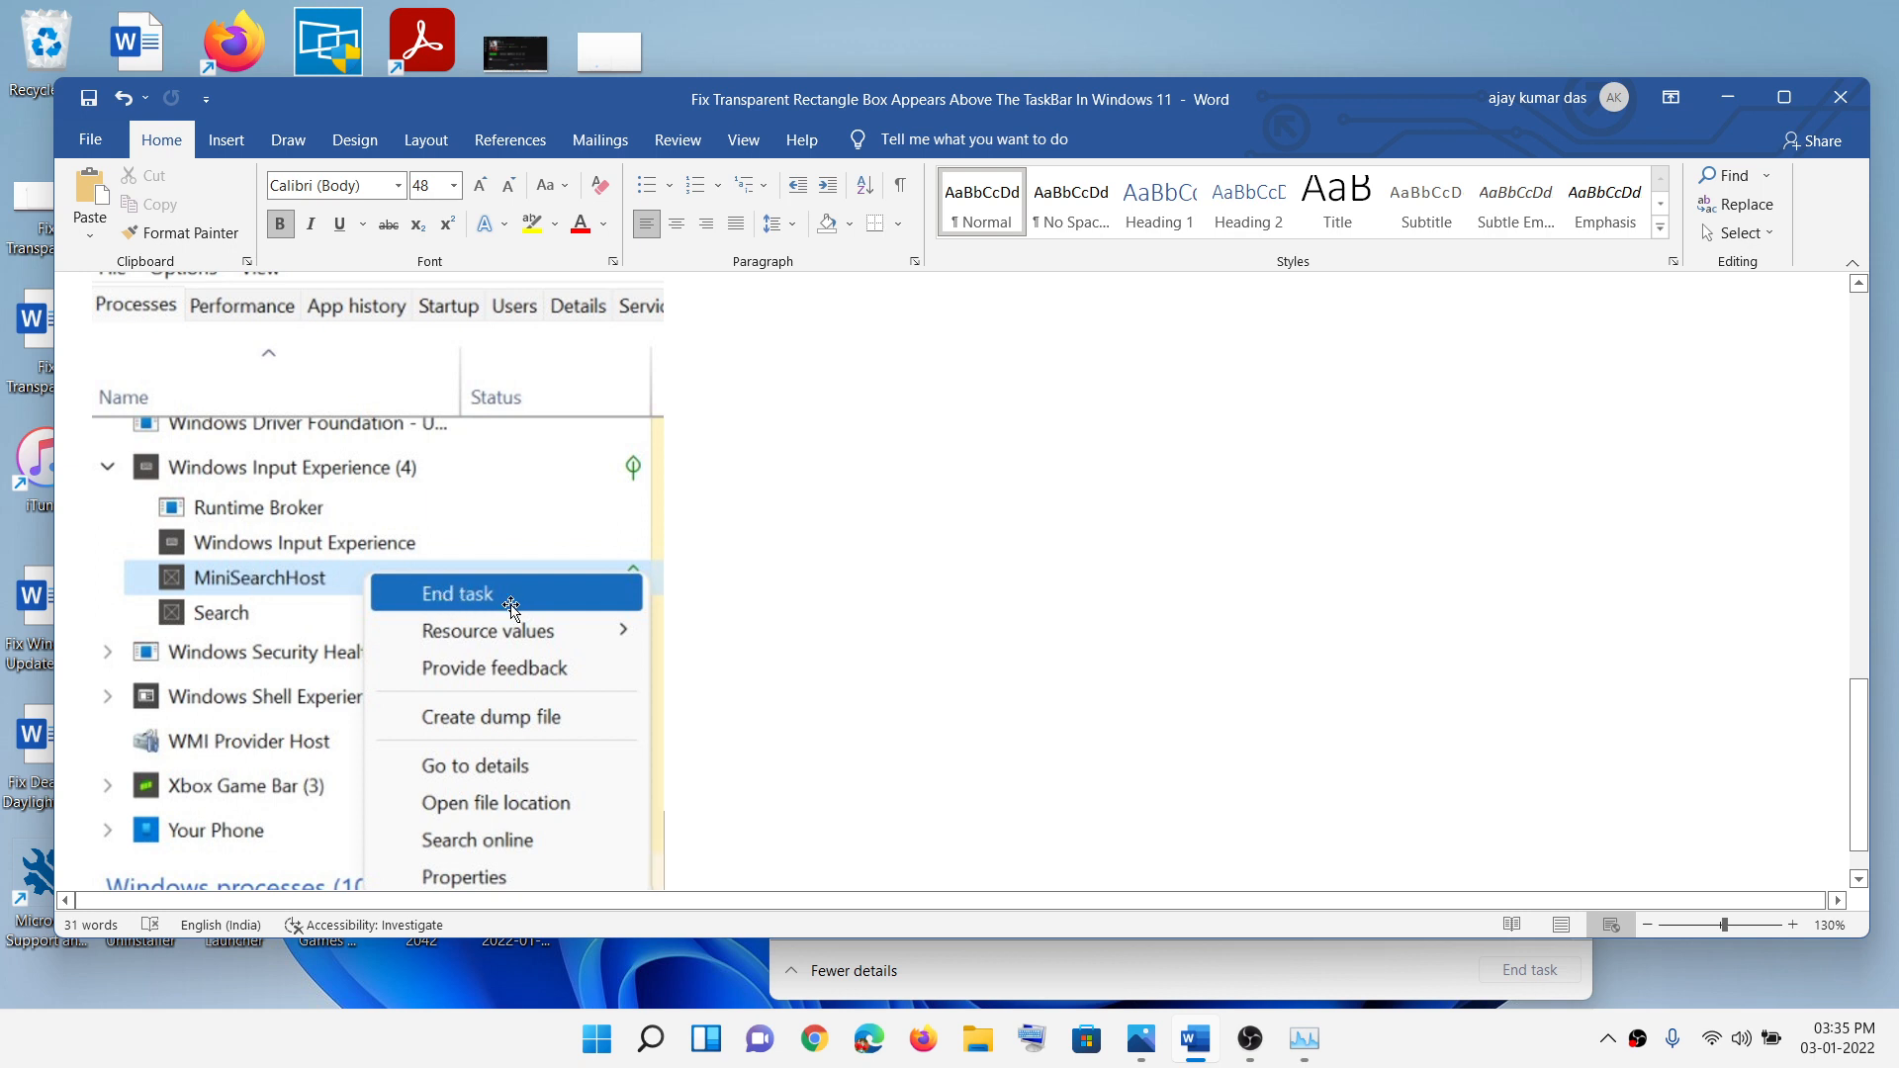
mouse_move(248, 593)
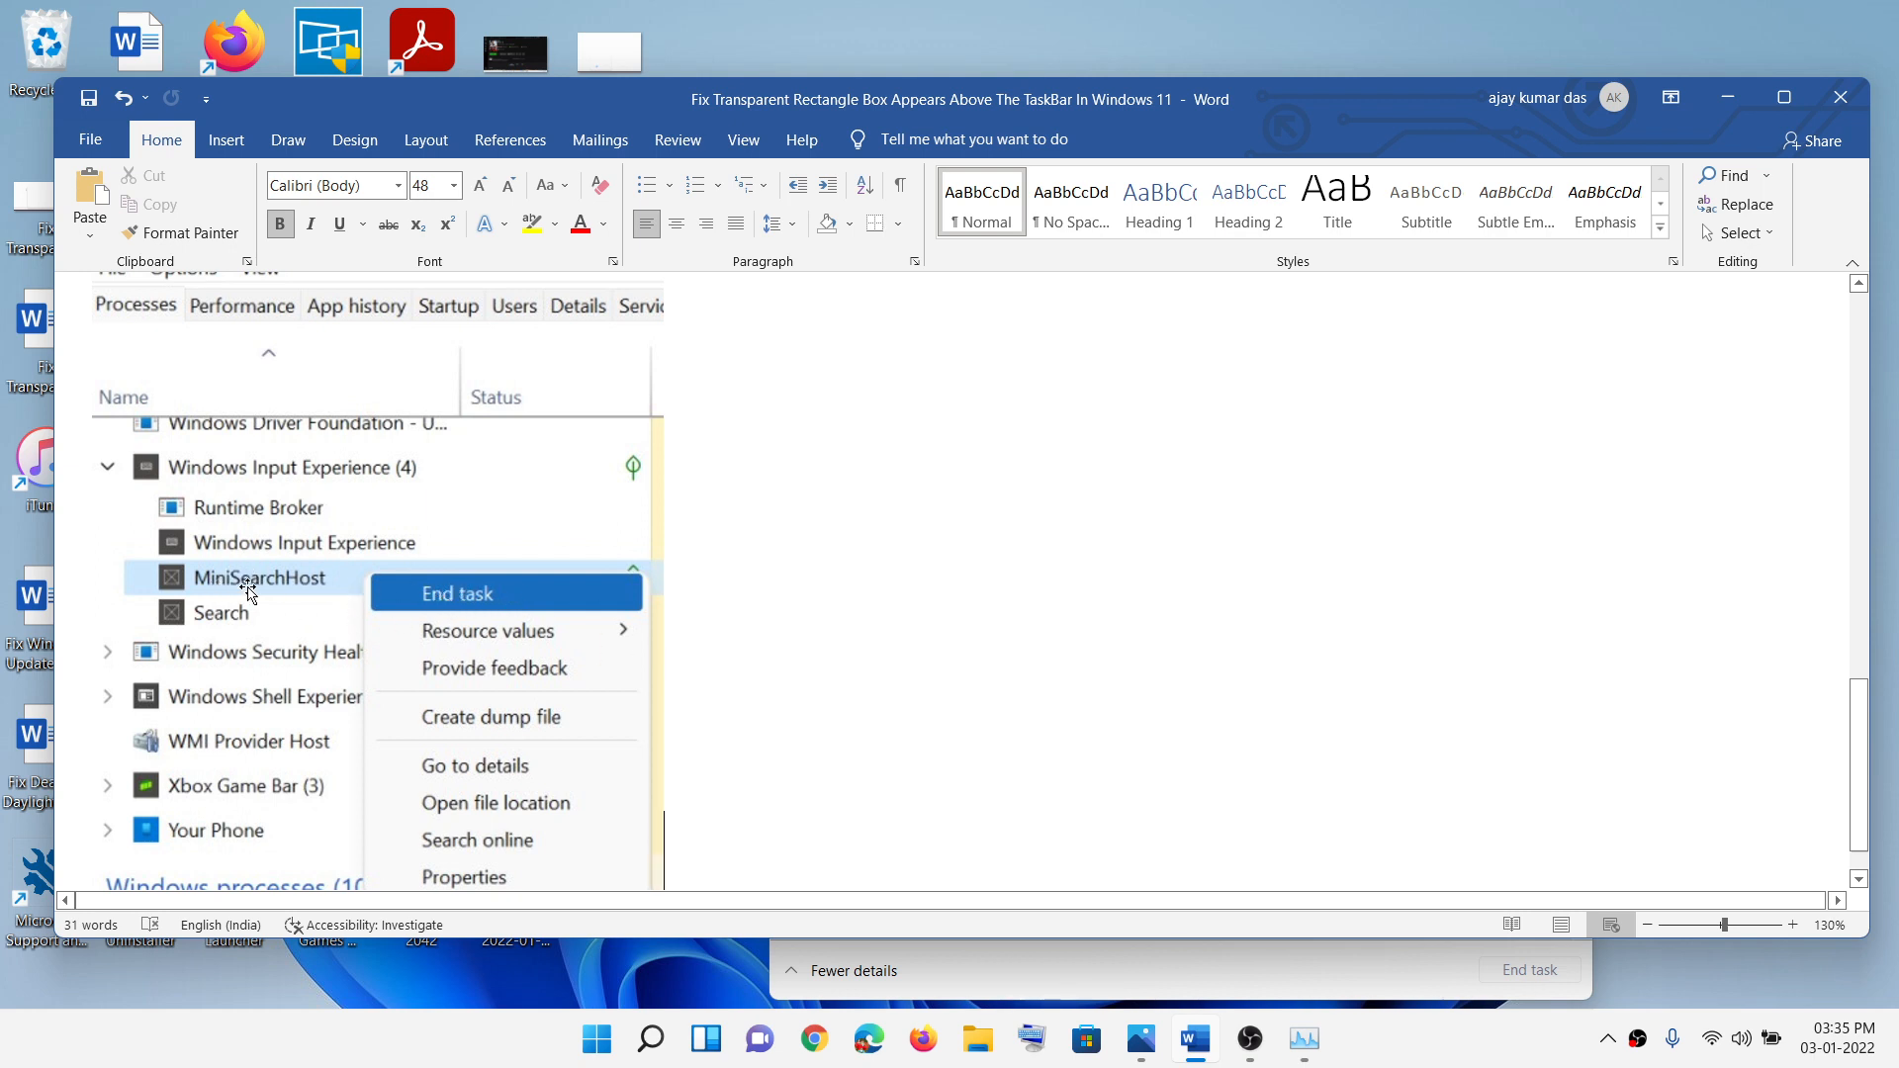
mouse_move(346, 660)
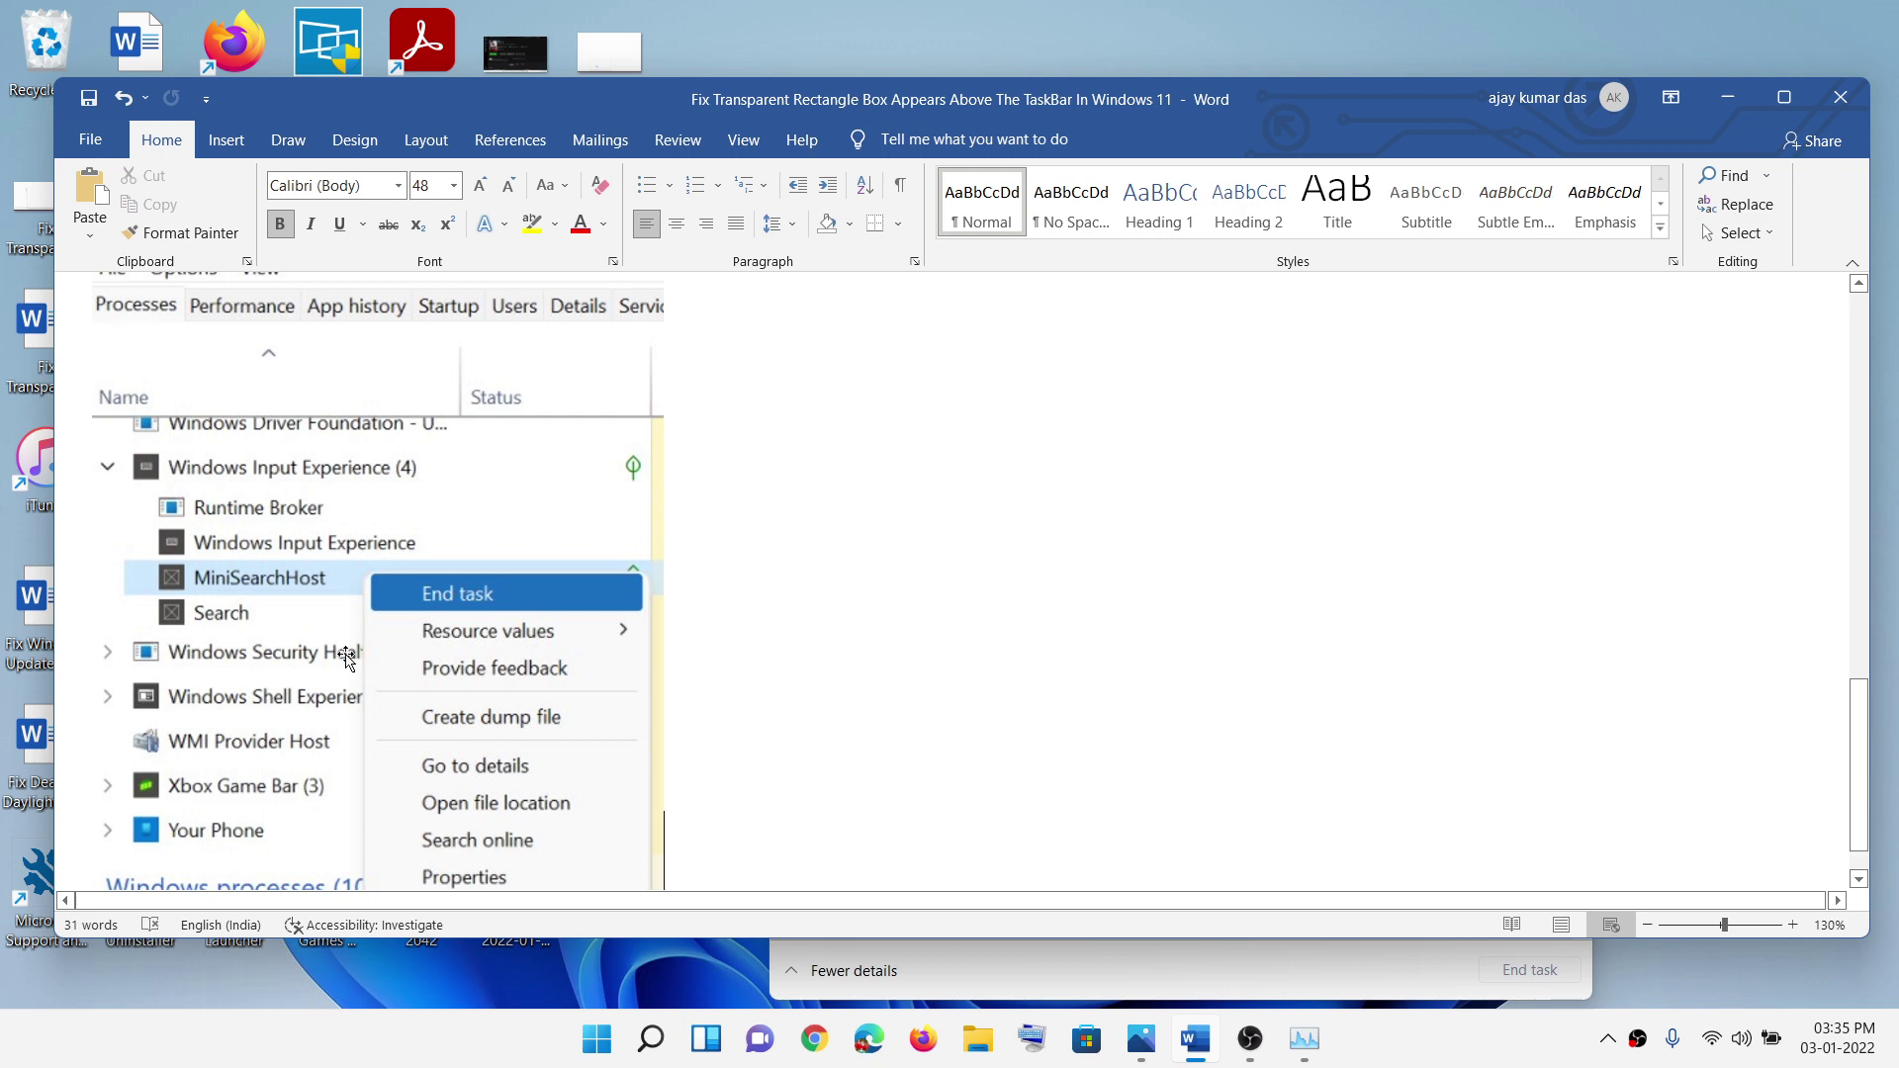
mouse_move(1256, 1045)
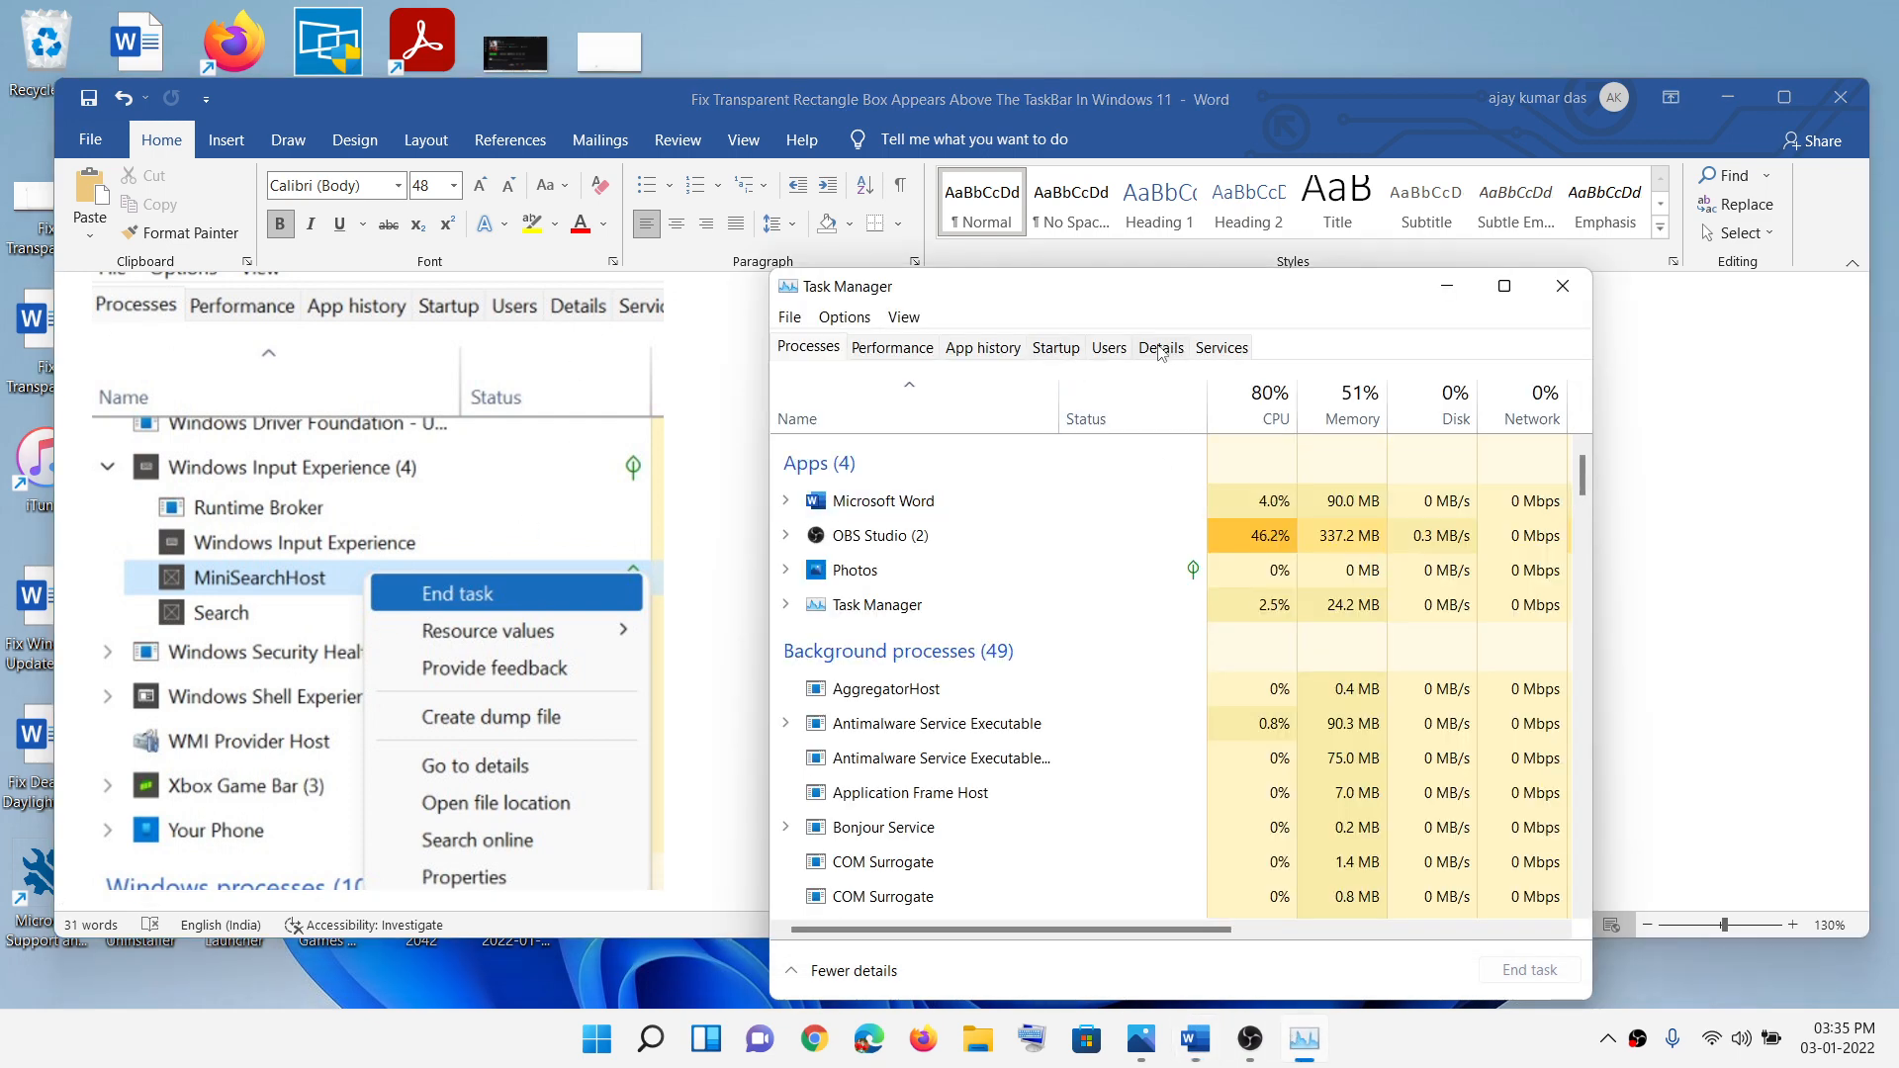
Step: Switch Task Manager to the Details tab listing executables with PIDs and status
left_click(1158, 347)
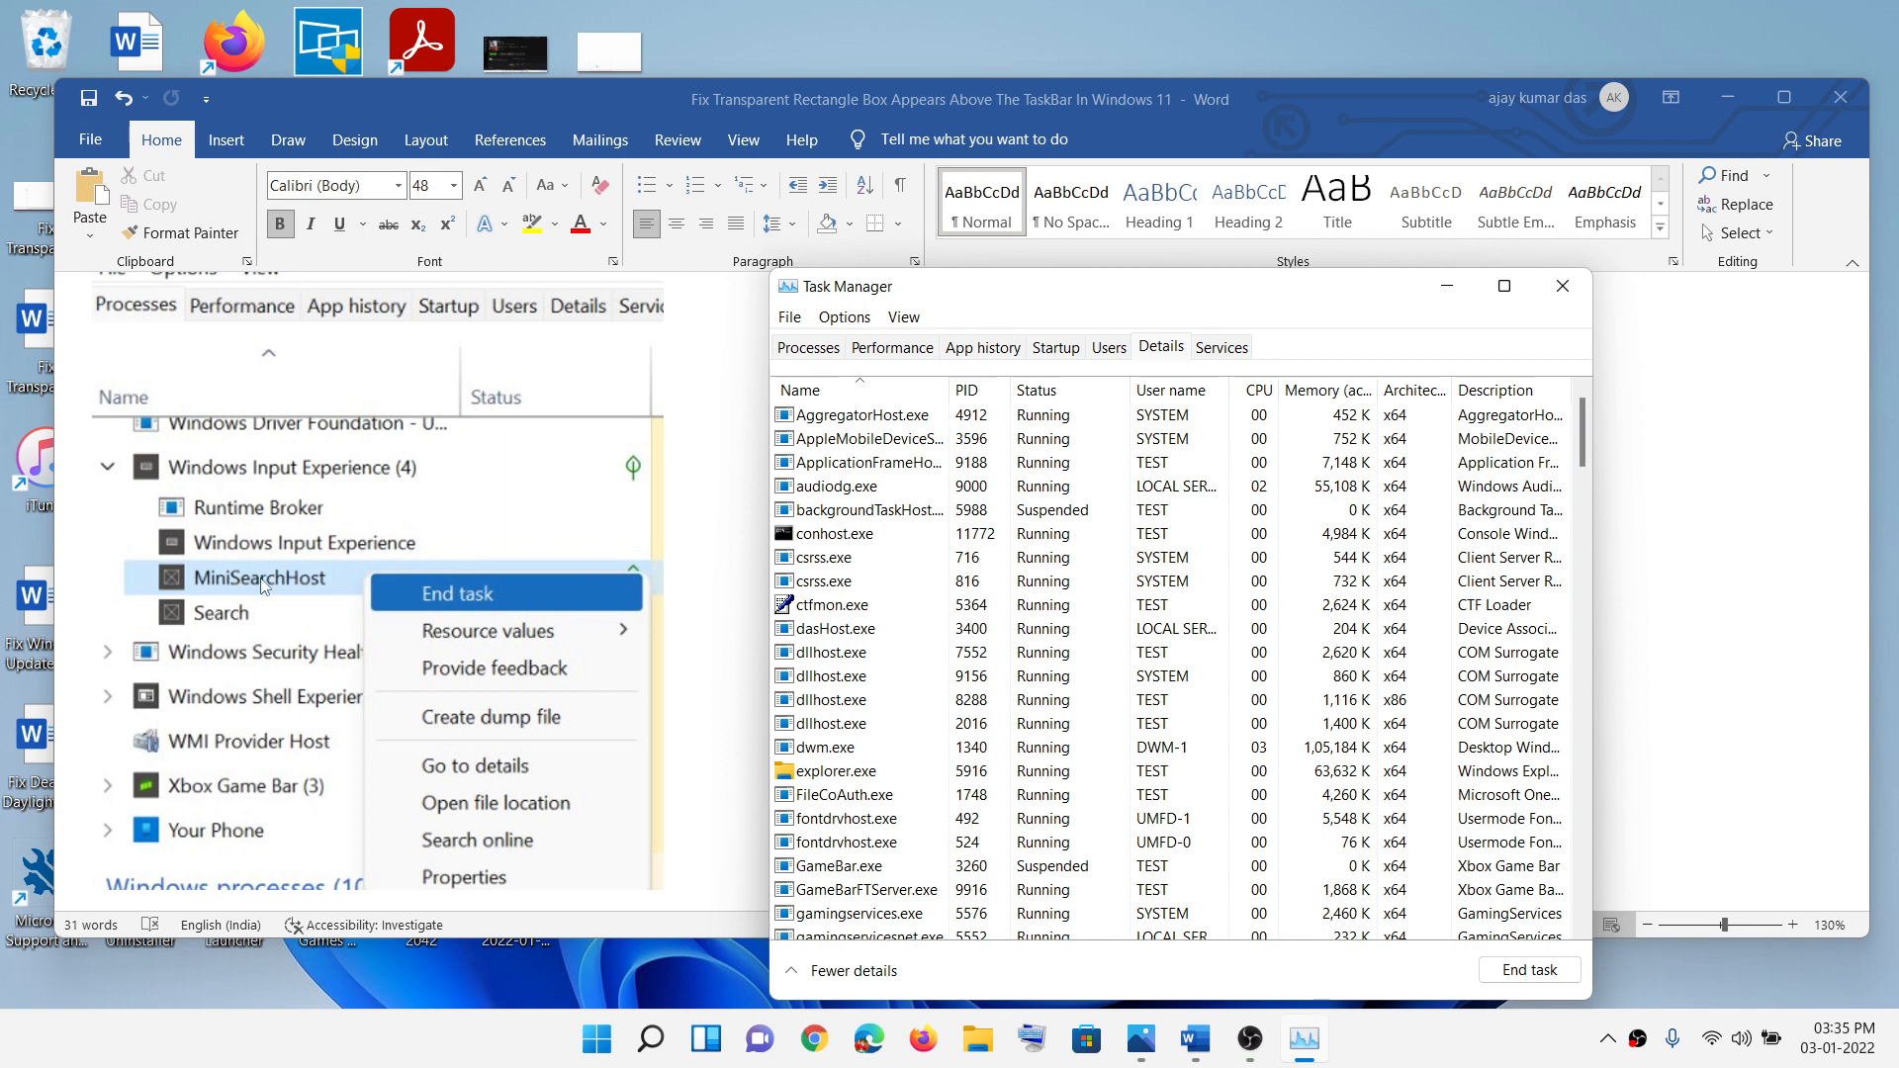
mouse_move(509, 593)
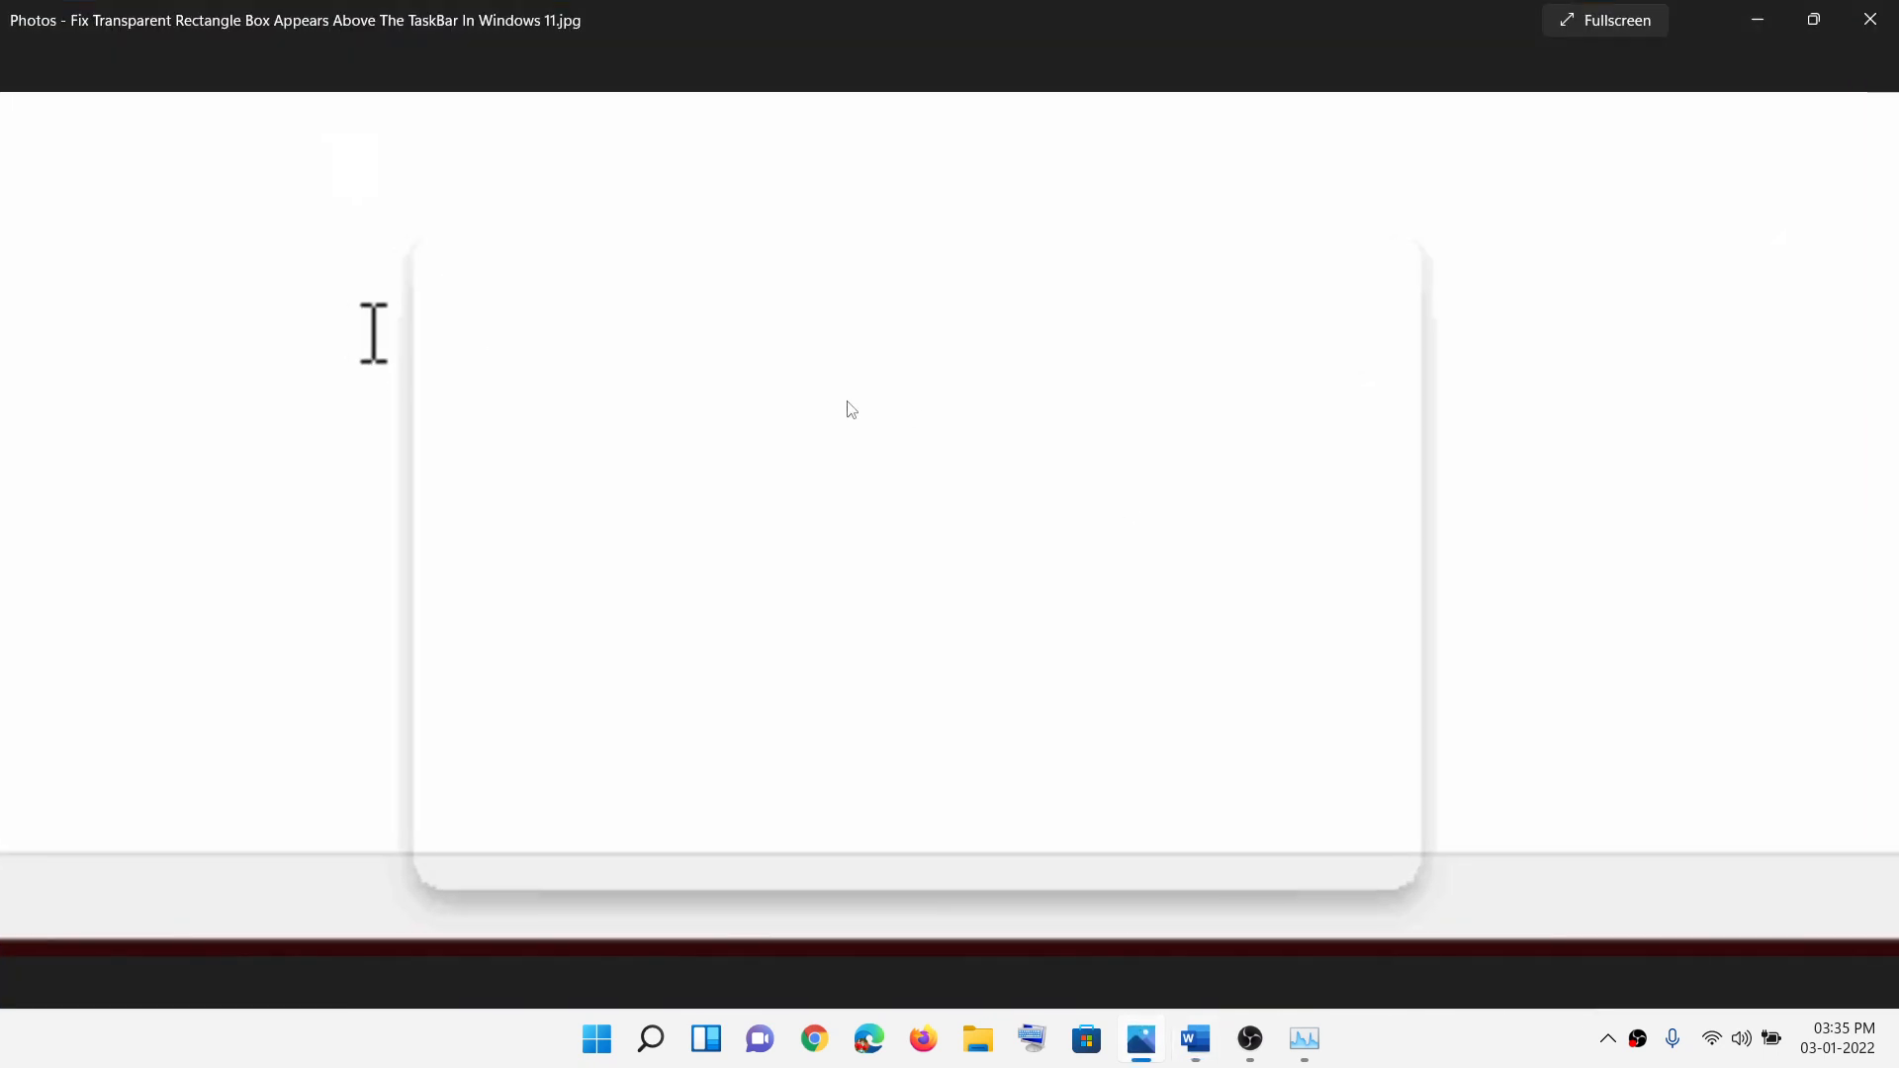
mouse_move(1102, 655)
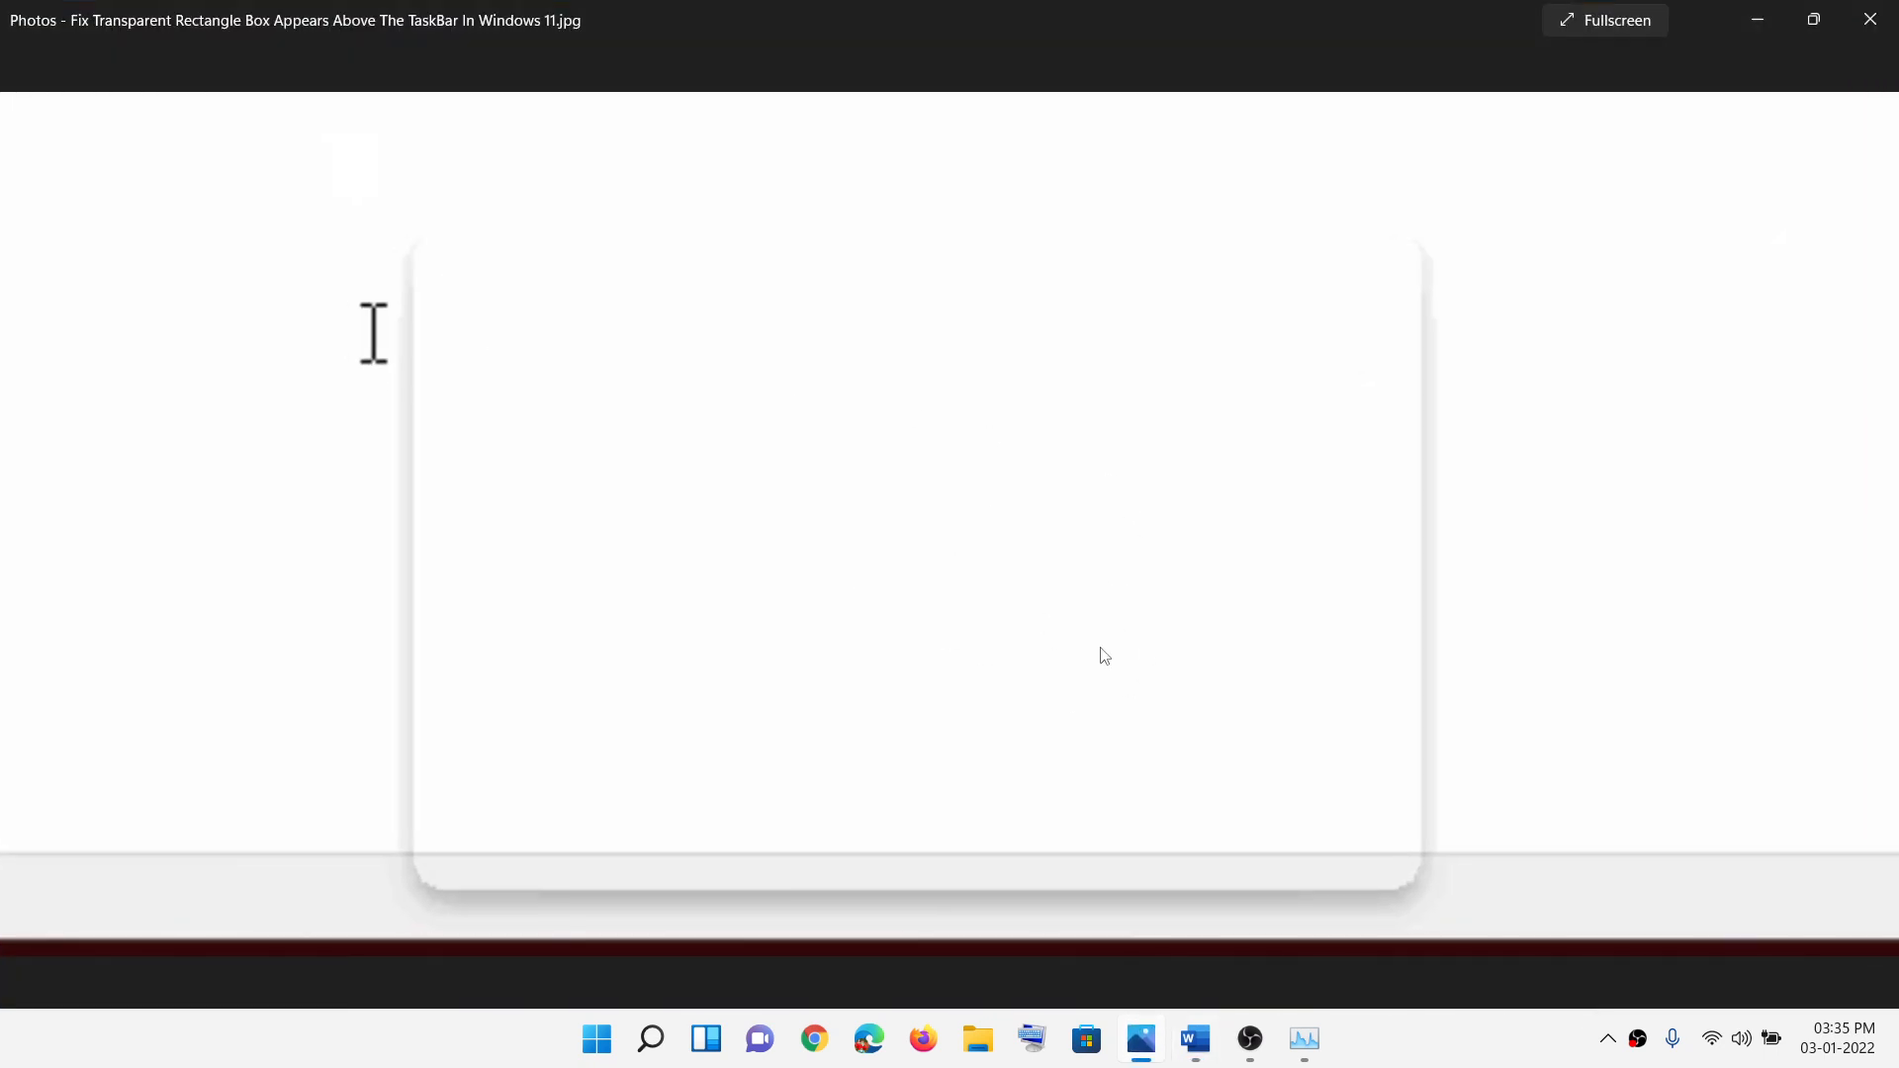